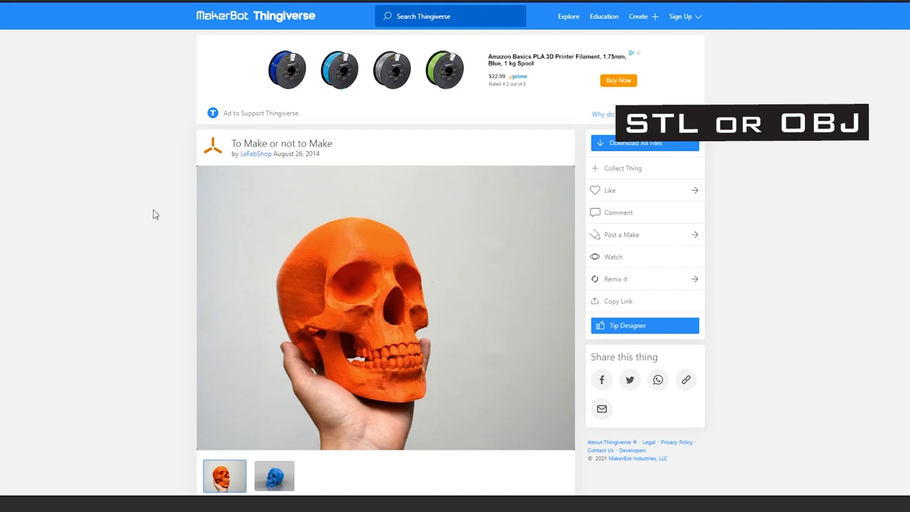
# Step: Dismiss Blender's startup splash screen to reach the default scene
pyautogui.scroll(-3)
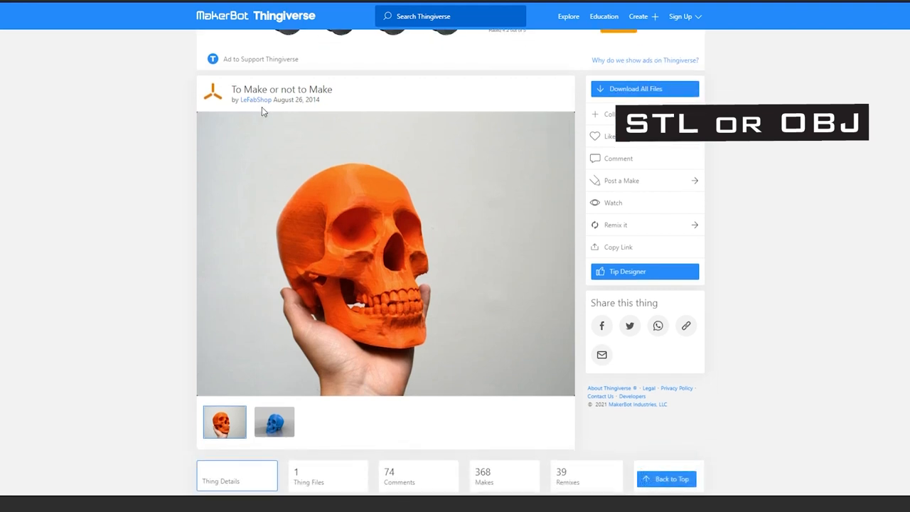
pyautogui.moveTo(307, 286)
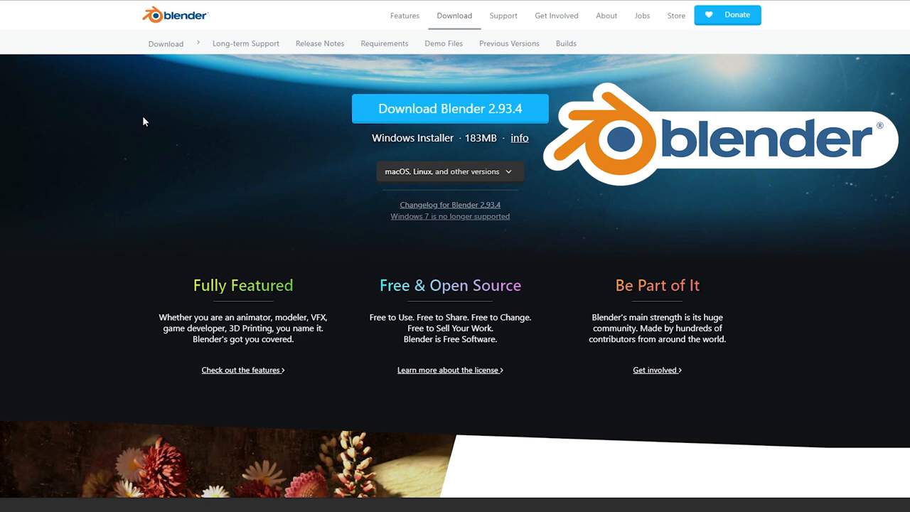
pyautogui.moveTo(194, 153)
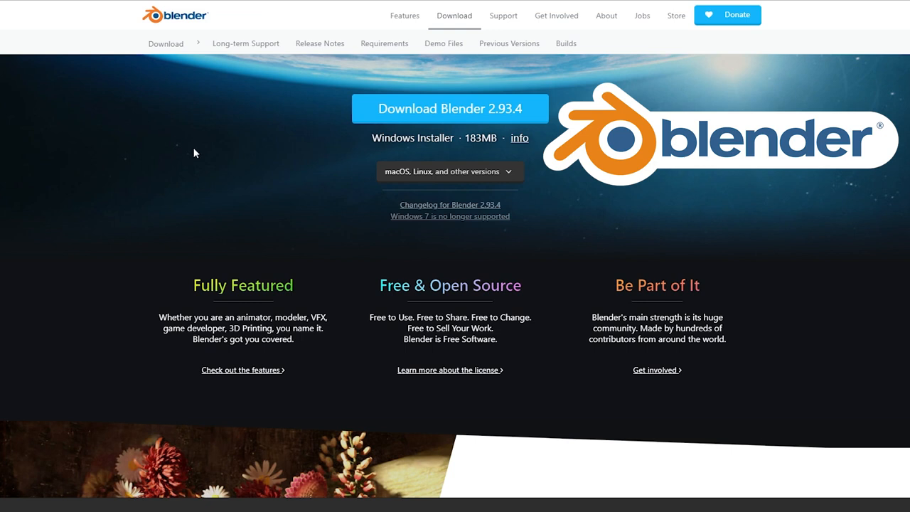
pyautogui.moveTo(171, 163)
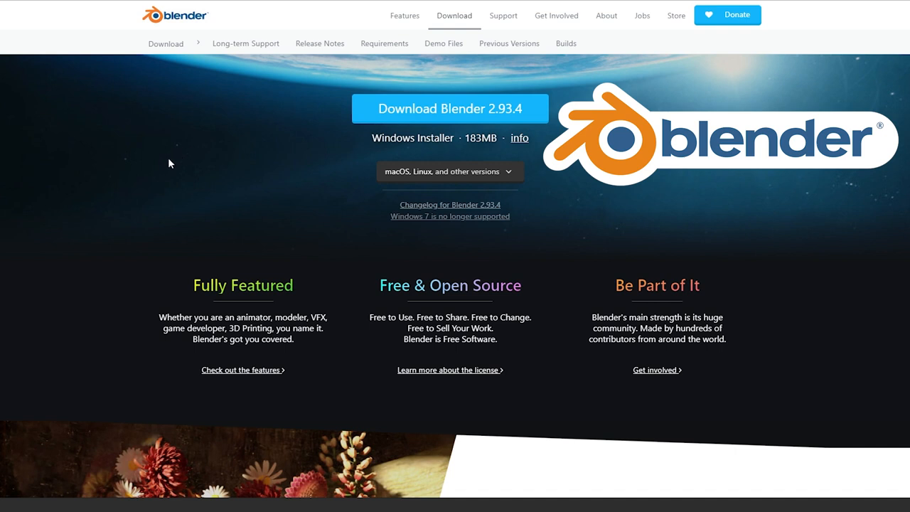
pyautogui.moveTo(120, 64)
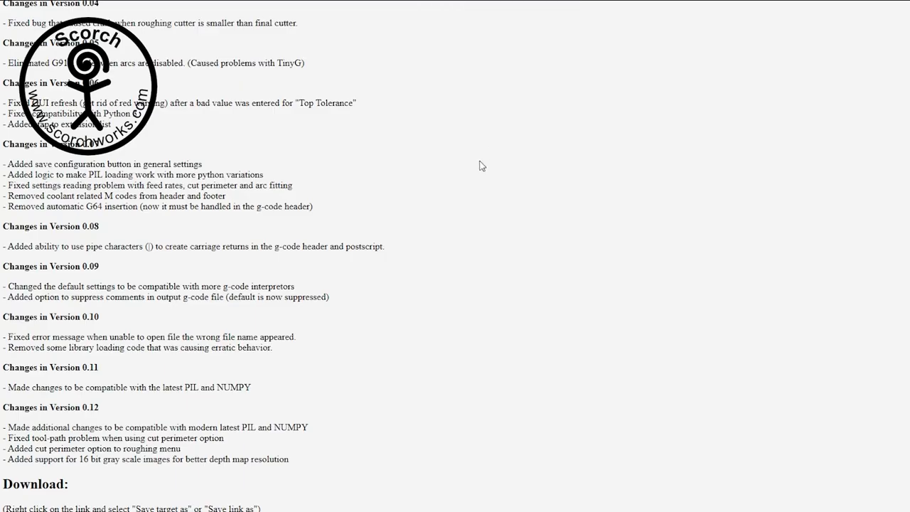
pyautogui.scroll(3)
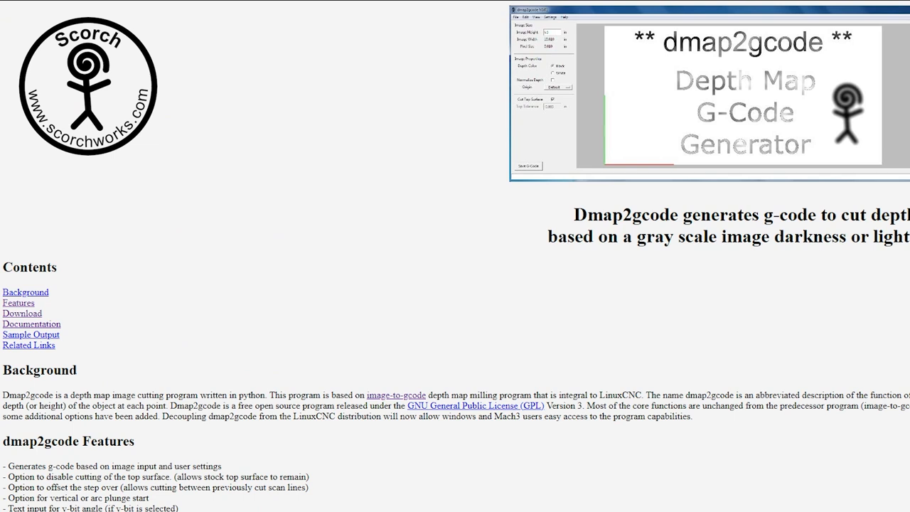
pyautogui.scroll(-3)
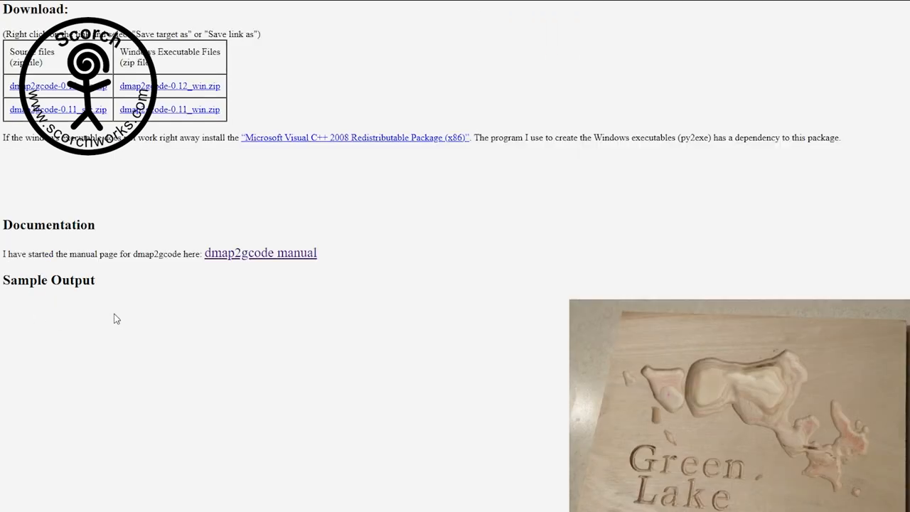
pyautogui.moveTo(339, 317)
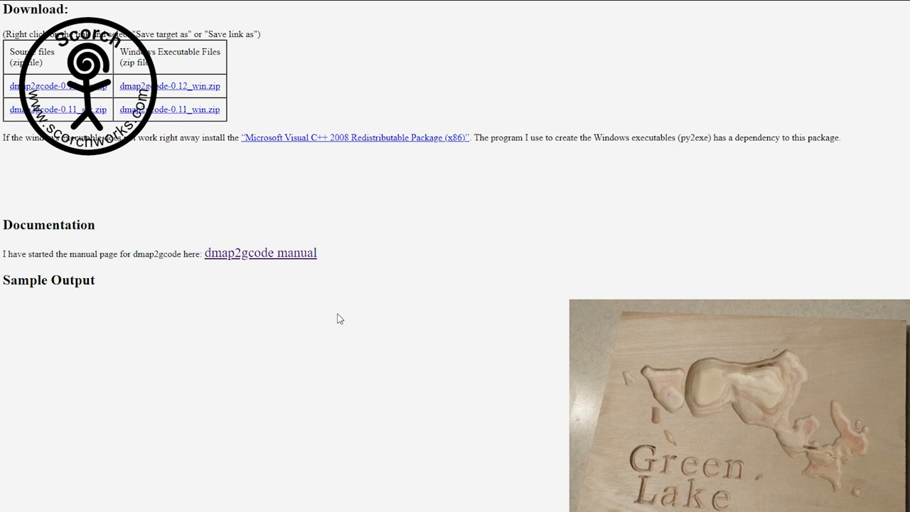
pyautogui.scroll(3)
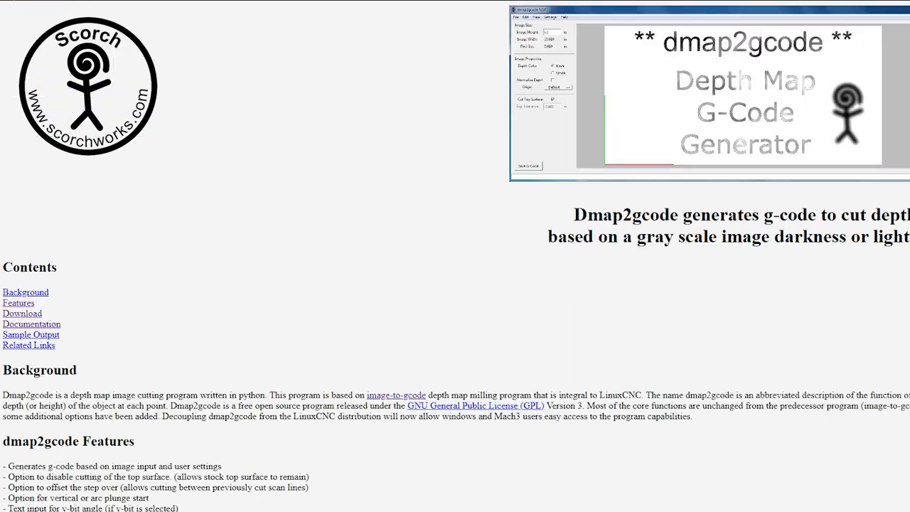
pyautogui.scroll(-3)
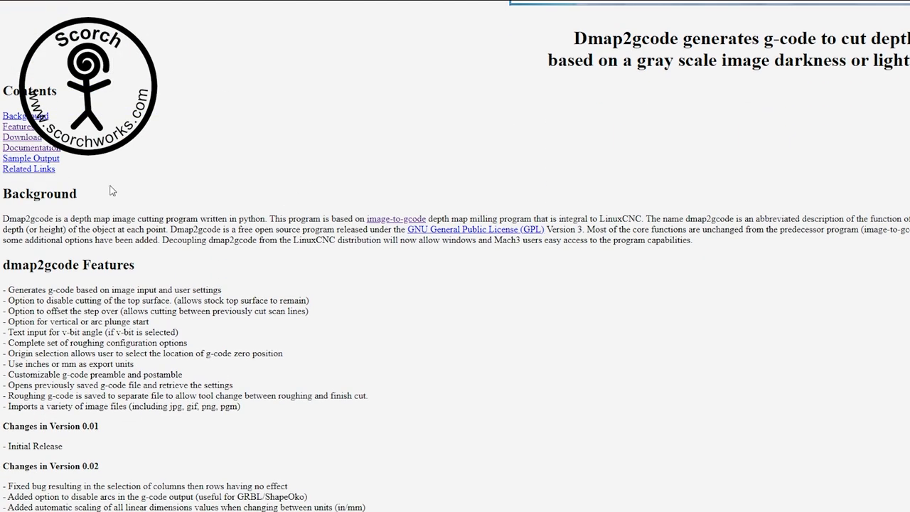
pyautogui.moveTo(183, 176)
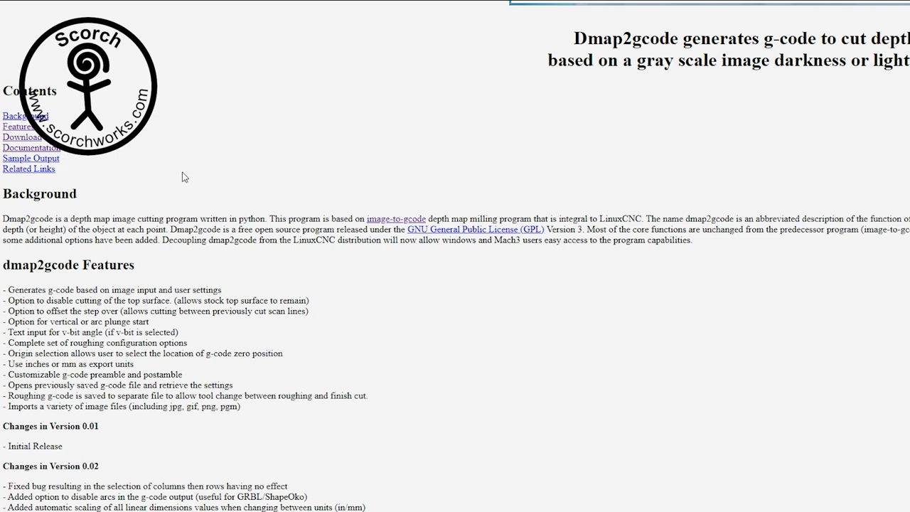
pyautogui.scroll(-3)
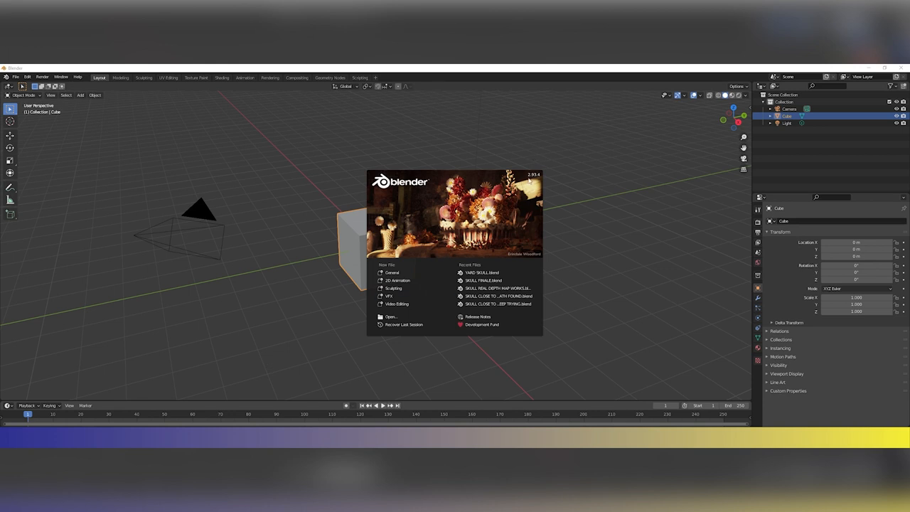
pyautogui.moveTo(572, 204)
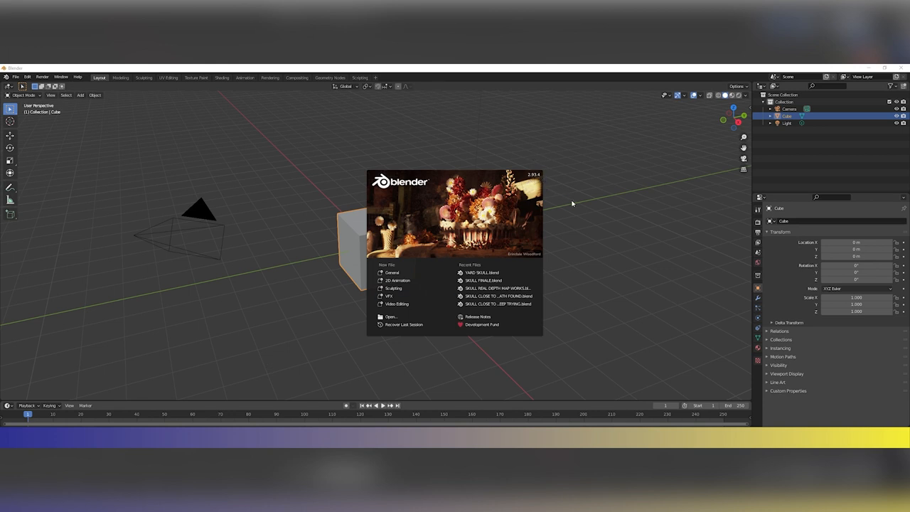
pyautogui.click(557, 216)
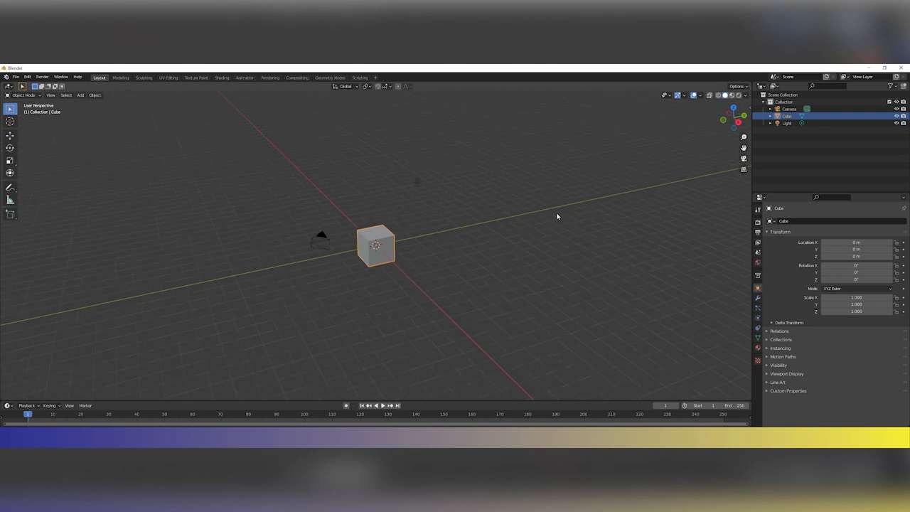
pyautogui.moveTo(523, 217)
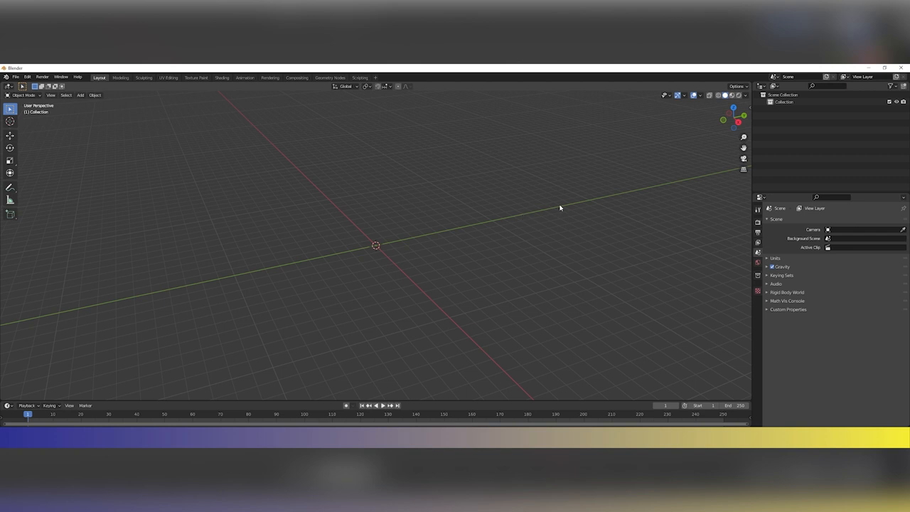
pyautogui.moveTo(713, 218)
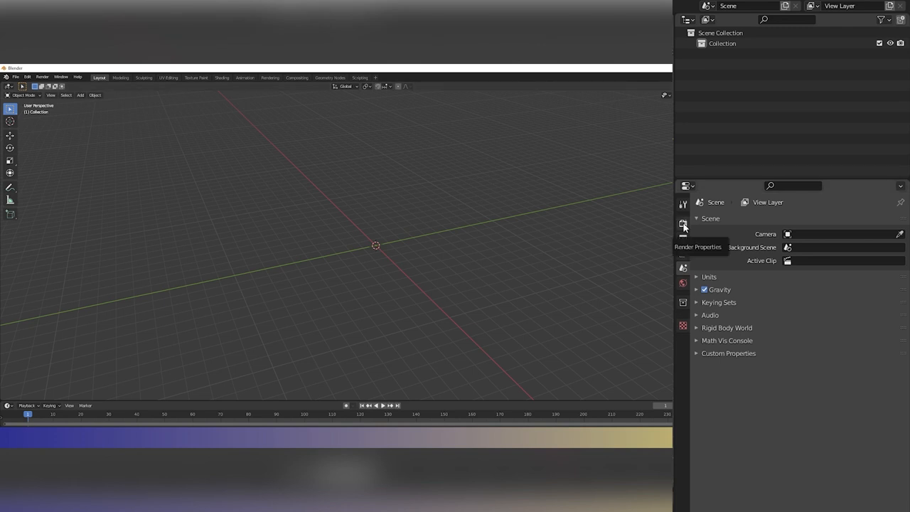
# Step: Enable transparent Film in Render Properties and add a camera to the scene
pyautogui.click(683, 227)
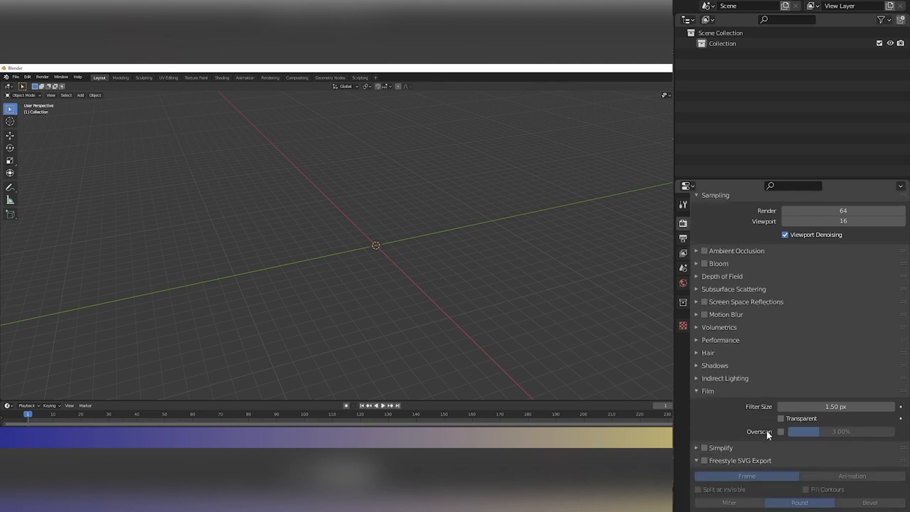
pyautogui.click(783, 418)
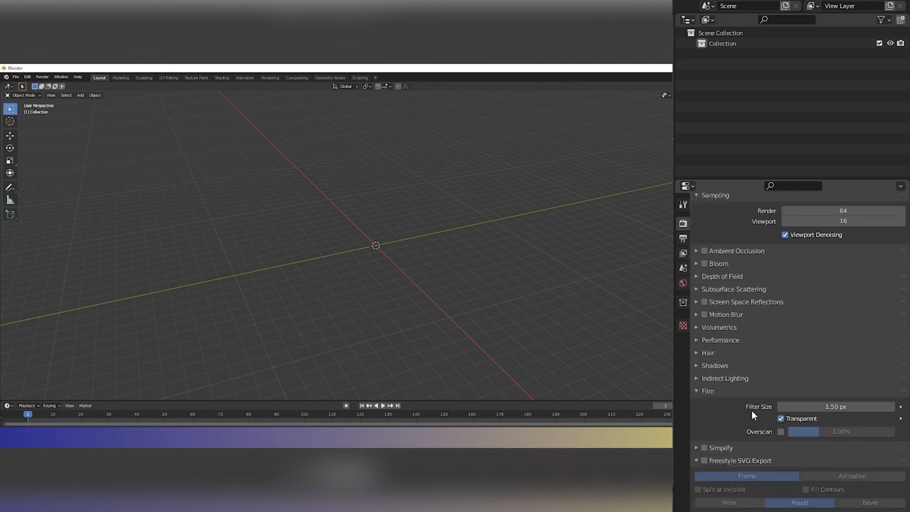
pyautogui.moveTo(748, 409)
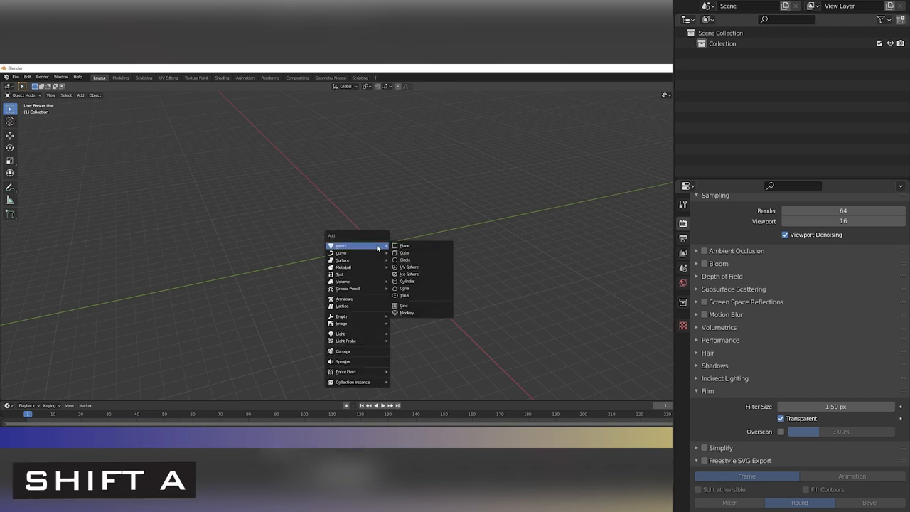
pyautogui.moveTo(350, 351)
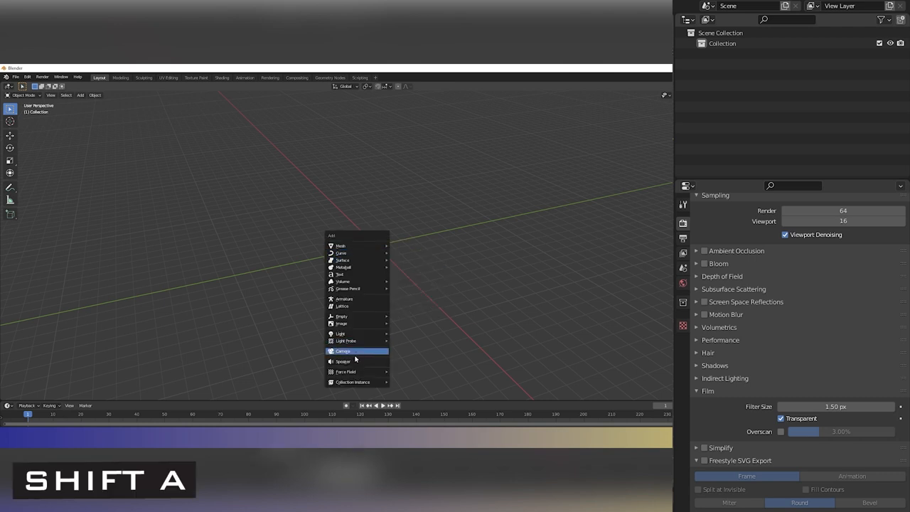
pyautogui.click(342, 352)
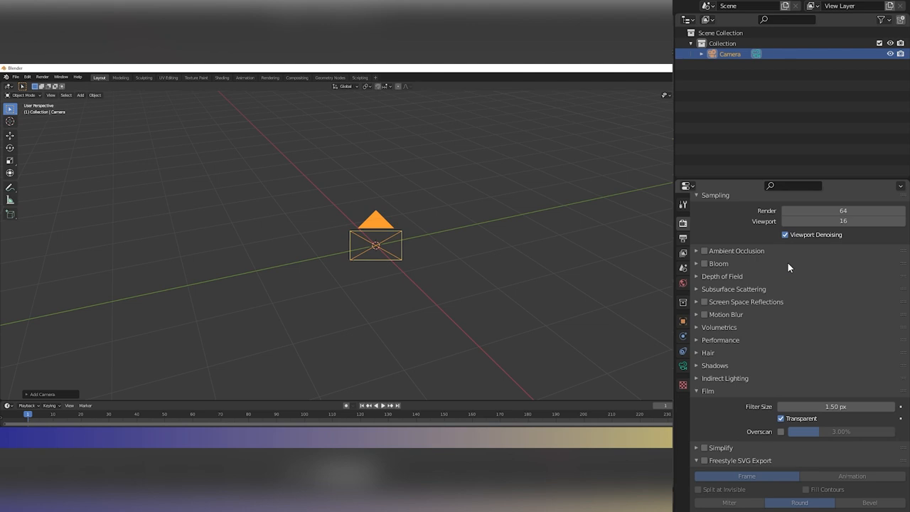
pyautogui.moveTo(677, 337)
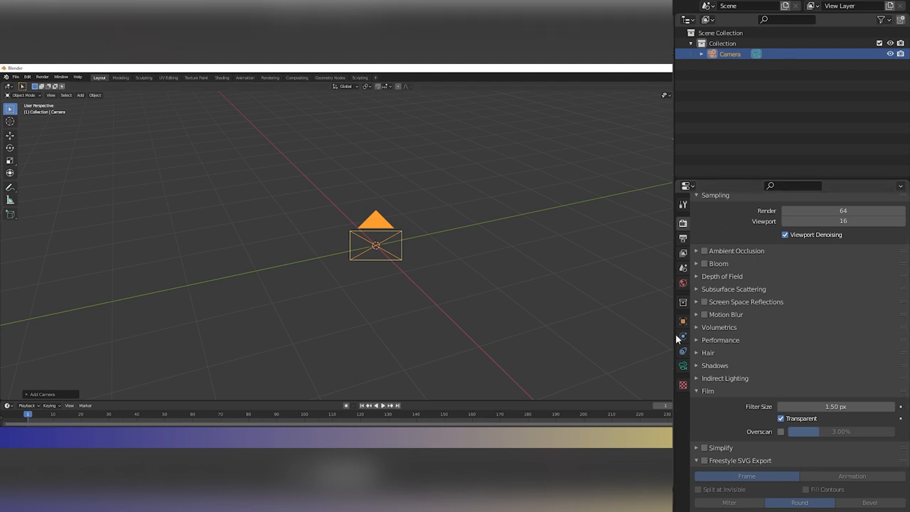
pyautogui.moveTo(682, 322)
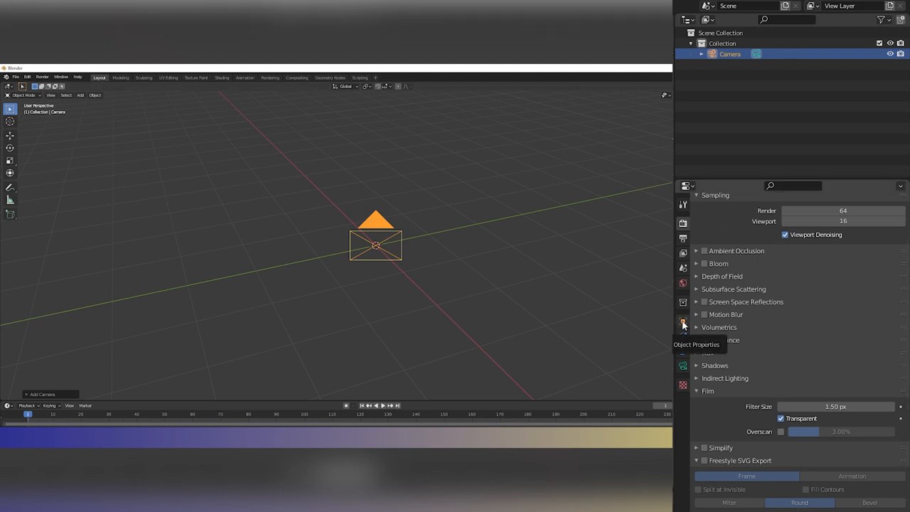
# Step: Set the camera's Location X to 5.3 m in Object Properties
pyautogui.click(682, 322)
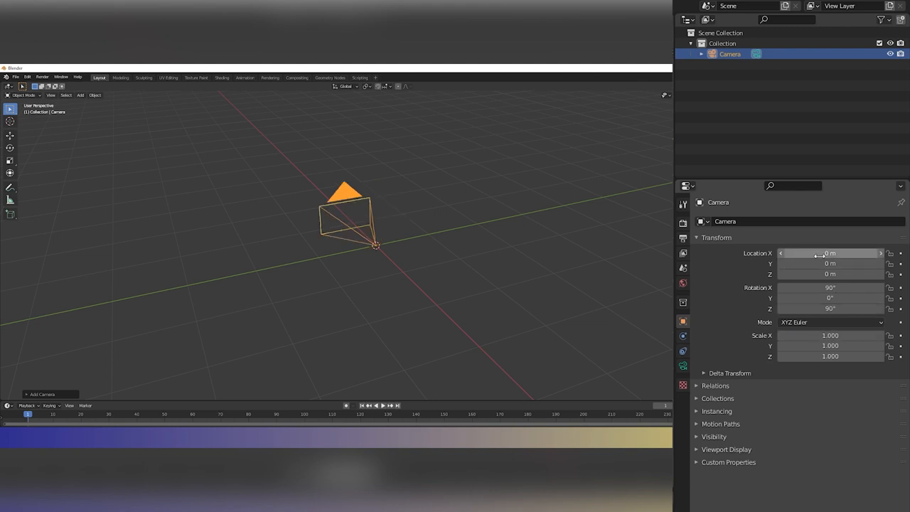
pyautogui.moveTo(830, 253); pyautogui.dragTo(882, 253)
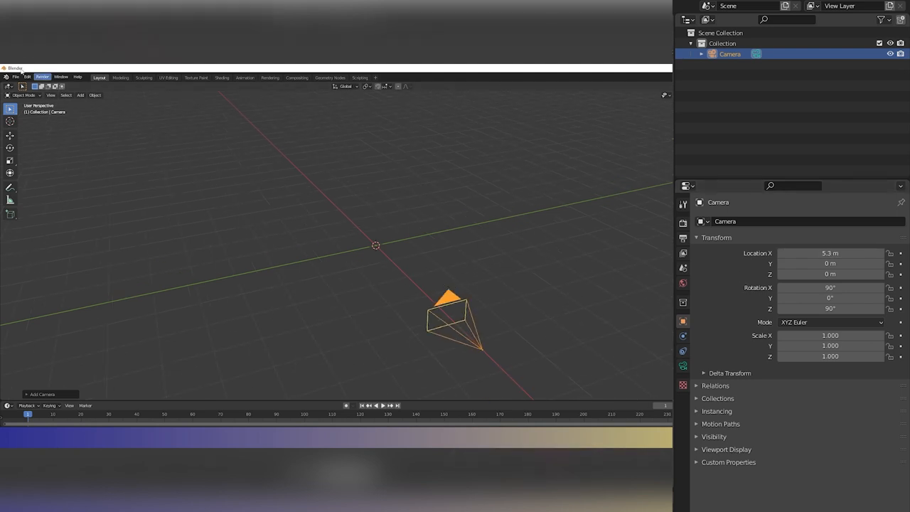
# Step: Import Scull_geant_fix02.stl through File > Import > Stl
pyautogui.click(15, 77)
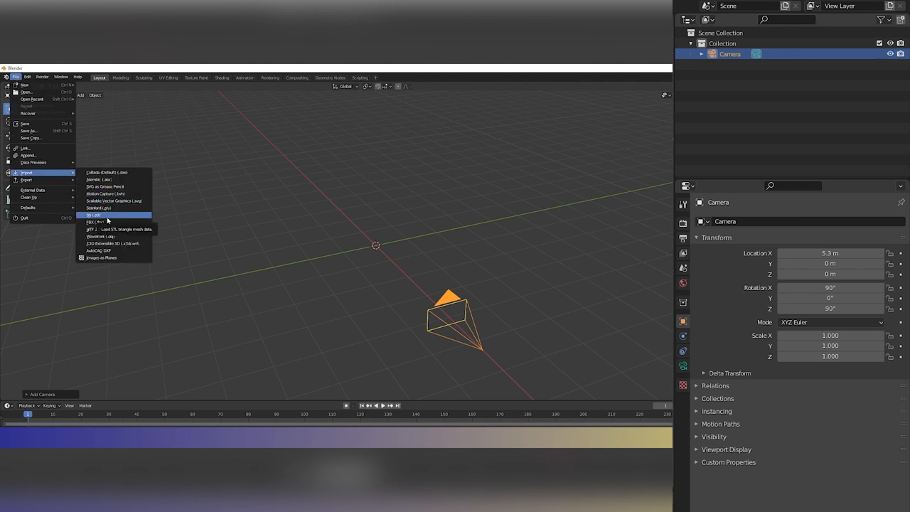
pyautogui.click(93, 214)
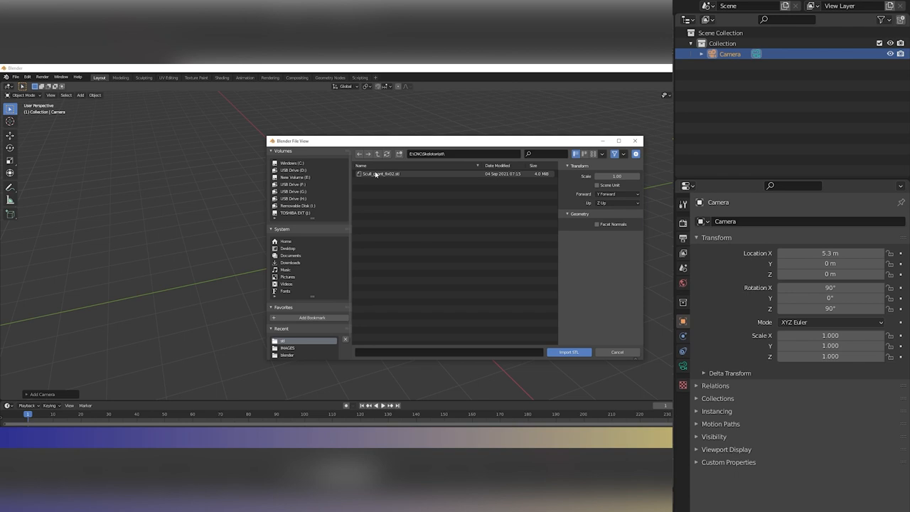
pyautogui.click(380, 174)
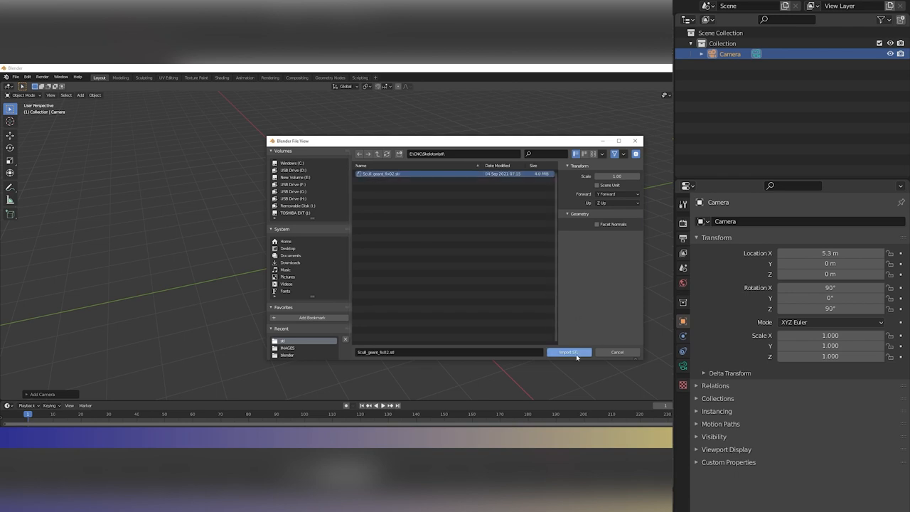
pyautogui.click(569, 352)
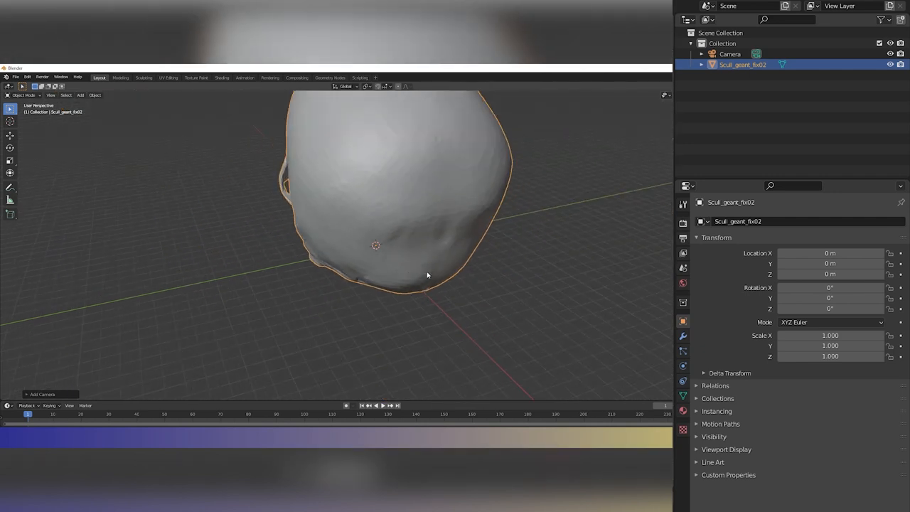
pyautogui.moveTo(609, 132)
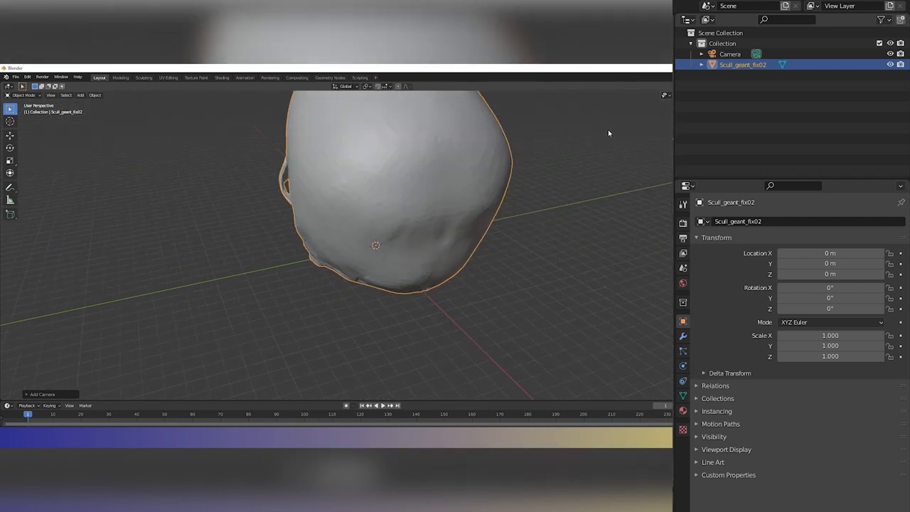
# Step: Scale the skull by 0.009, rotate it 180° about Z, and tilt it -27.8° about Y
pyautogui.press('s')
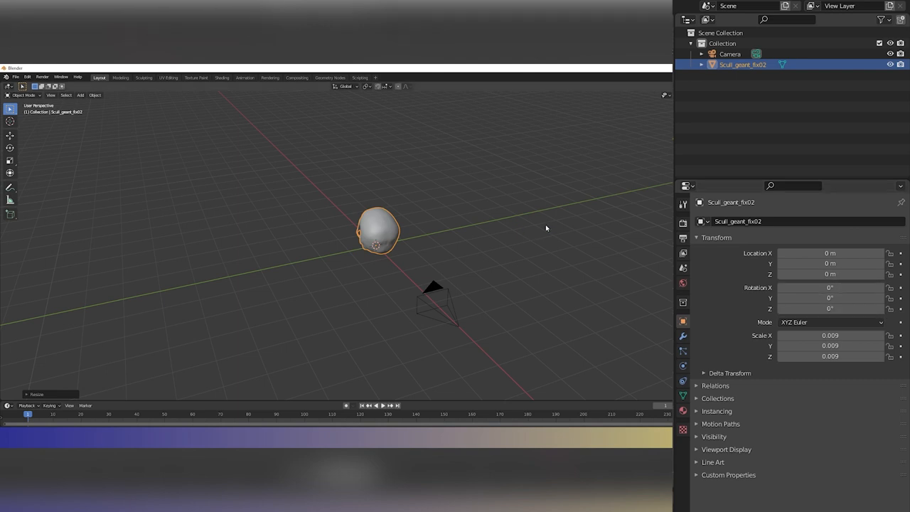
pyautogui.press('r')
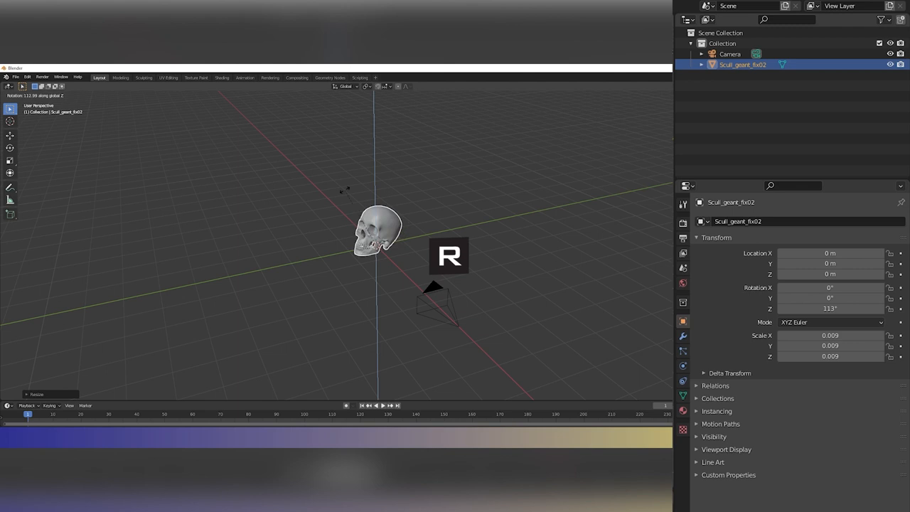
pyautogui.press('z')
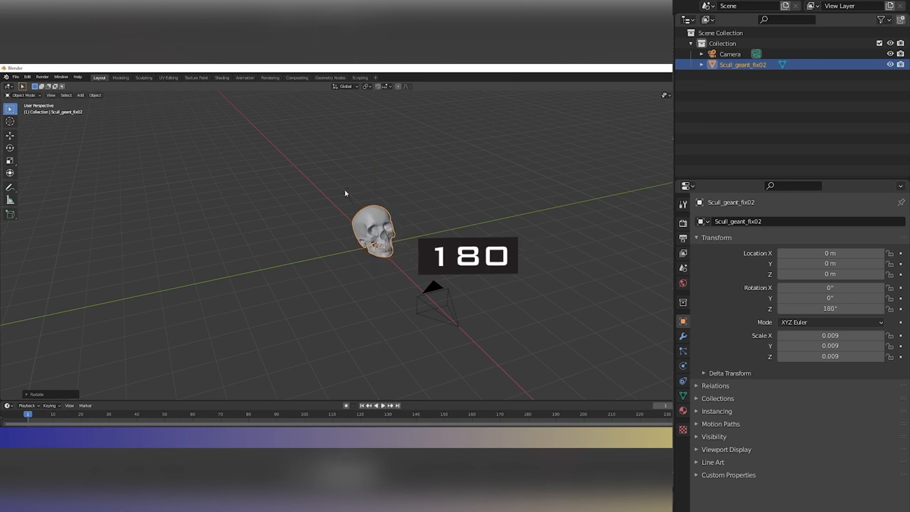
pyautogui.press('r')
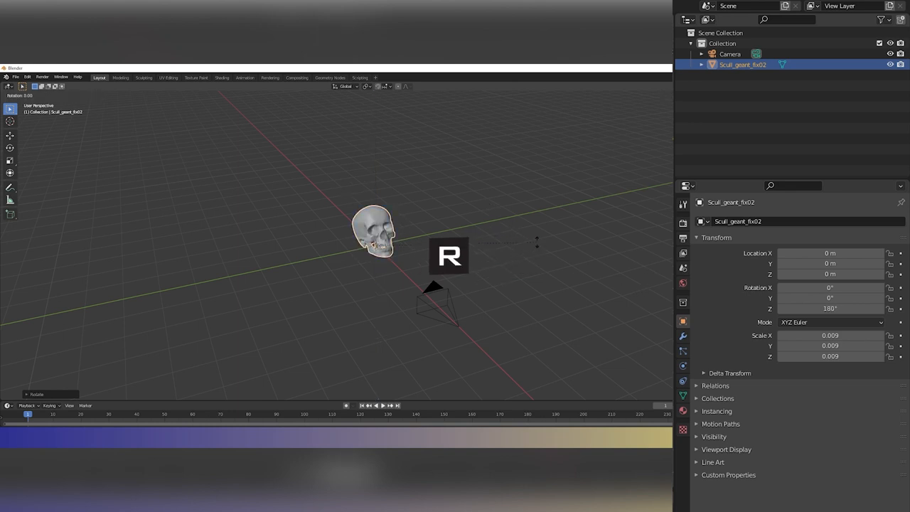
pyautogui.press('Y')
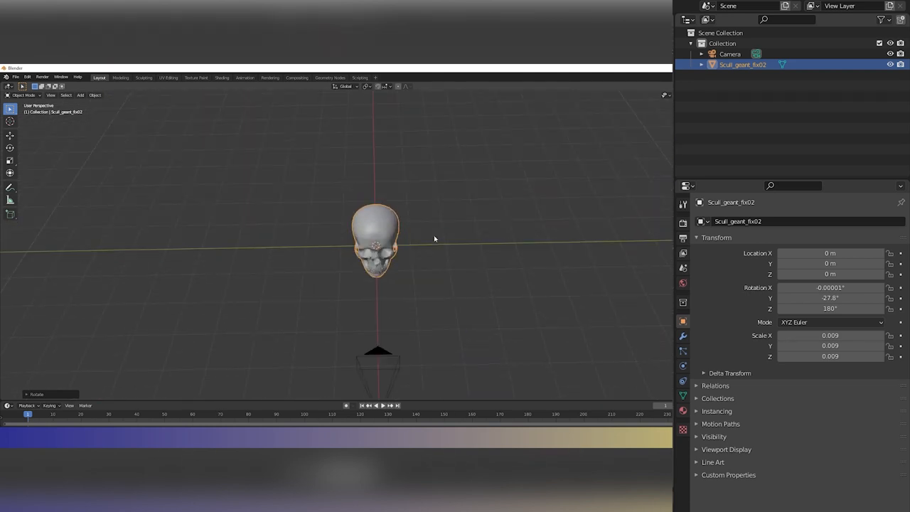
# Step: Frame the skull in camera view, set Location Z to -0.39 m, and add Subdivision Surface
pyautogui.moveTo(435, 238); pyautogui.dragTo(461, 241)
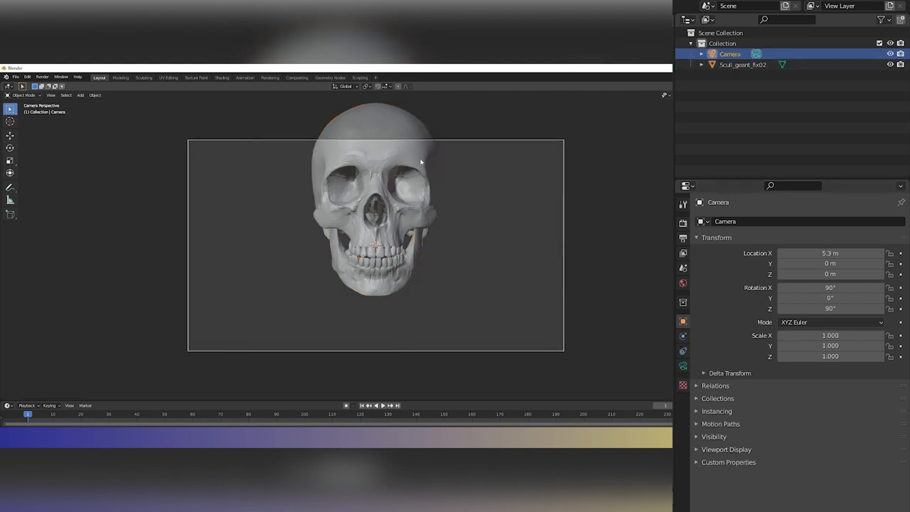
pyautogui.click(741, 65)
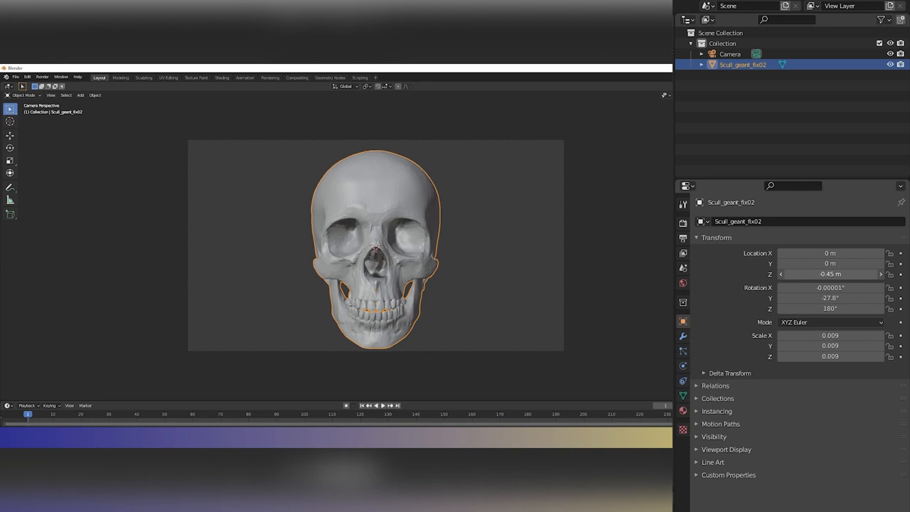
pyautogui.moveTo(829, 273); pyautogui.dragTo(830, 270)
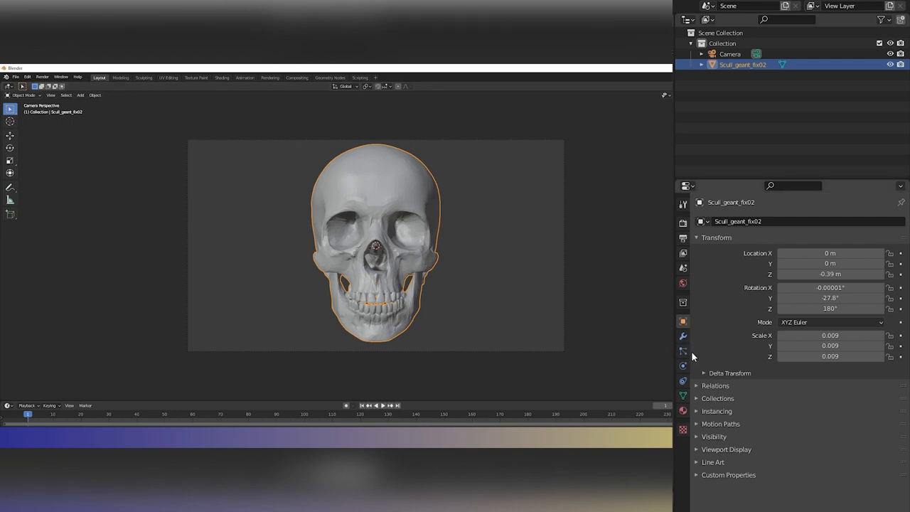
pyautogui.moveTo(682, 336)
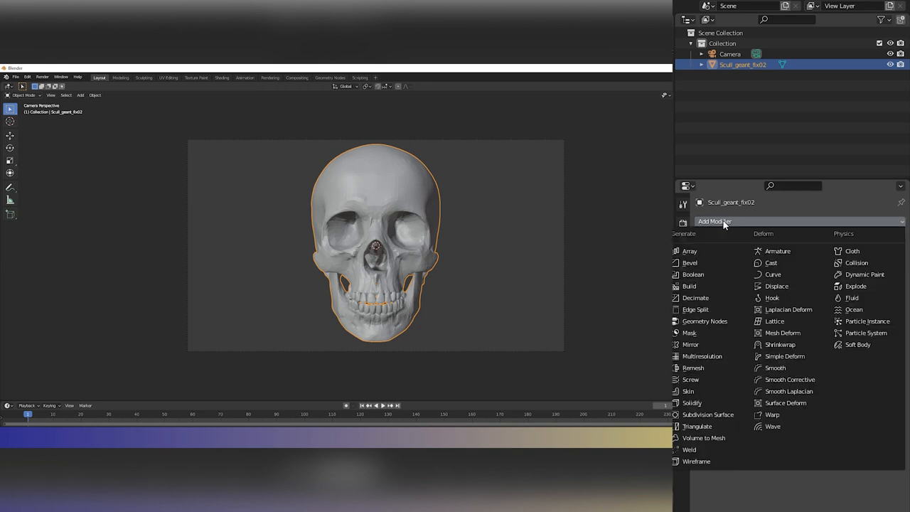
pyautogui.moveTo(709, 415)
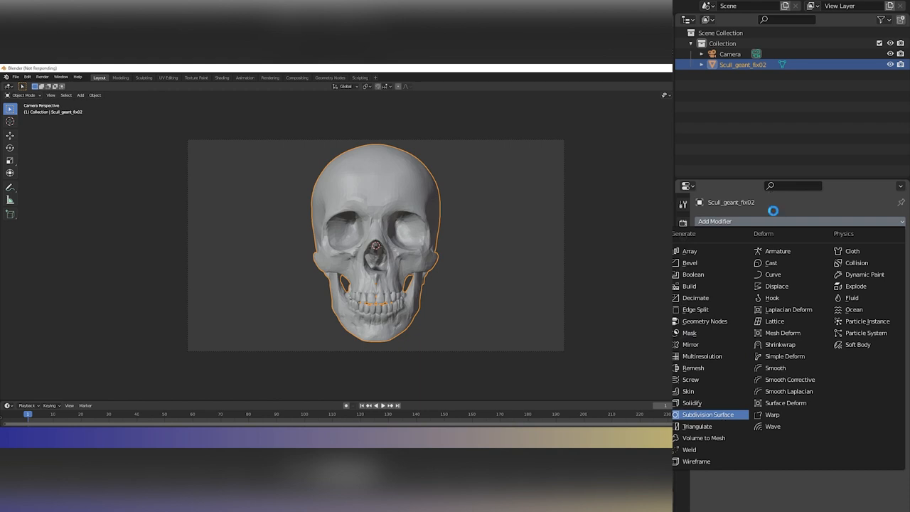
pyautogui.click(708, 414)
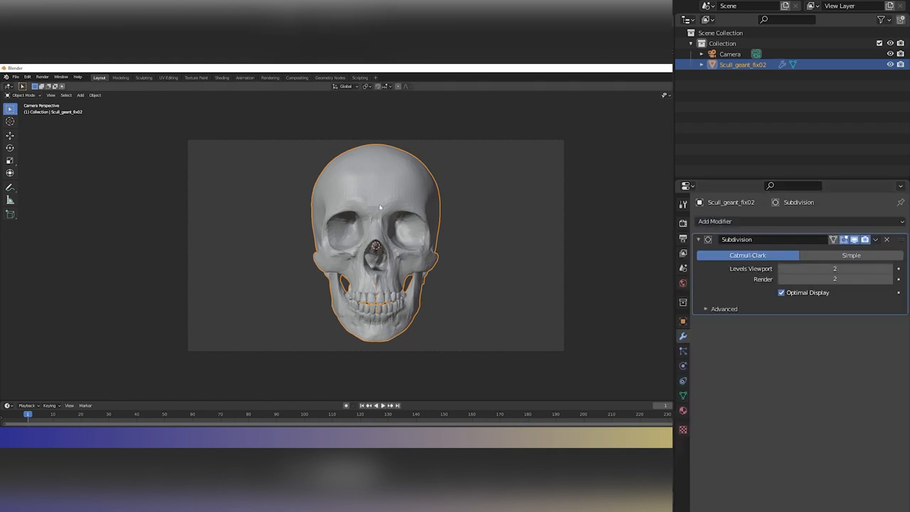
pyautogui.moveTo(254, 240)
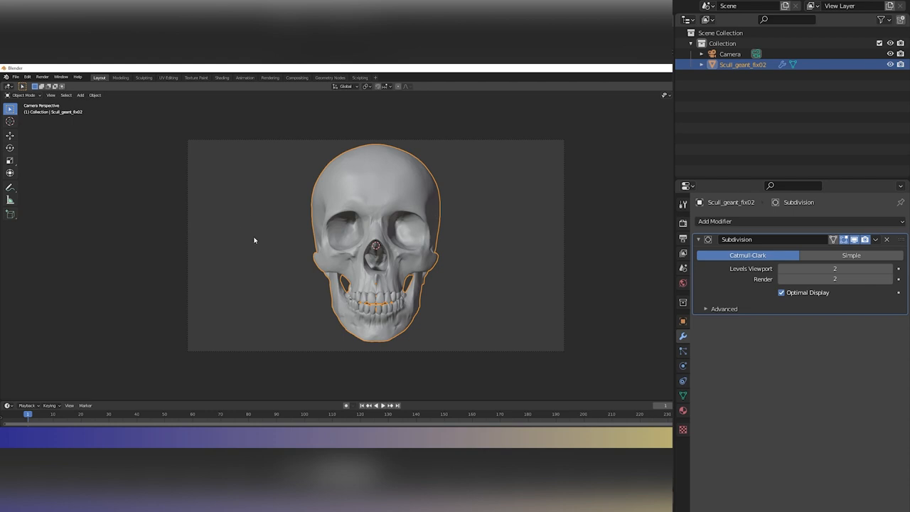
pyautogui.moveTo(475, 261)
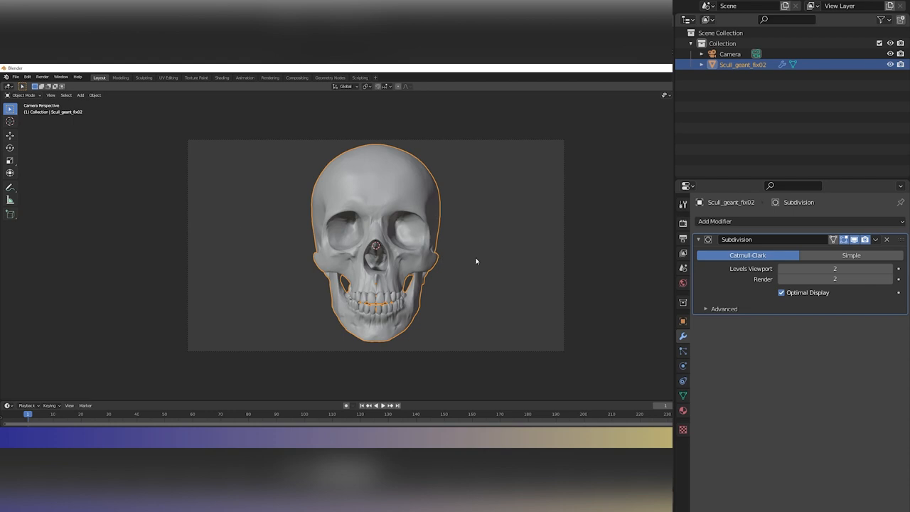
pyautogui.moveTo(652, 298)
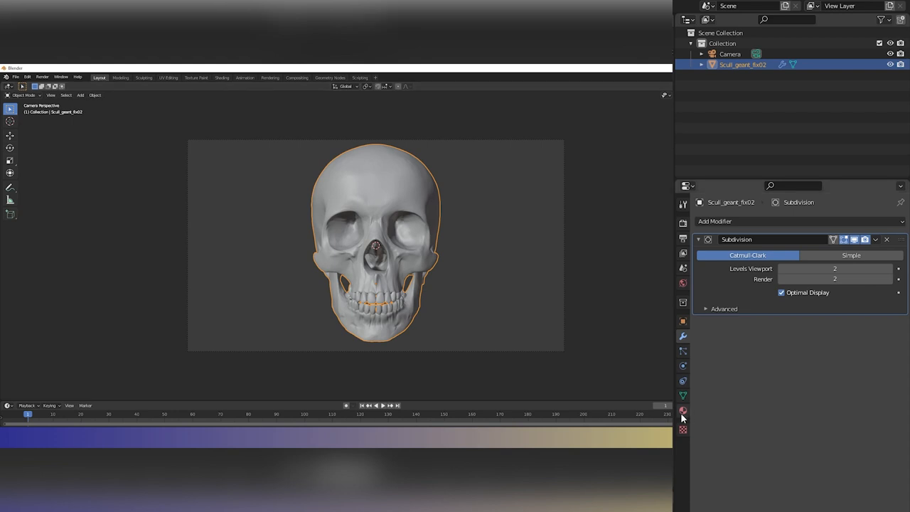
# Step: Create Material.001 for the skull from the Material Properties tab
pyautogui.click(682, 411)
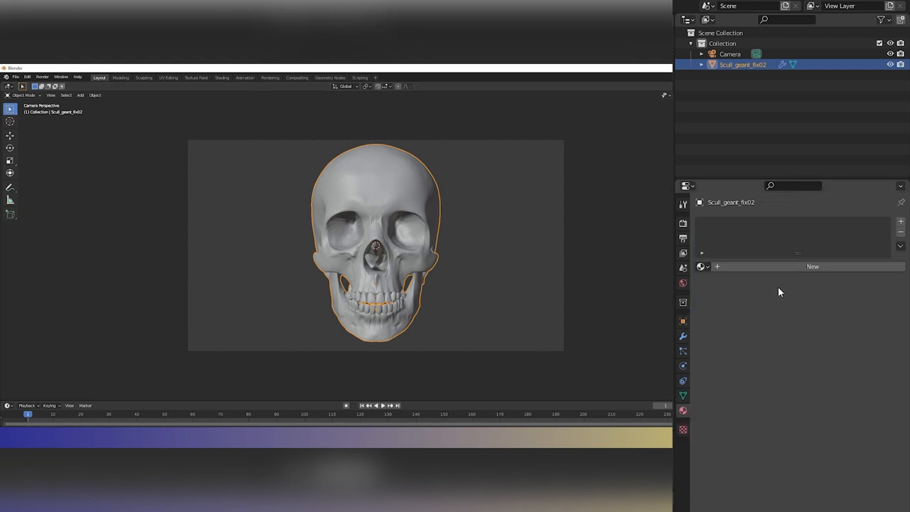
pyautogui.moveTo(735, 268)
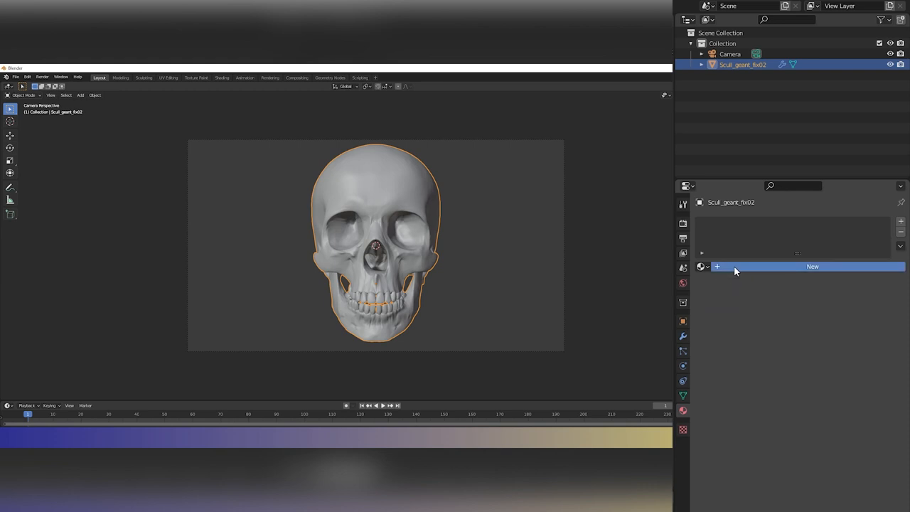
pyautogui.click(811, 266)
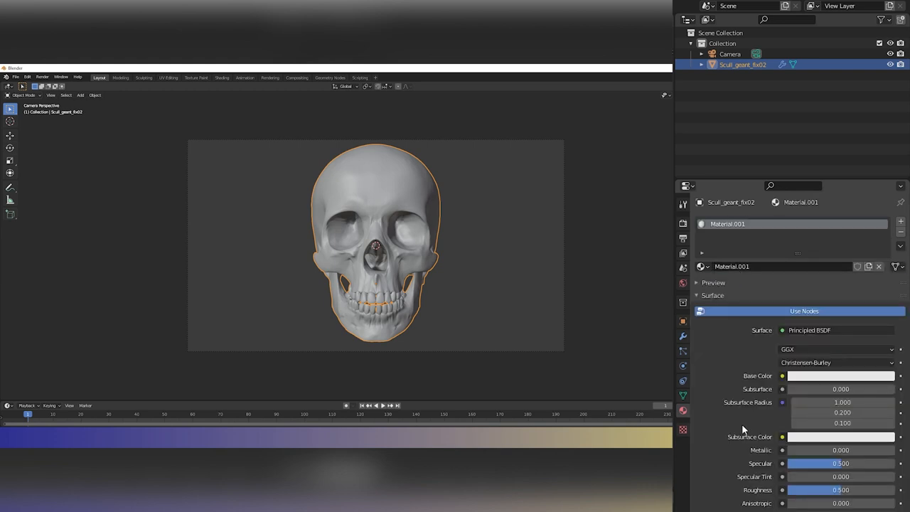
pyautogui.moveTo(240, 133)
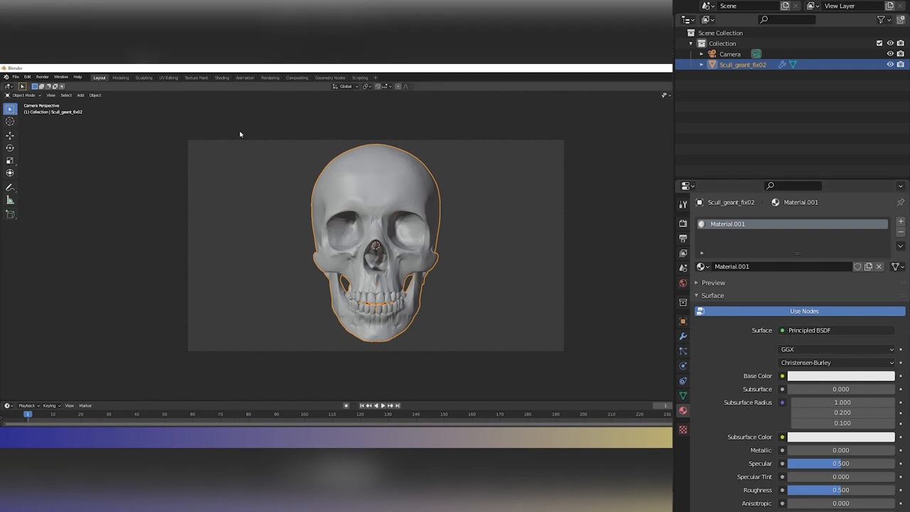
pyautogui.moveTo(210, 74)
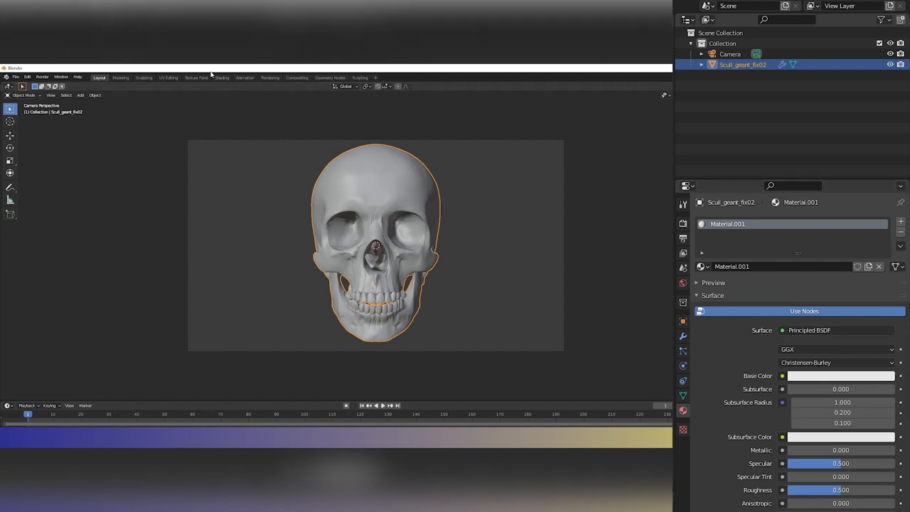
pyautogui.click(221, 77)
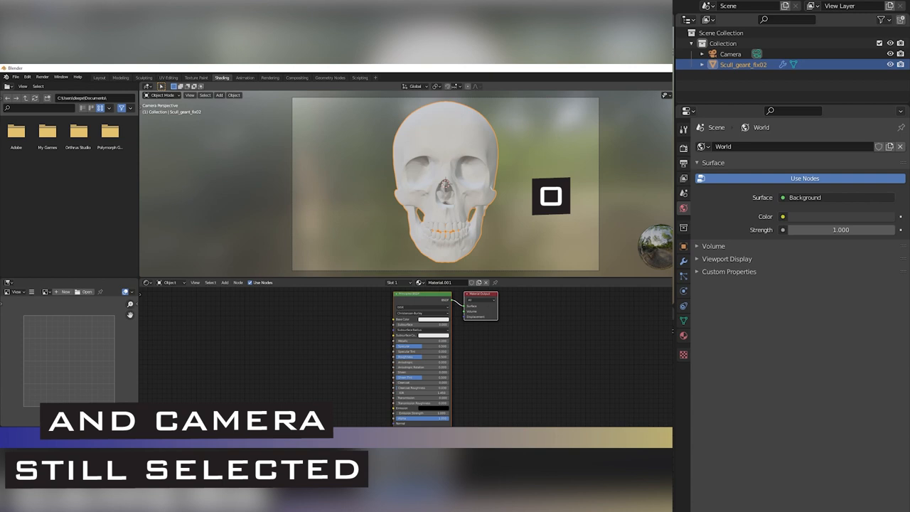
pyautogui.moveTo(257, 356)
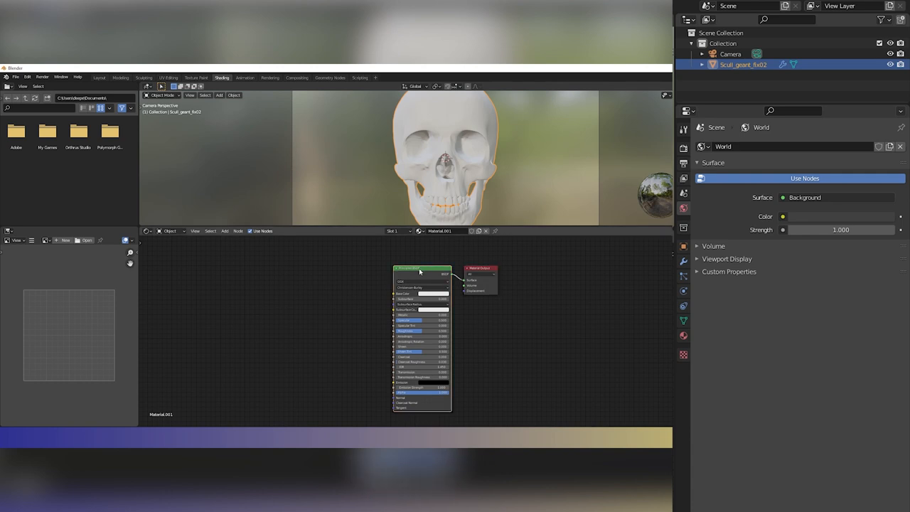
# Step: Select and delete the Principled BSDF node in the node editor
pyautogui.moveTo(421, 271); pyautogui.dragTo(356, 271)
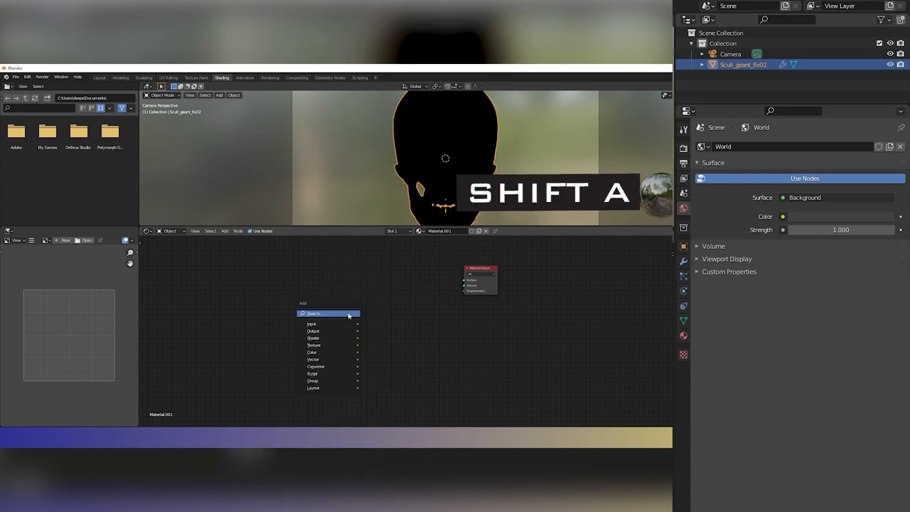
# Step: Add a Camera Data node and two Math nodes to Material.001
pyautogui.click(328, 313)
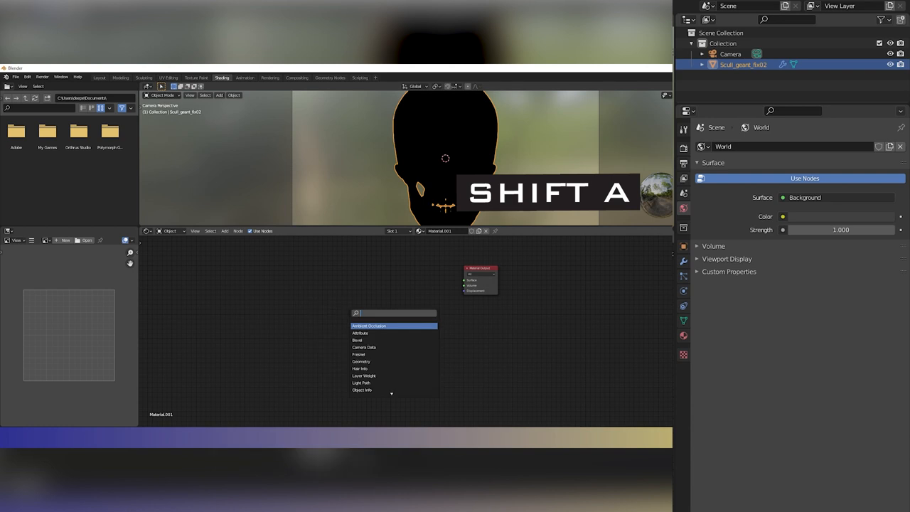
pyautogui.write('ca')
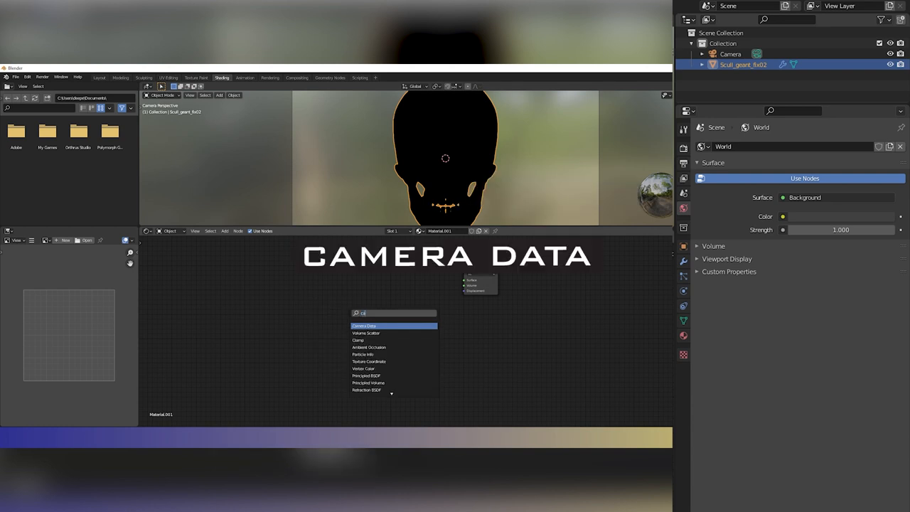
pyautogui.click(365, 326)
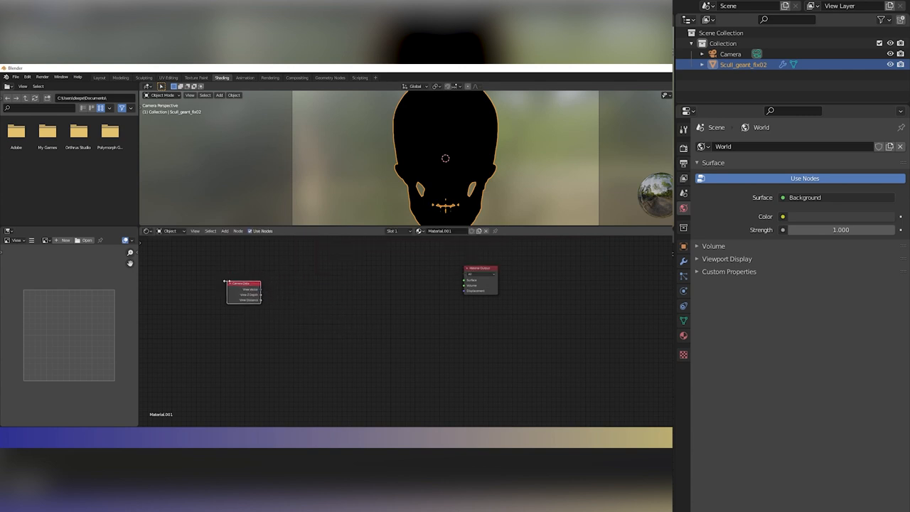
pyautogui.press('shift+a')
pyautogui.write('ma')
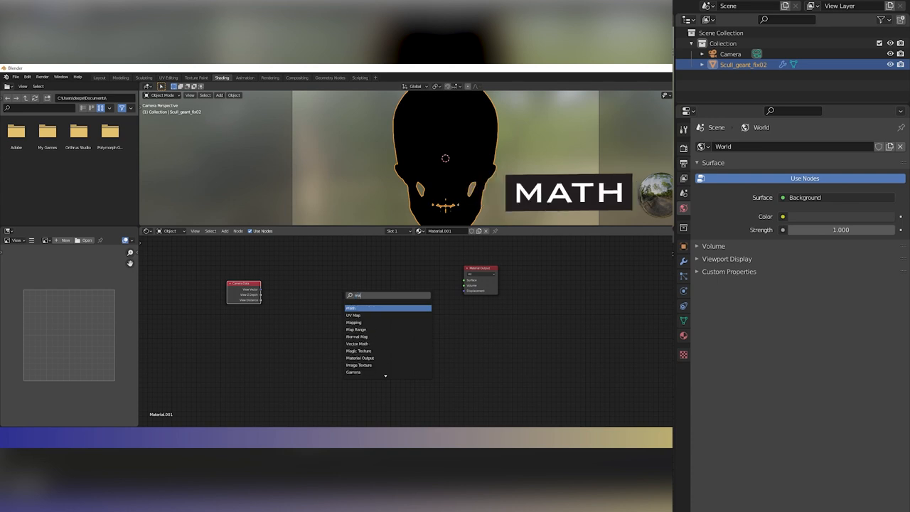
pyautogui.click(350, 307)
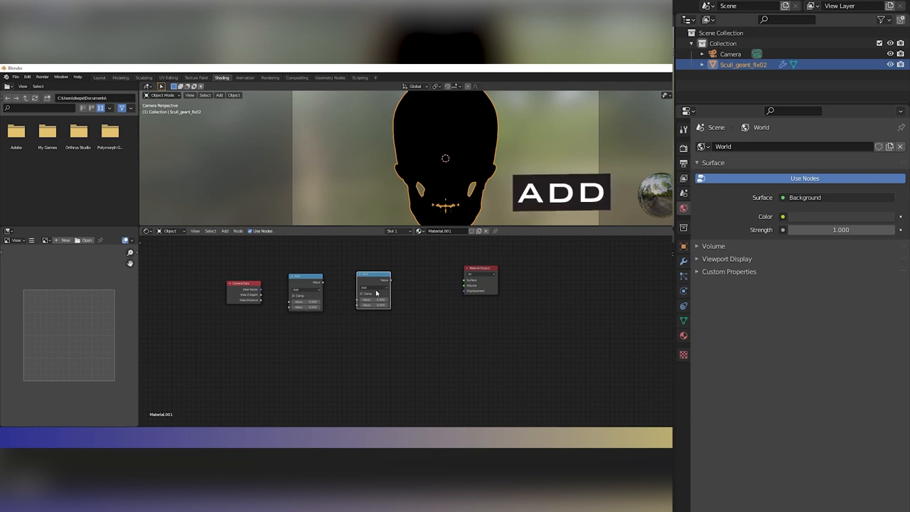
pyautogui.click(371, 287)
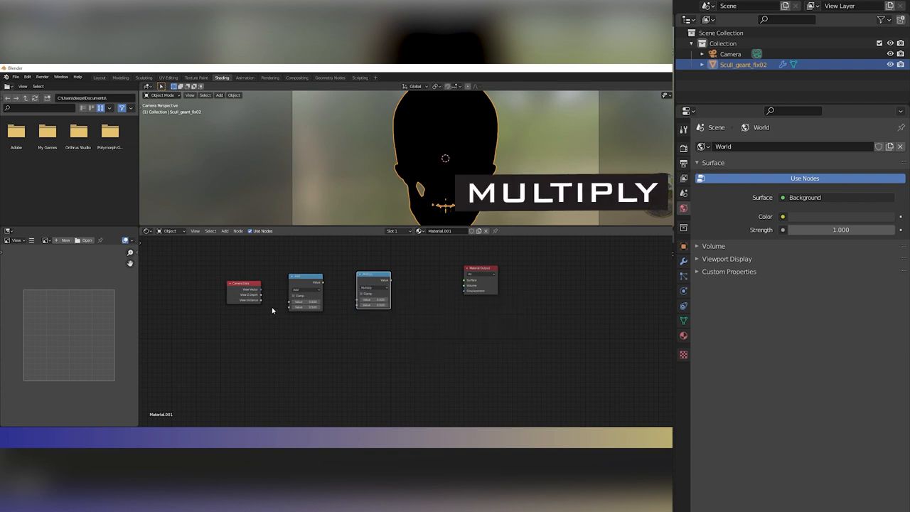
pyautogui.moveTo(262, 297)
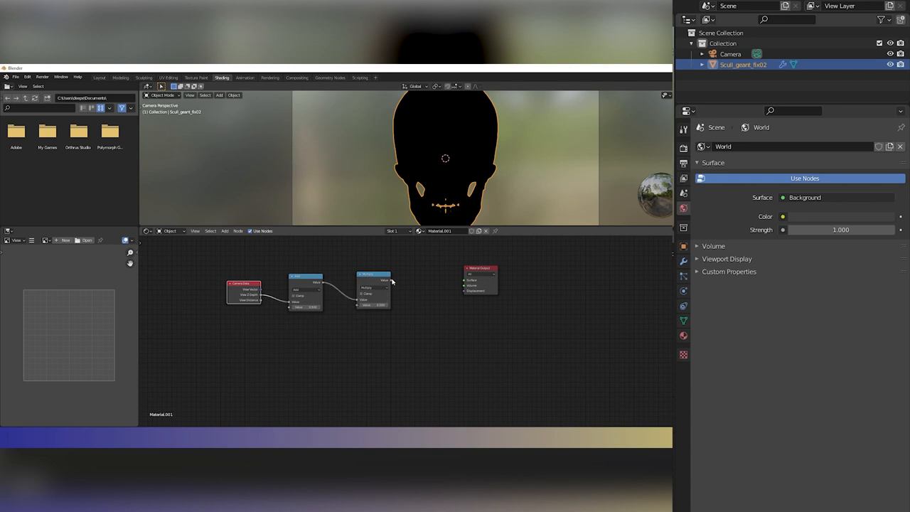
# Step: Connect the Multiply (0.9) node's result to the Material Output Surface
pyautogui.moveTo(390, 279); pyautogui.dragTo(437, 283)
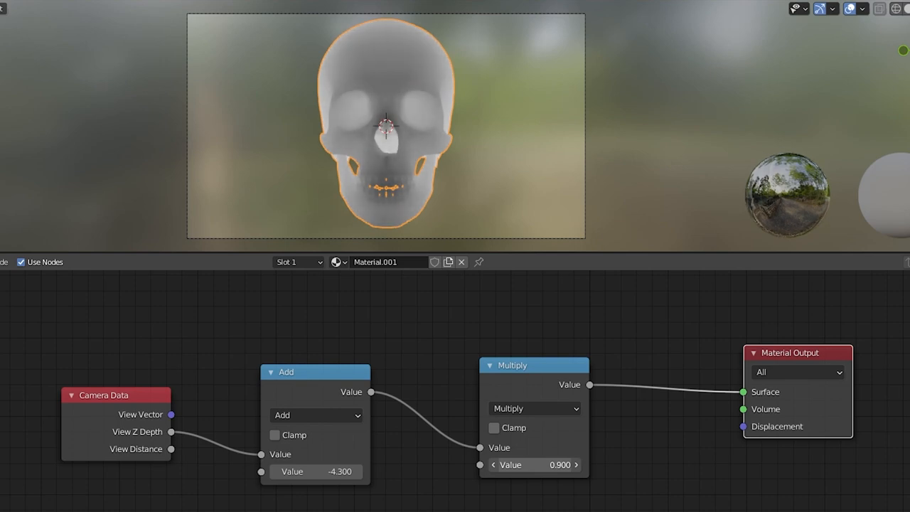
pyautogui.moveTo(533, 465)
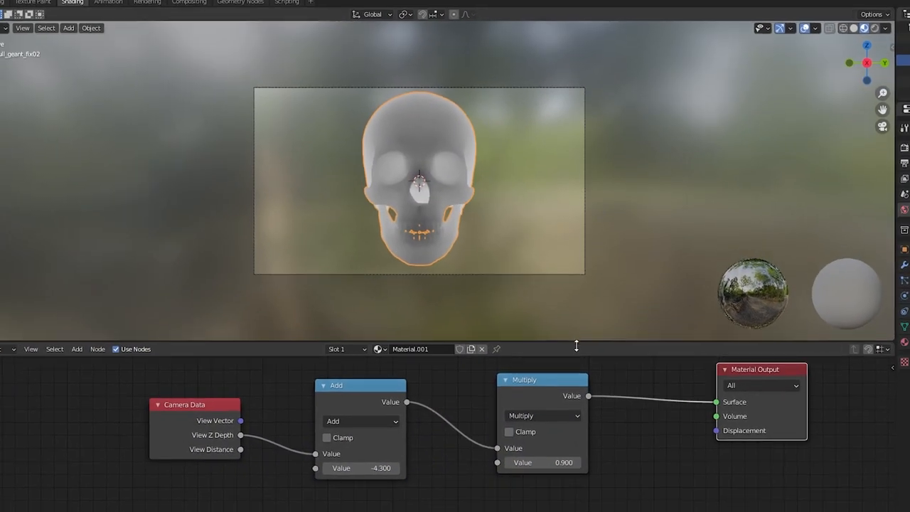
# Step: Render the skull camera view with F12 to get the grayscale depth image
pyautogui.press('F12')
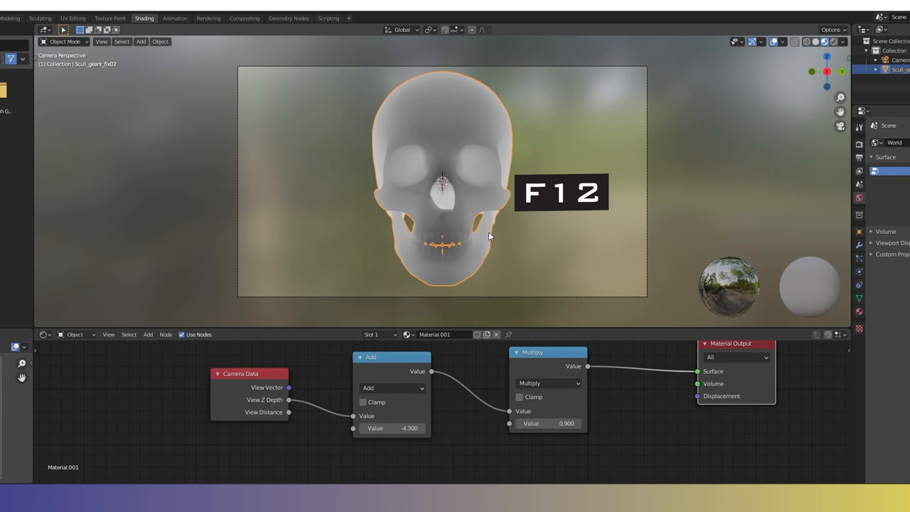
pyautogui.press('F12')
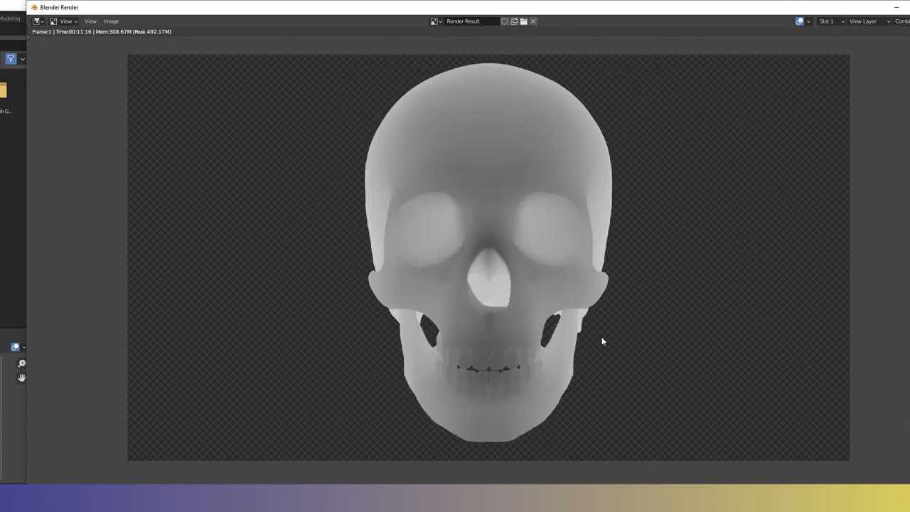
pyautogui.moveTo(563, 288)
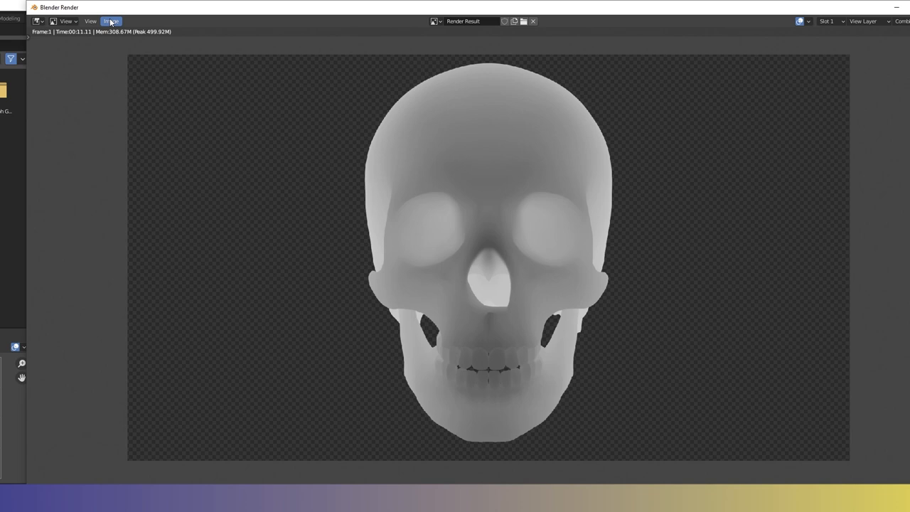
# Step: Save the render as 'Skeloton' PNG in E:\CNC\Skeloton\IMAGES
pyautogui.click(112, 21)
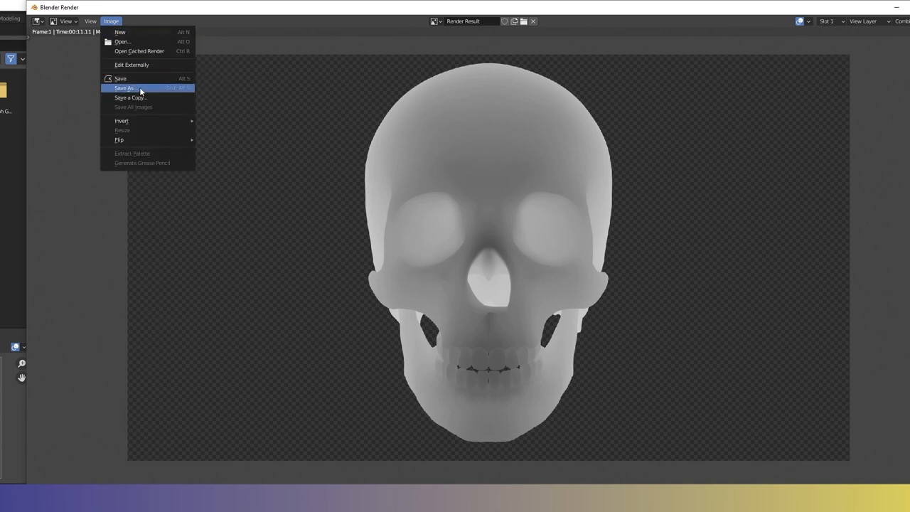
pyautogui.click(125, 88)
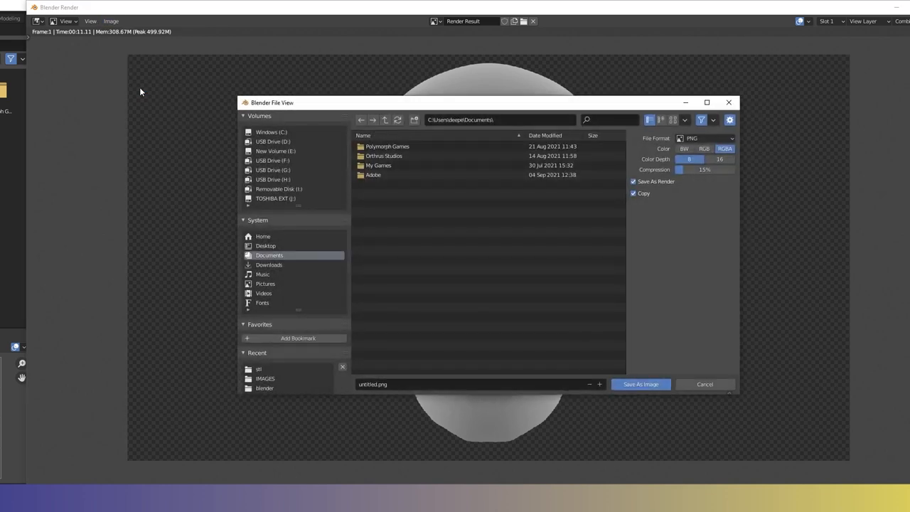
pyautogui.click(275, 150)
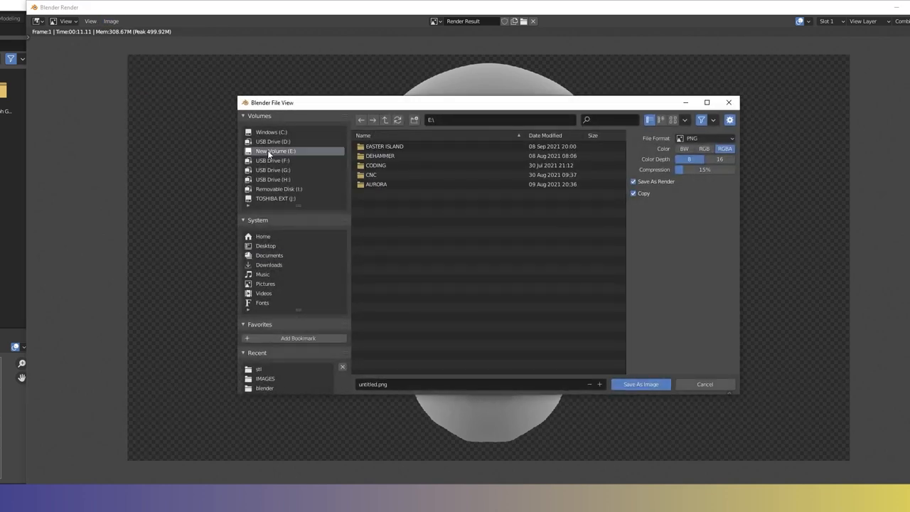
pyautogui.doubleClick(371, 174)
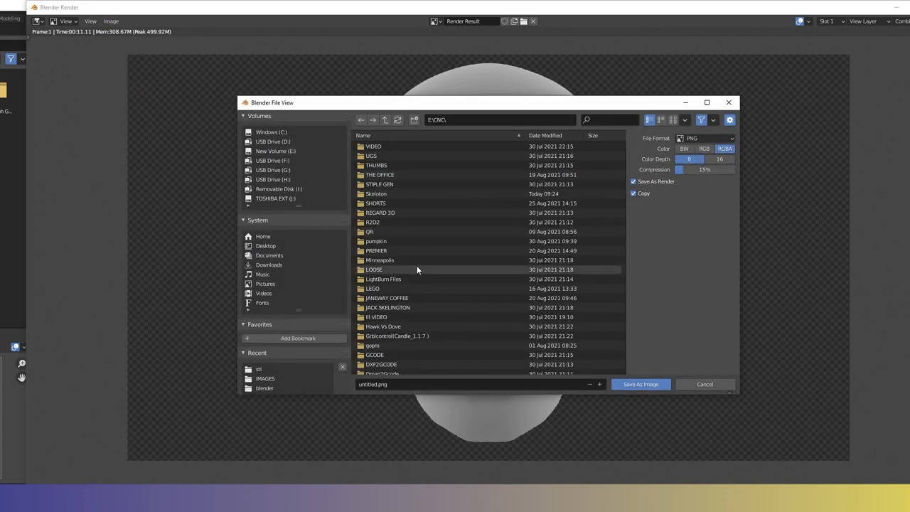
pyautogui.moveTo(418, 244)
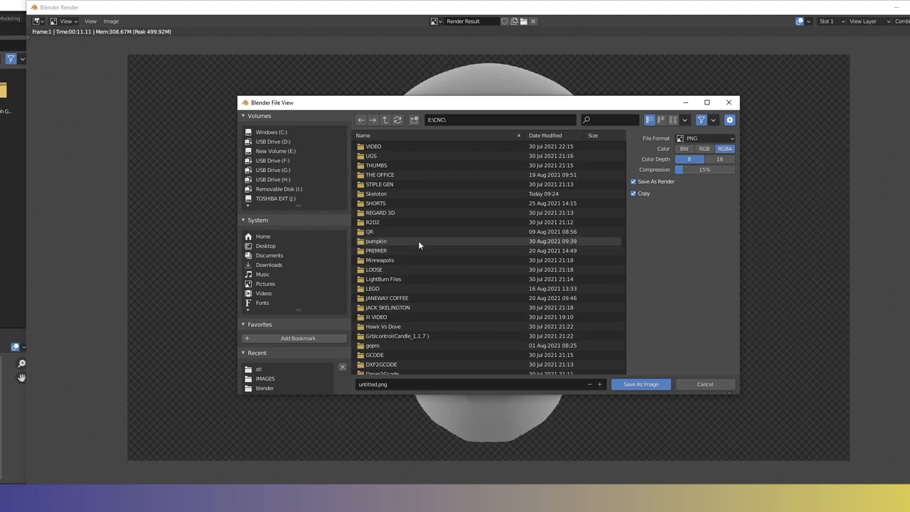
pyautogui.doubleClick(375, 194)
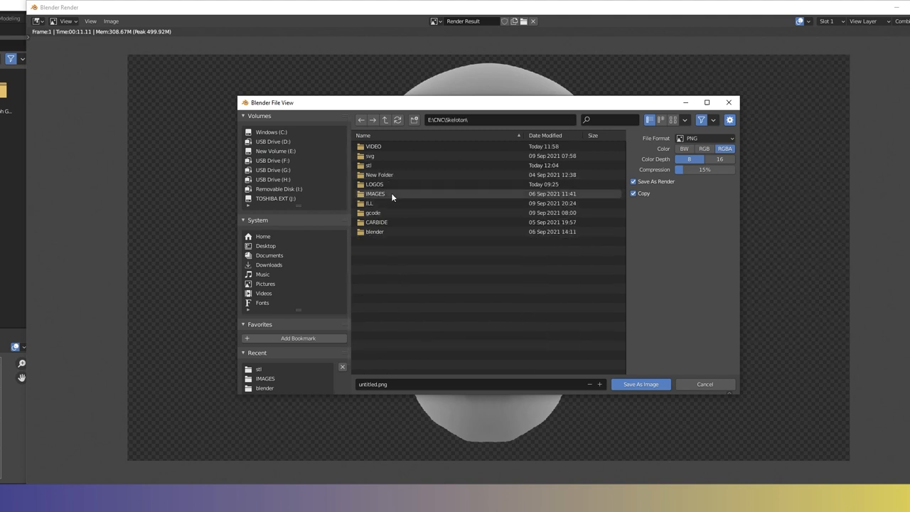
pyautogui.doubleClick(376, 193)
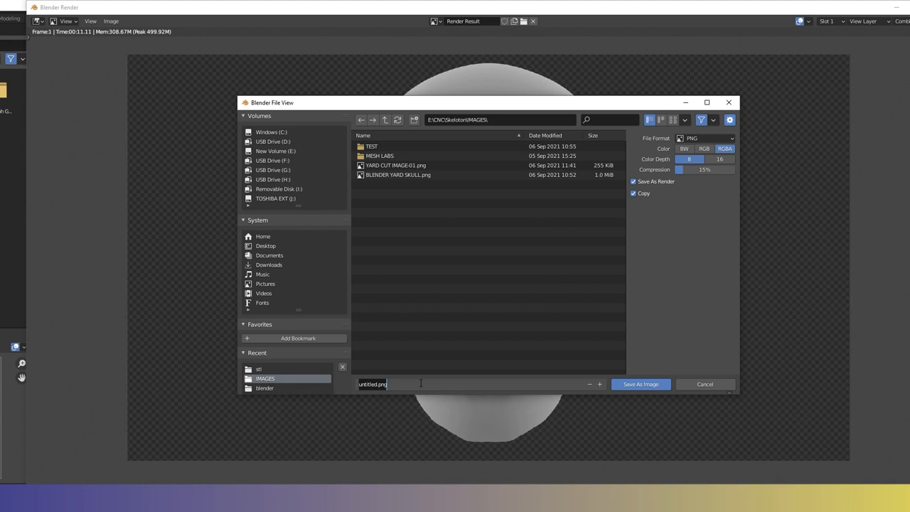
pyautogui.write('Skeloton')
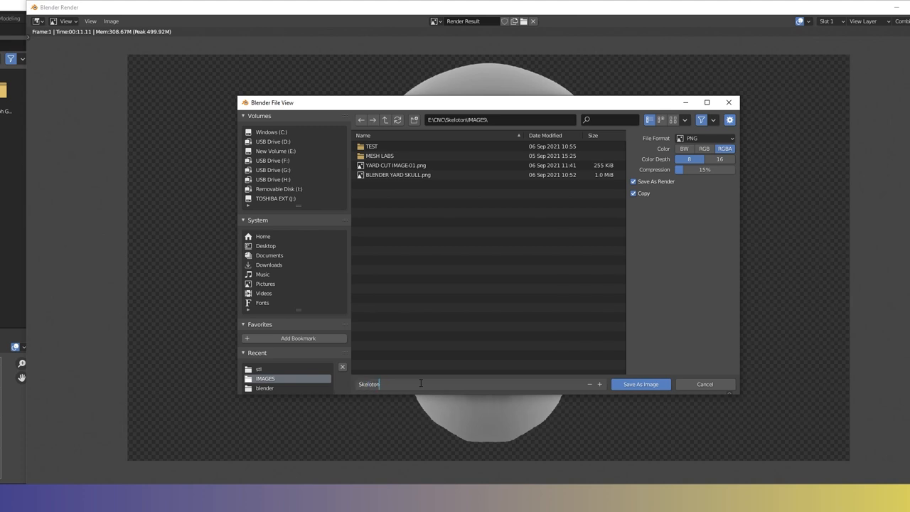
pyautogui.click(640, 384)
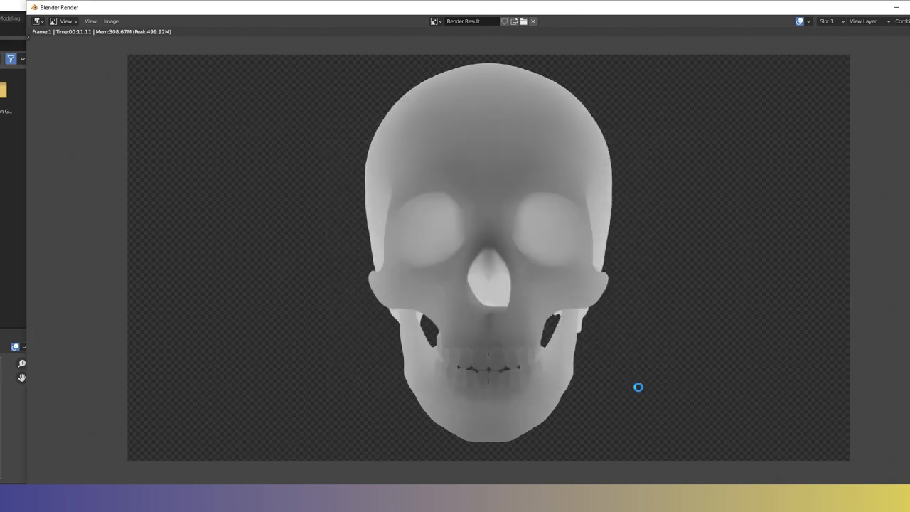
pyautogui.moveTo(666, 393)
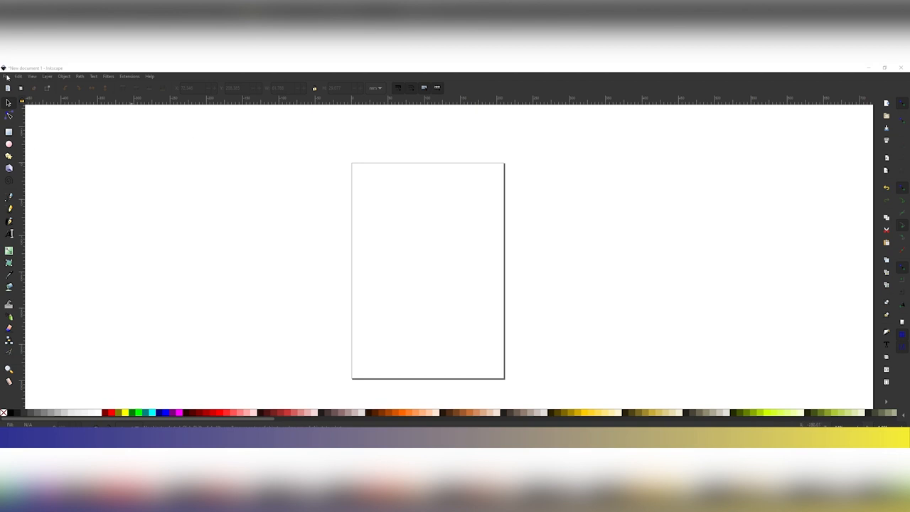
# Step: Import Skeloton.png into Inkscape and shrink the skull image onto the page
pyautogui.click(17, 77)
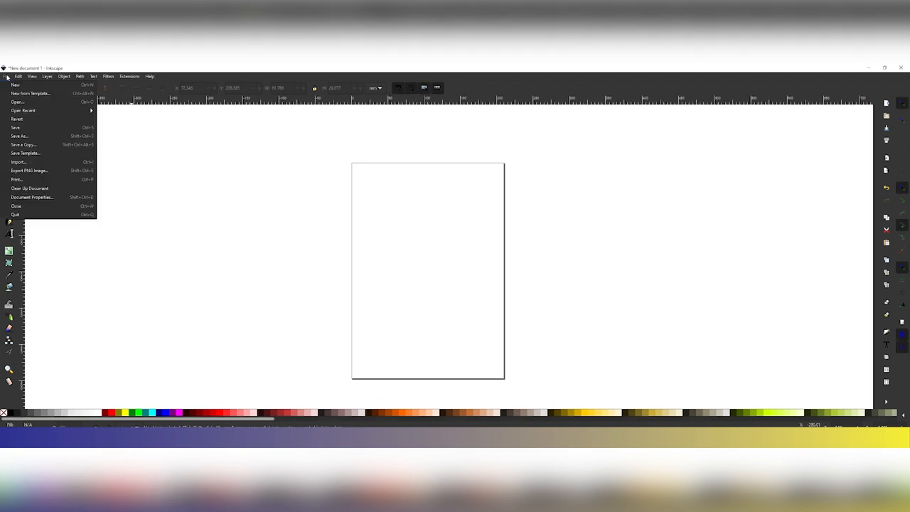
pyautogui.click(18, 76)
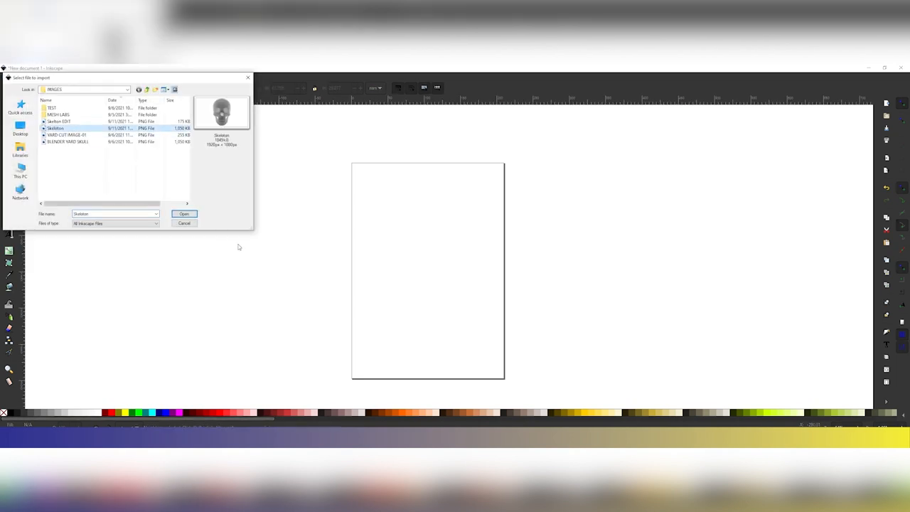
pyautogui.click(183, 214)
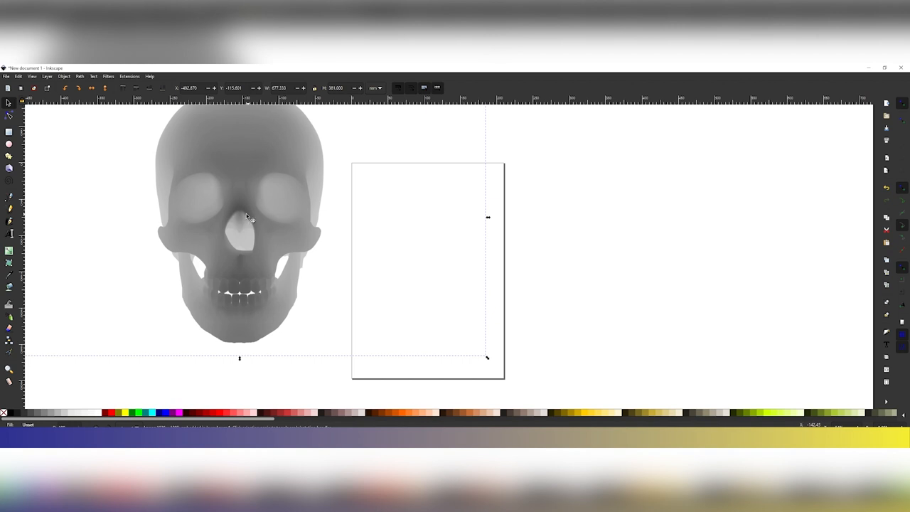
pyautogui.moveTo(239, 217); pyautogui.dragTo(448, 235)
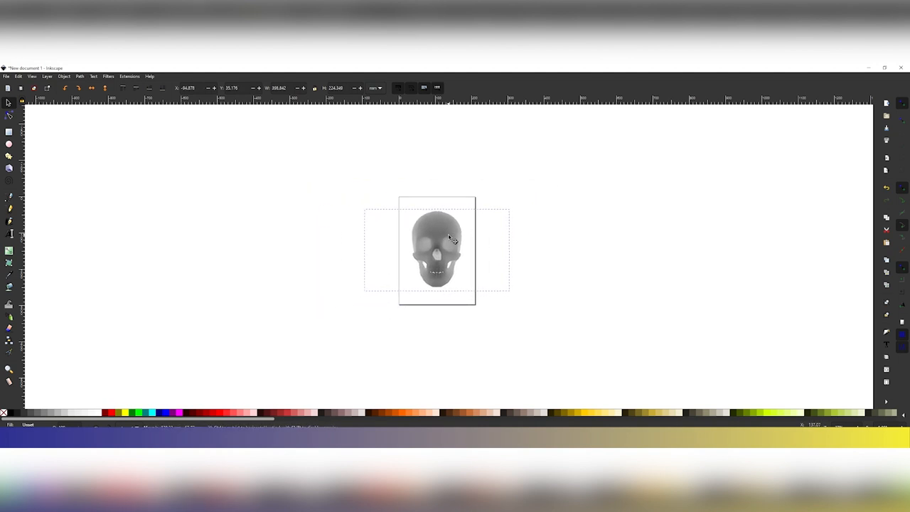
pyautogui.click(447, 242)
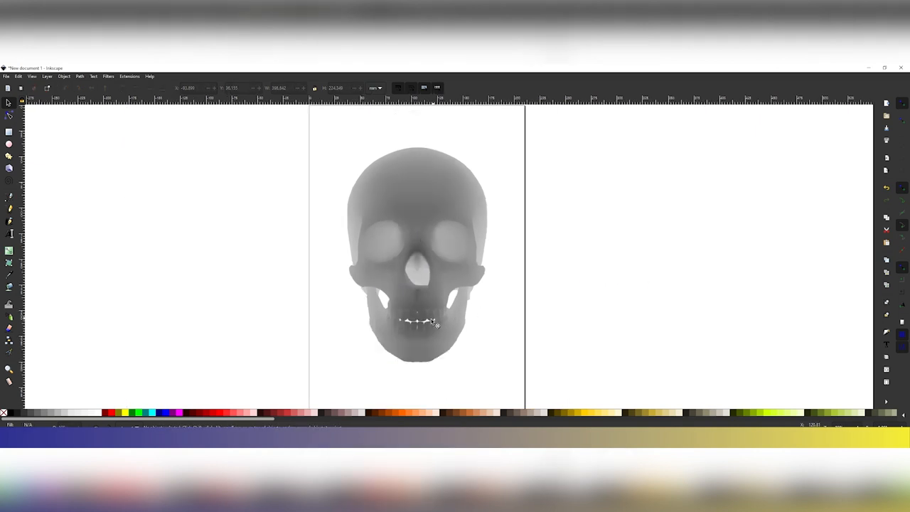
pyautogui.moveTo(428, 328)
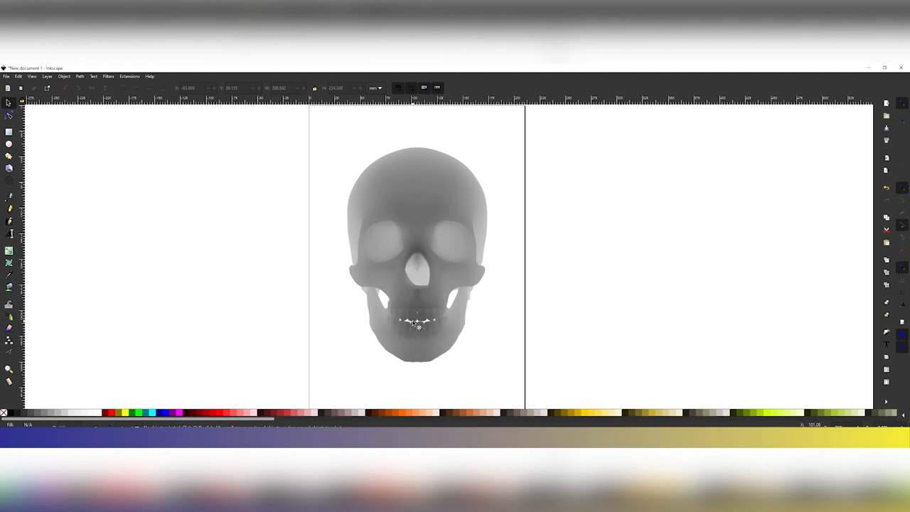
pyautogui.moveTo(446, 325)
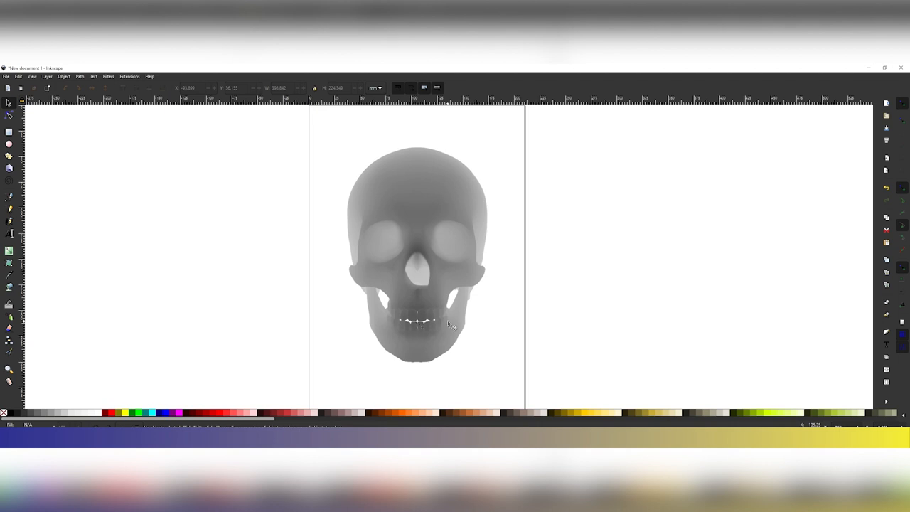
pyautogui.moveTo(50, 308)
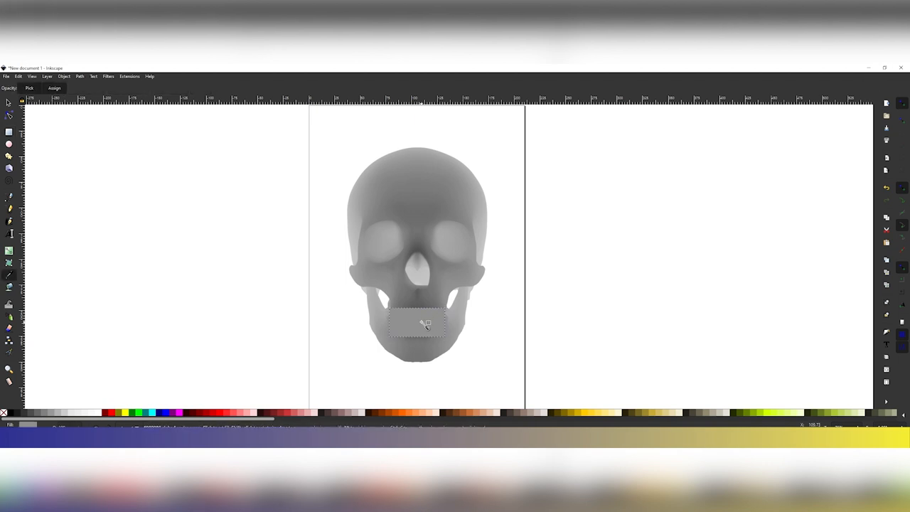
# Step: Sample the average grey of the skull's lower jaw with the dropper
pyautogui.moveTo(420, 325); pyautogui.dragTo(494, 325)
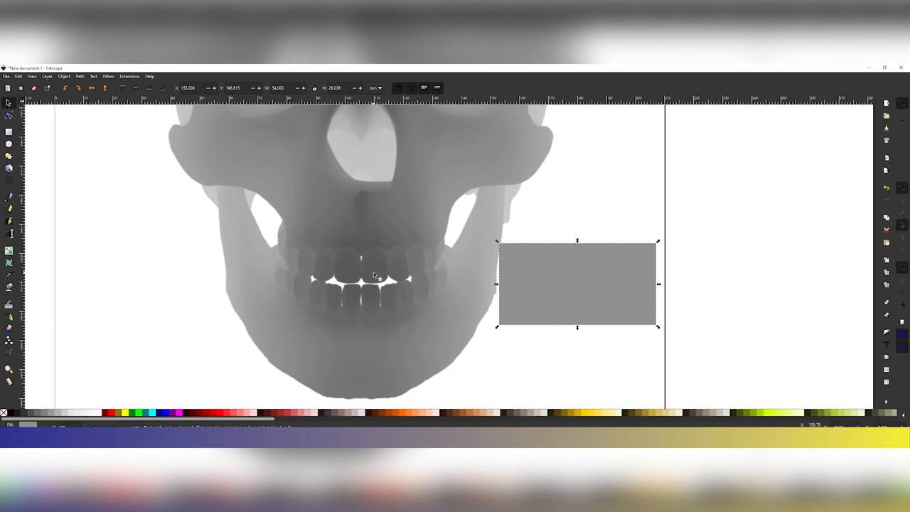
pyautogui.moveTo(599, 280)
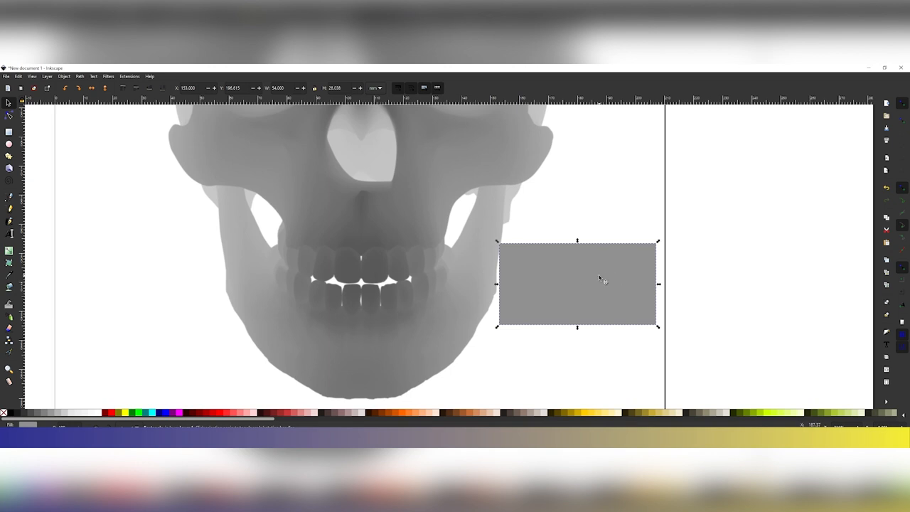
pyautogui.moveTo(391, 287)
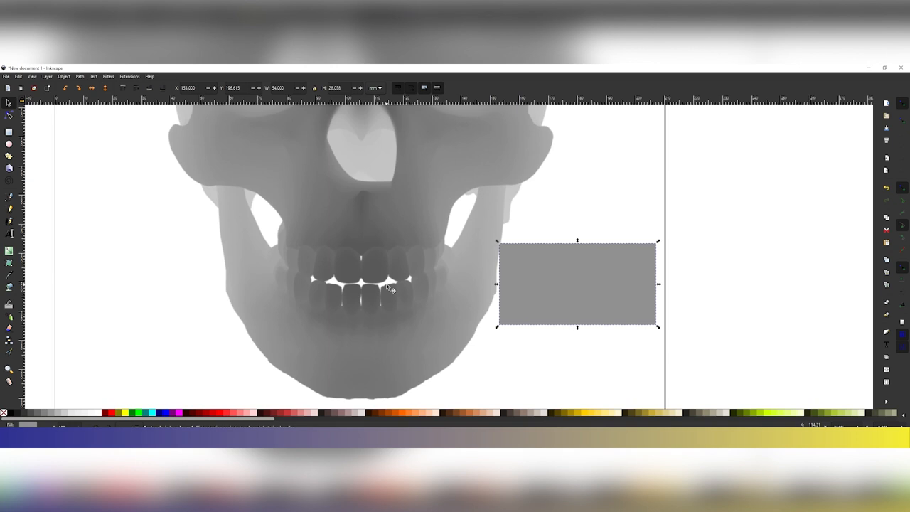
pyautogui.moveTo(384, 291)
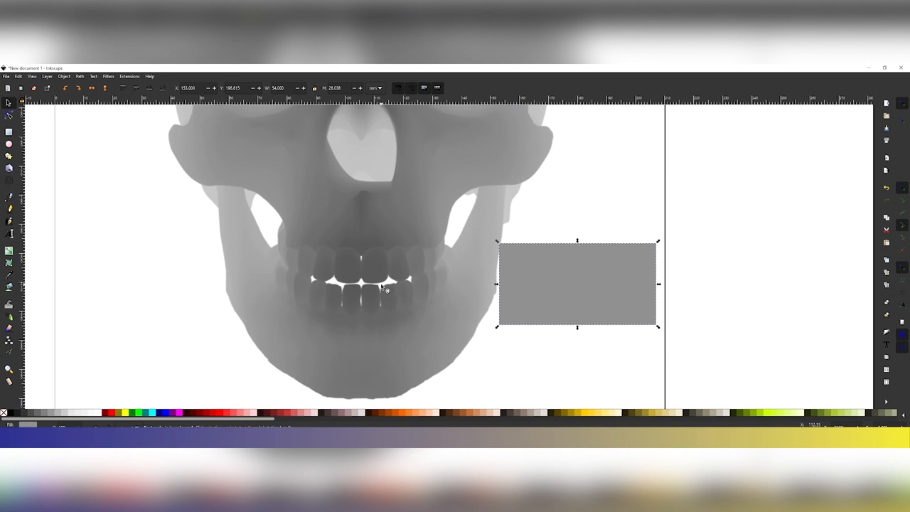
pyautogui.moveTo(407, 288)
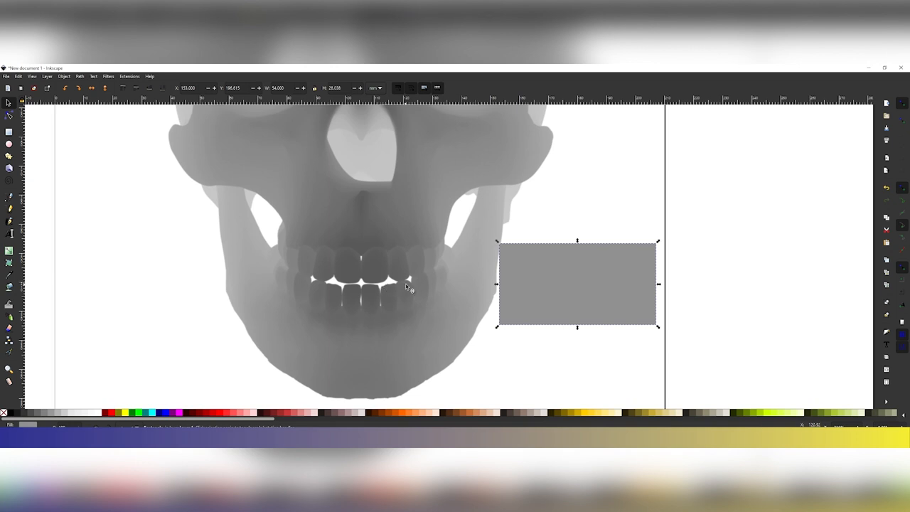
pyautogui.moveTo(610, 296)
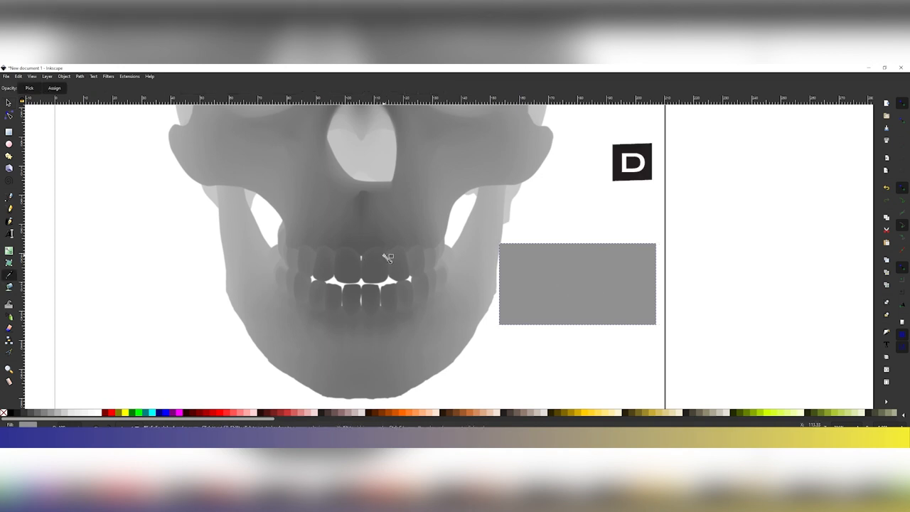
pyautogui.moveTo(448, 259)
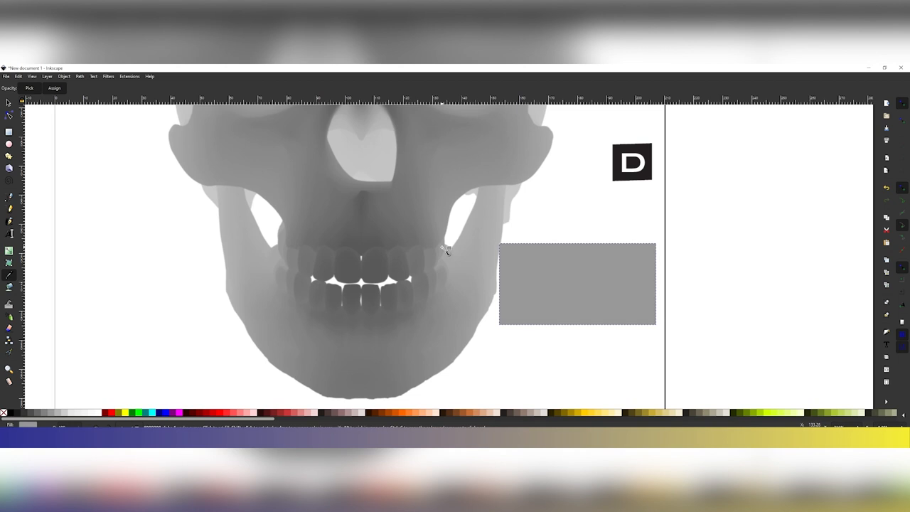
# Step: Pick the jaw grey beside the teeth for the covering rectangle
pyautogui.click(597, 286)
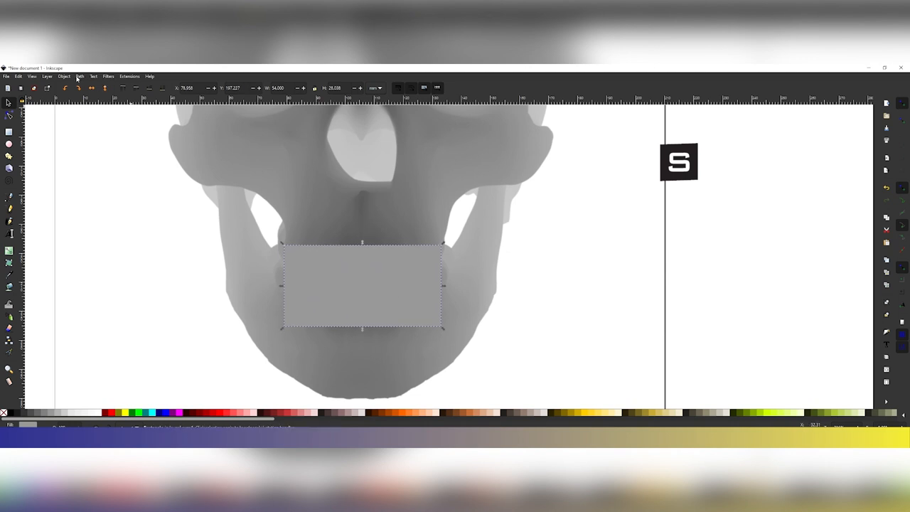
pyautogui.click(64, 76)
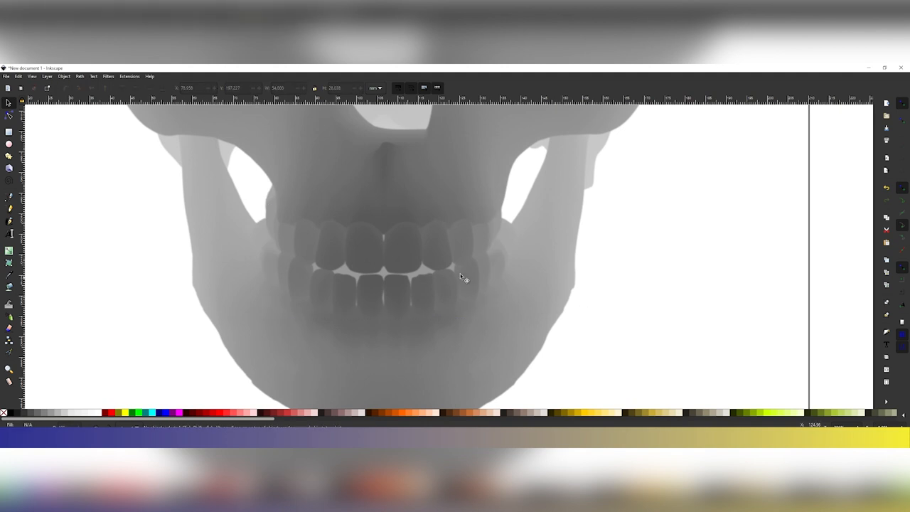
pyautogui.moveTo(421, 291)
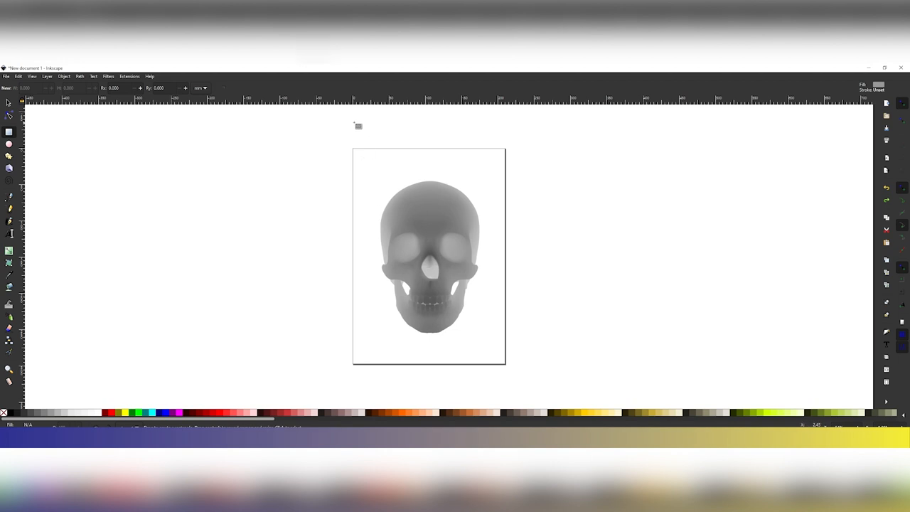
# Step: Draw a rectangle covering the whole page
pyautogui.moveTo(354, 151); pyautogui.dragTo(429, 264)
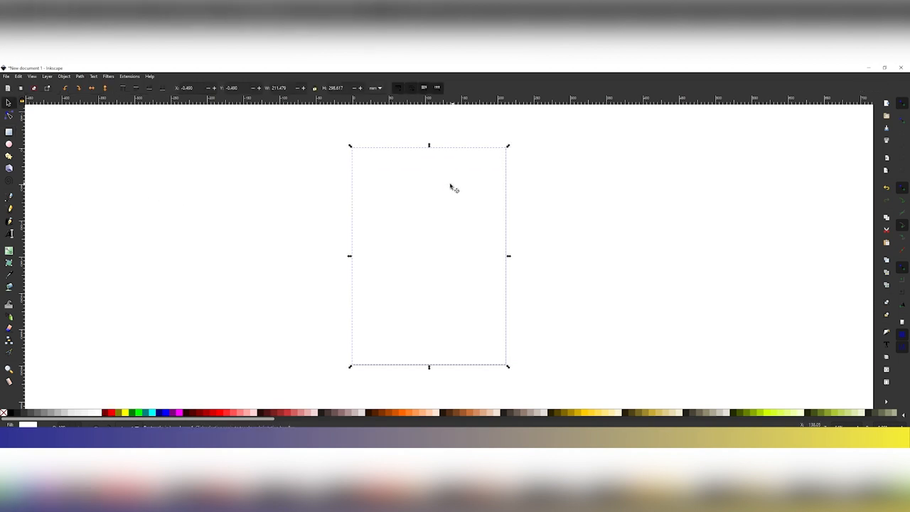
# Step: Lower the white page rectangle to the bottom, behind the skull image
pyautogui.click(47, 77)
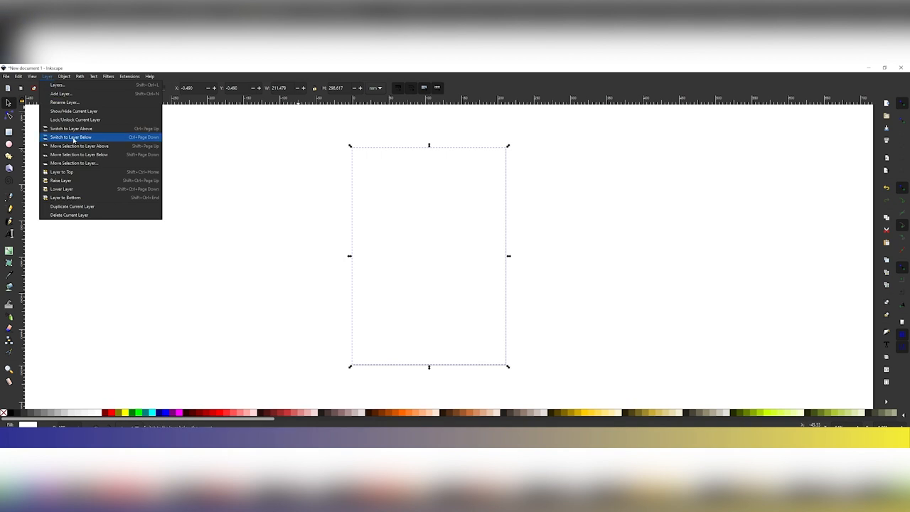
pyautogui.click(63, 76)
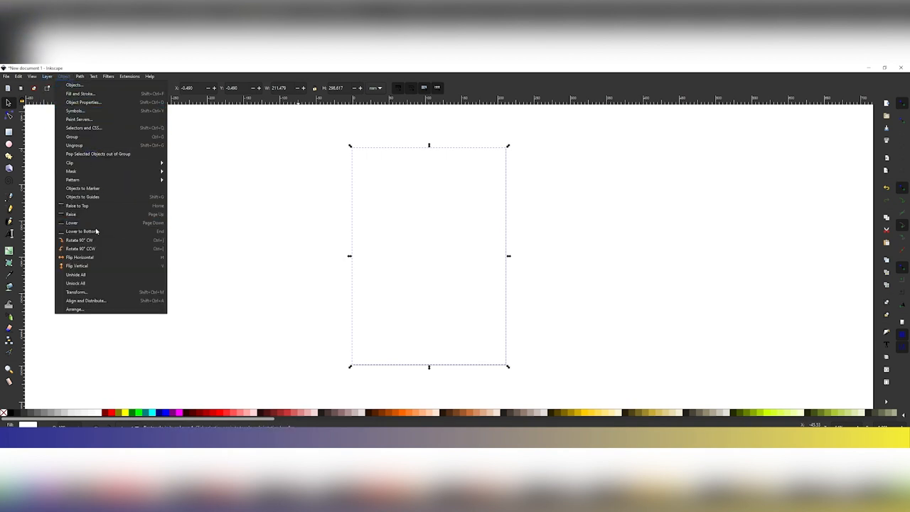
pyautogui.moveTo(98, 266)
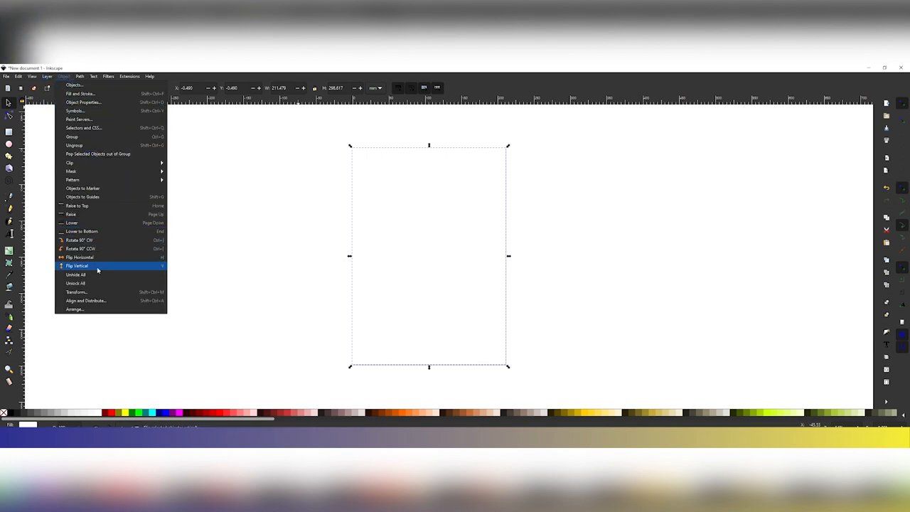
pyautogui.click(77, 265)
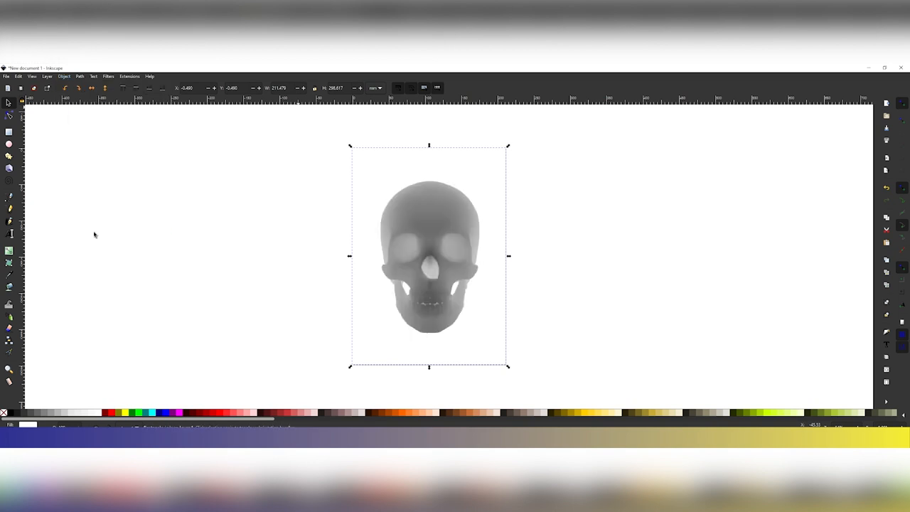
pyautogui.moveTo(566, 287)
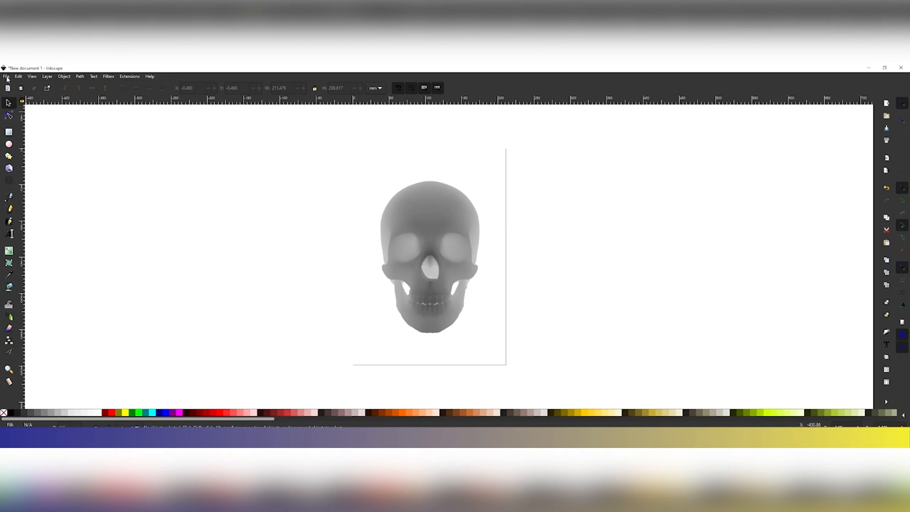
# Step: Export the page as 'Skelton EDIT' PNG, replacing the existing file
pyautogui.click(7, 76)
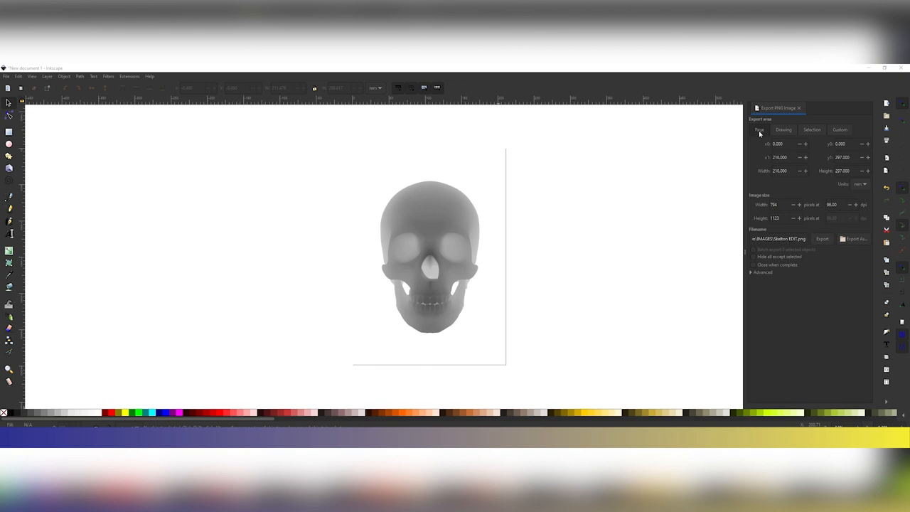
pyautogui.moveTo(5, 74)
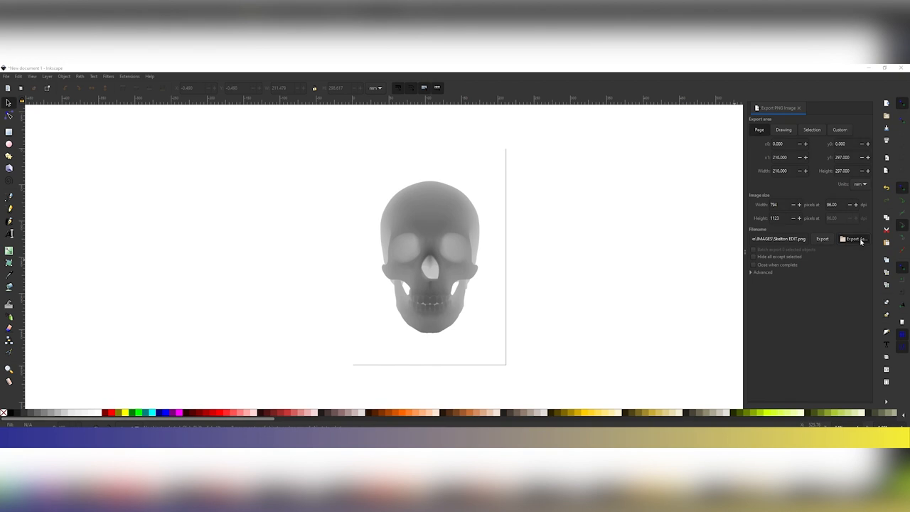
pyautogui.click(856, 238)
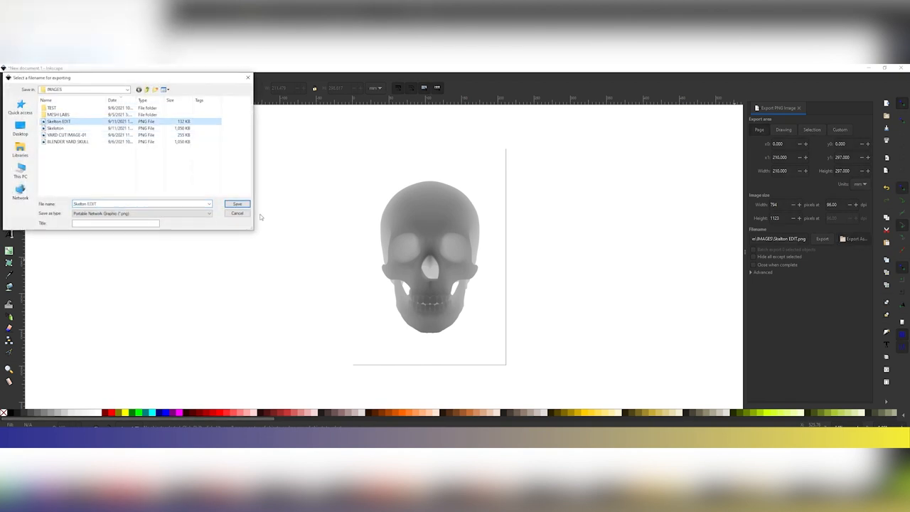
pyautogui.click(238, 204)
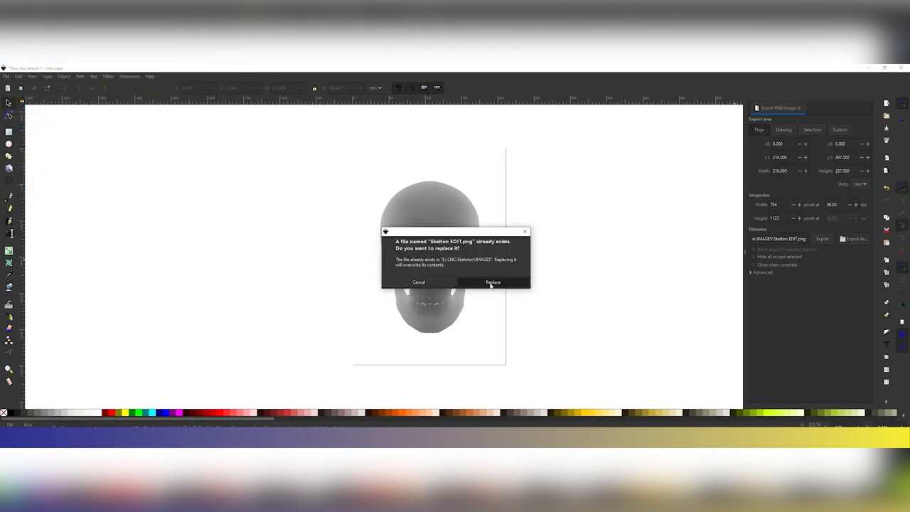
pyautogui.click(492, 281)
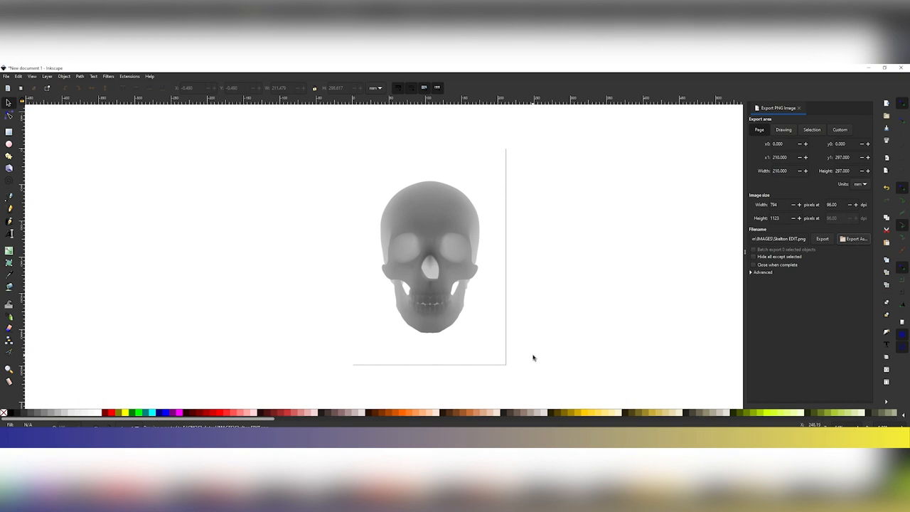
pyautogui.moveTo(478, 391)
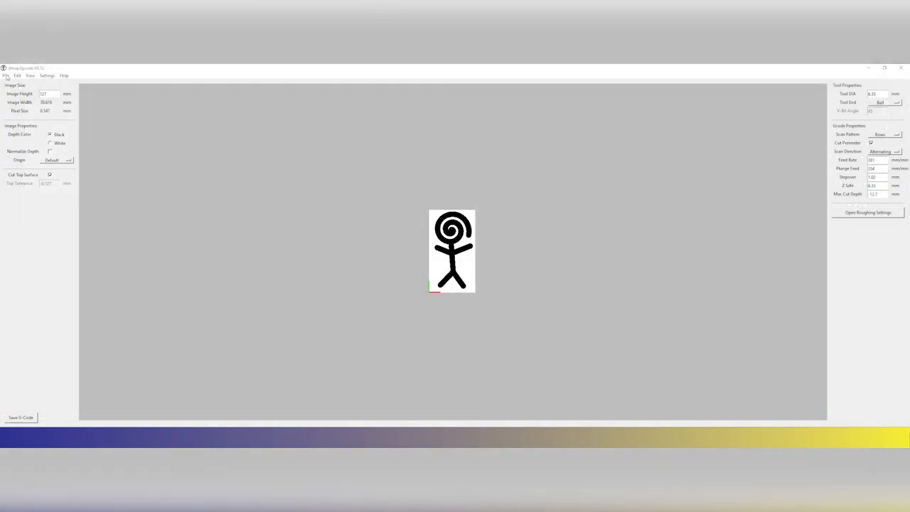
# Step: Open the exported skull PNG as the image file in dmap2gcode
pyautogui.click(5, 75)
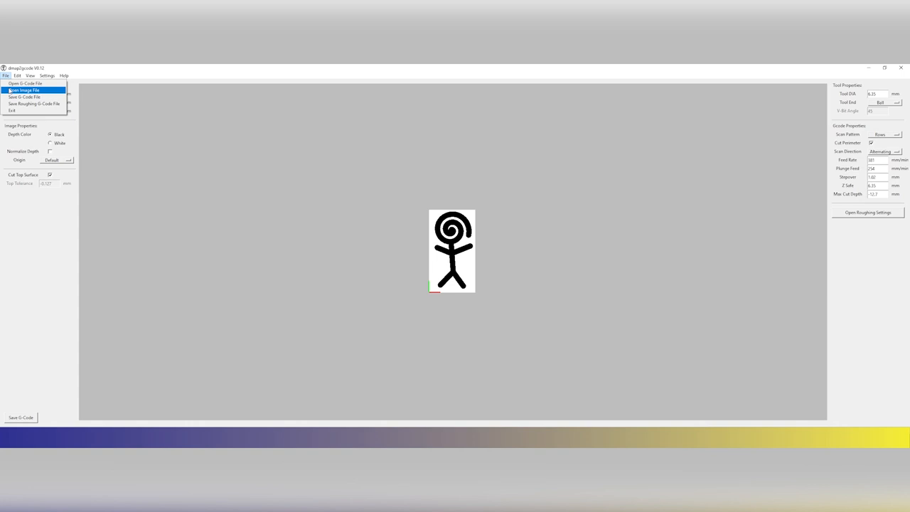
pyautogui.click(32, 90)
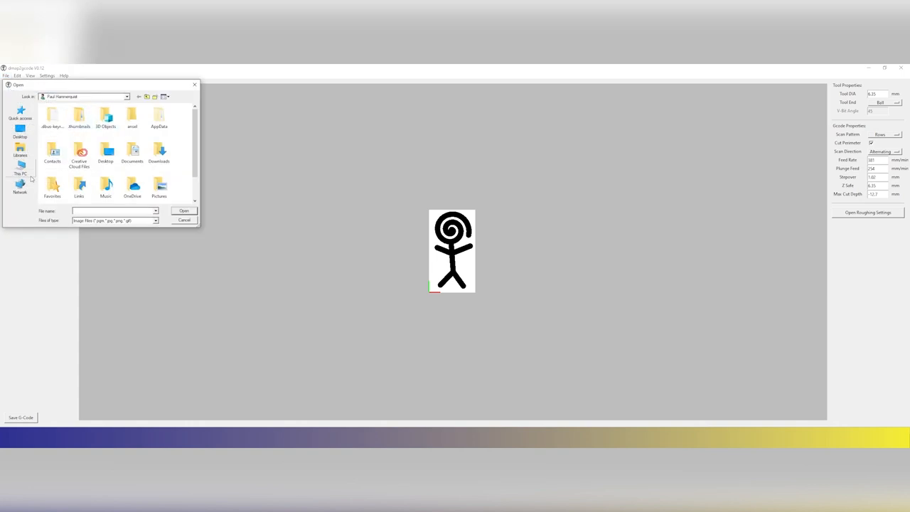
pyautogui.click(20, 170)
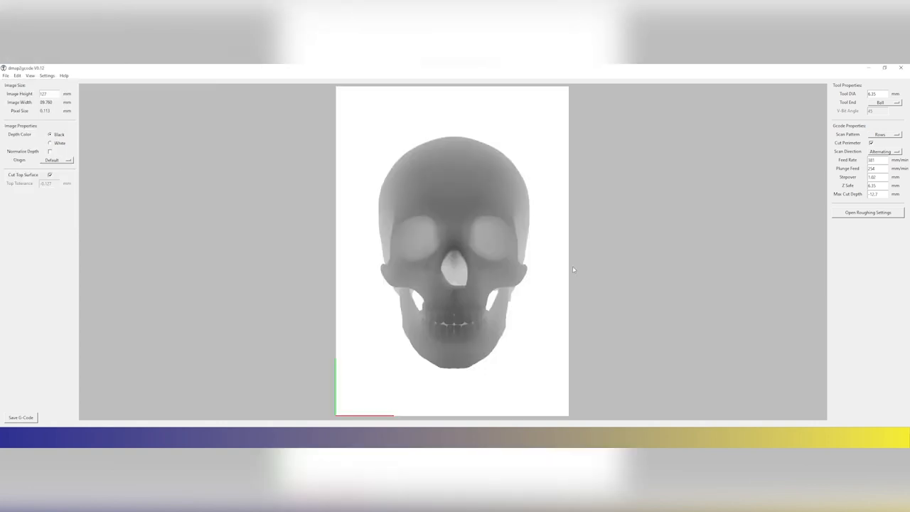
pyautogui.moveTo(556, 334)
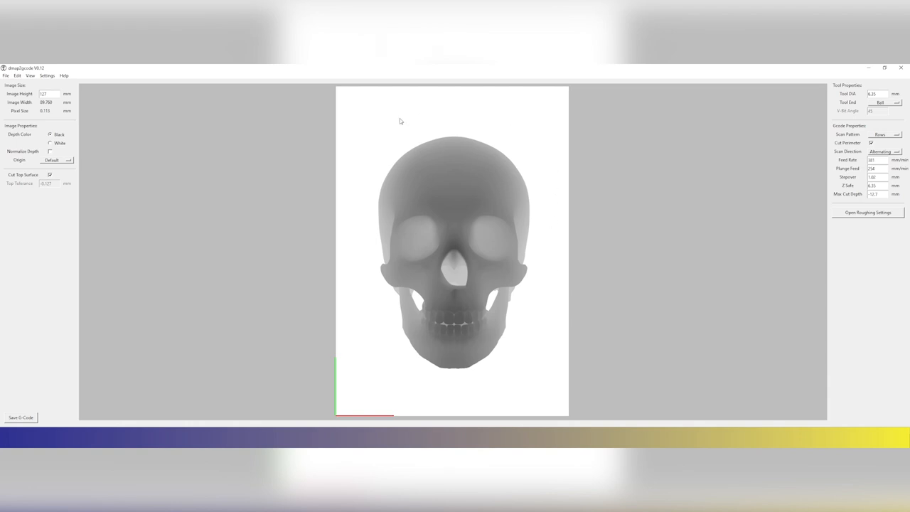
pyautogui.moveTo(123, 120)
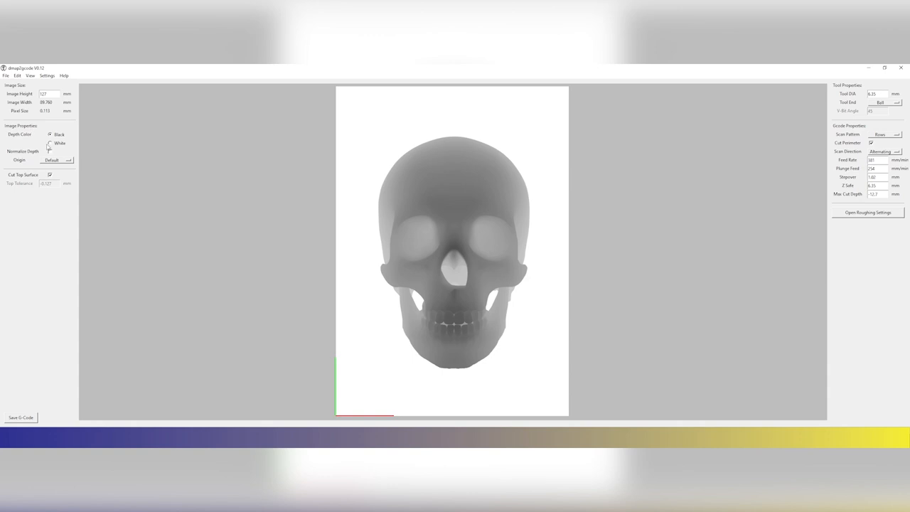
# Step: Set depth colour to White and origin to Bott-Left
pyautogui.click(51, 141)
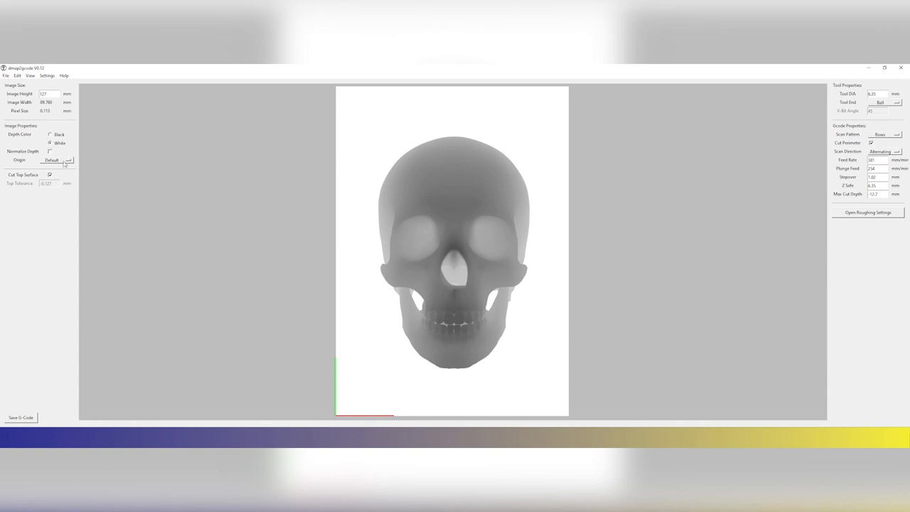
pyautogui.click(69, 159)
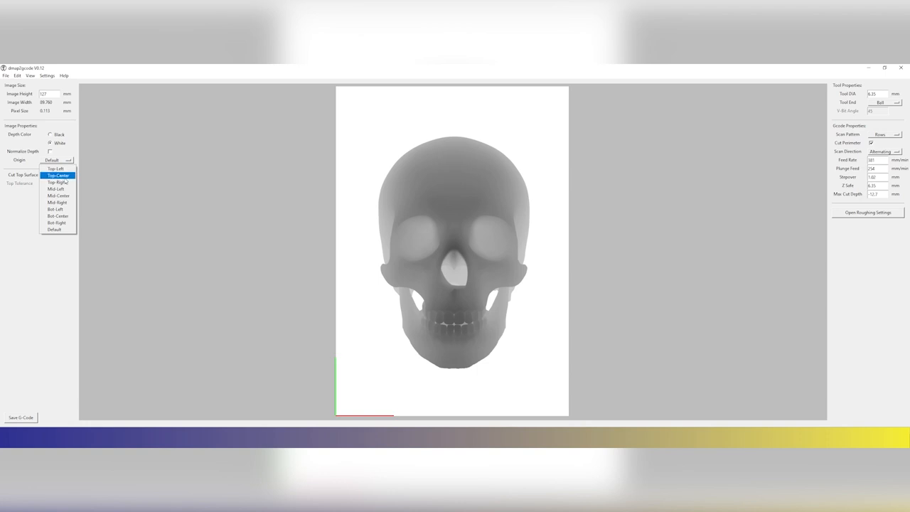
pyautogui.click(55, 209)
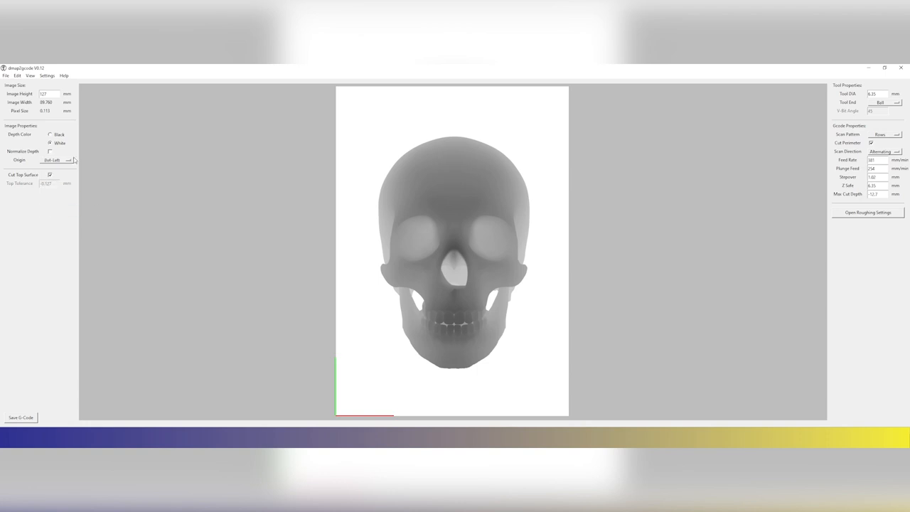
pyautogui.click(69, 159)
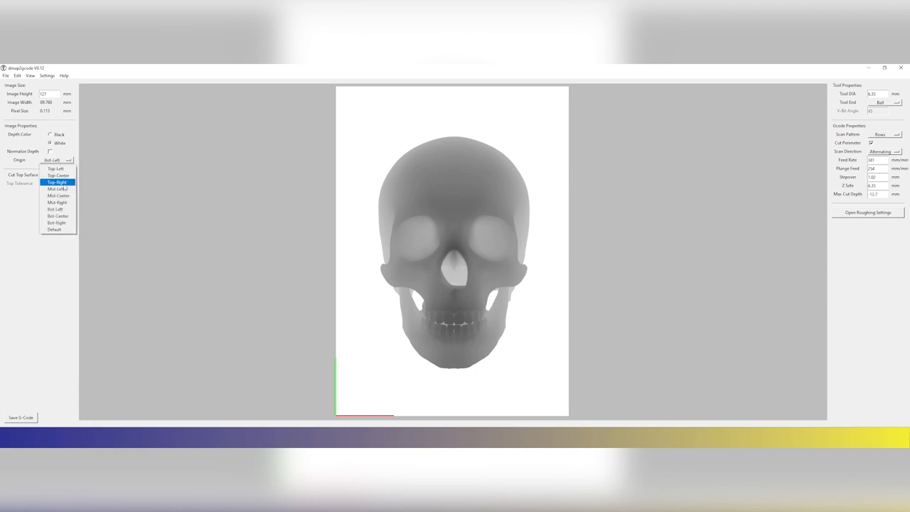
pyautogui.moveTo(243, 219)
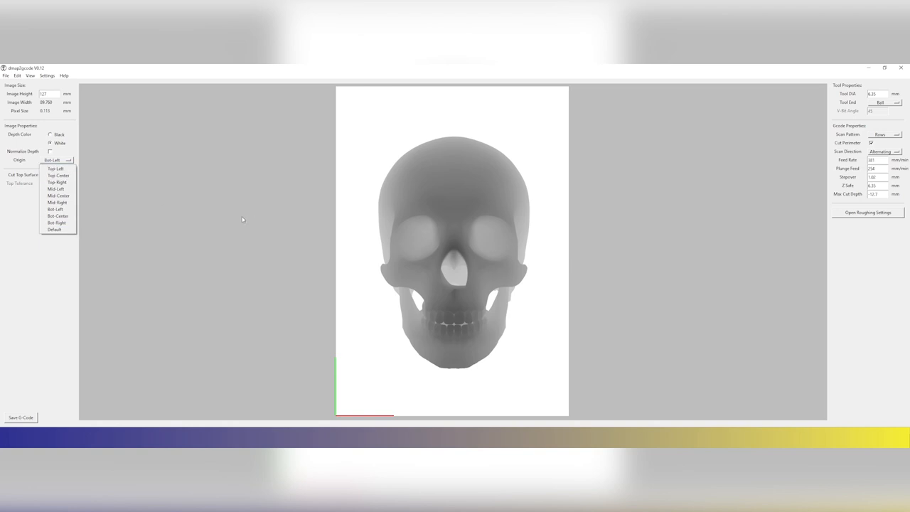
pyautogui.click(50, 174)
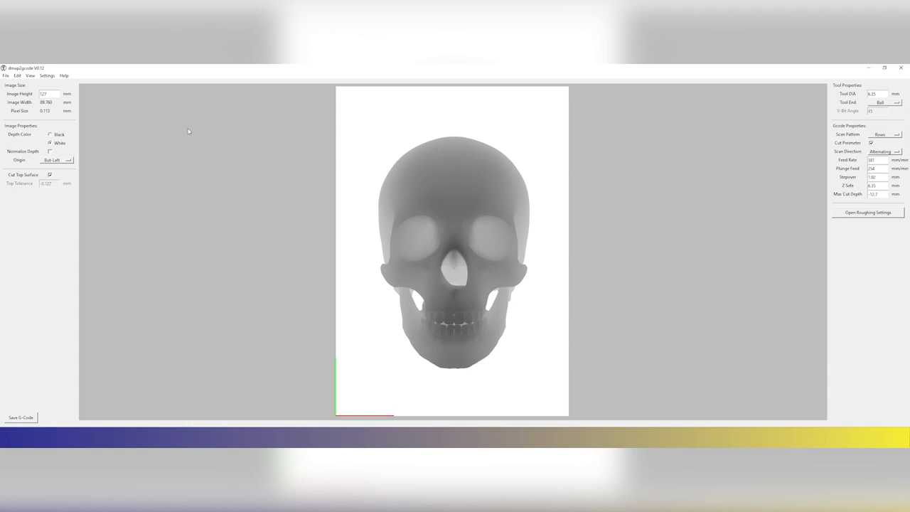
pyautogui.moveTo(433, 178)
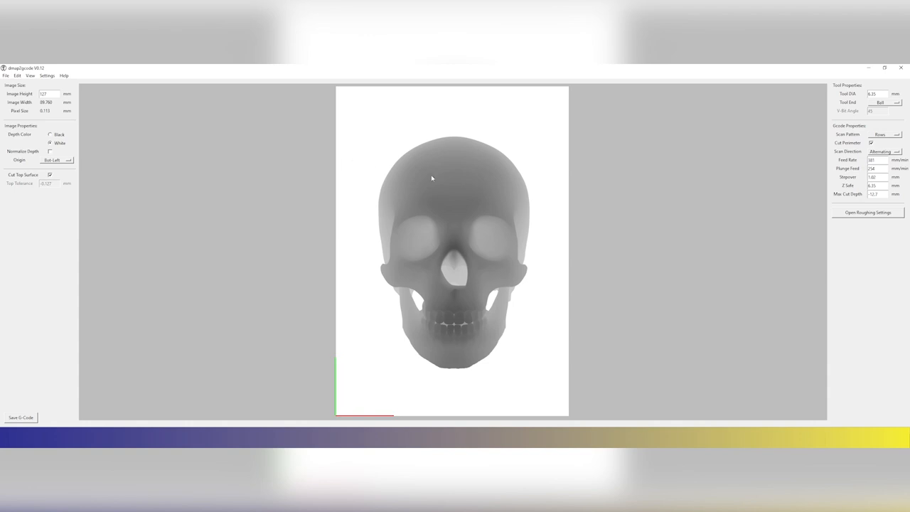
pyautogui.moveTo(853, 257)
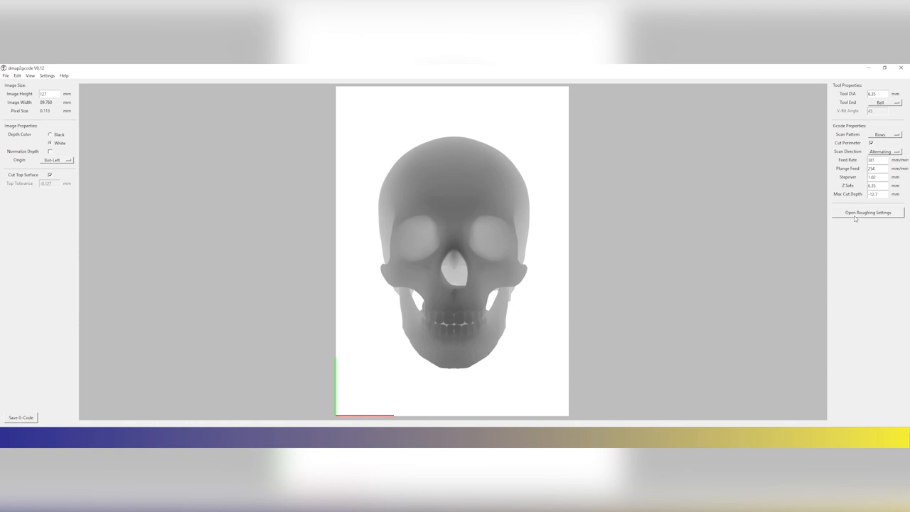
# Step: Set the roughing tool end to Flat, keeping the 6.35 mm tool, rows pattern and 1.02 mm stepover
pyautogui.click(869, 212)
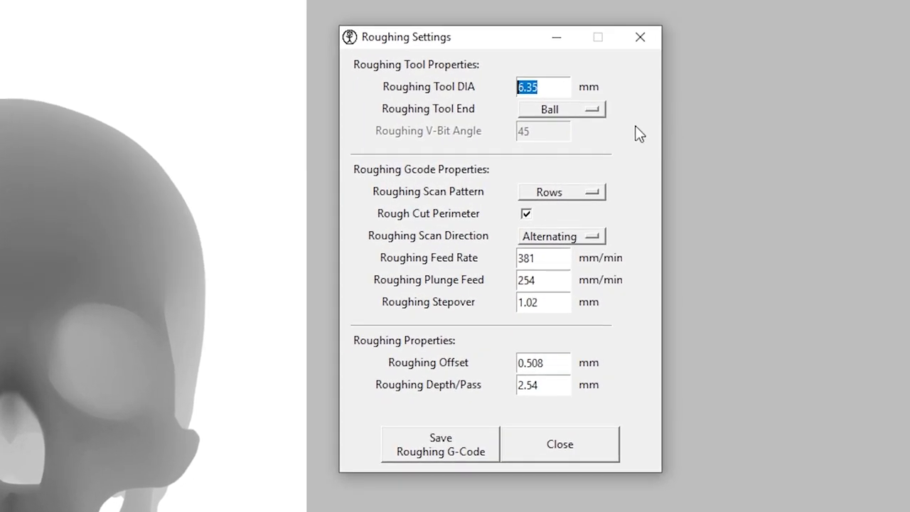
pyautogui.moveTo(612, 128)
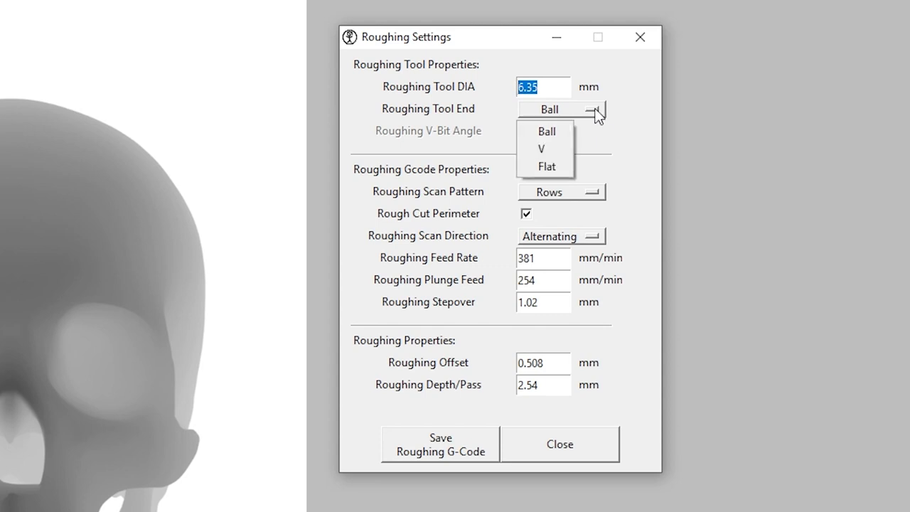
pyautogui.moveTo(545, 150)
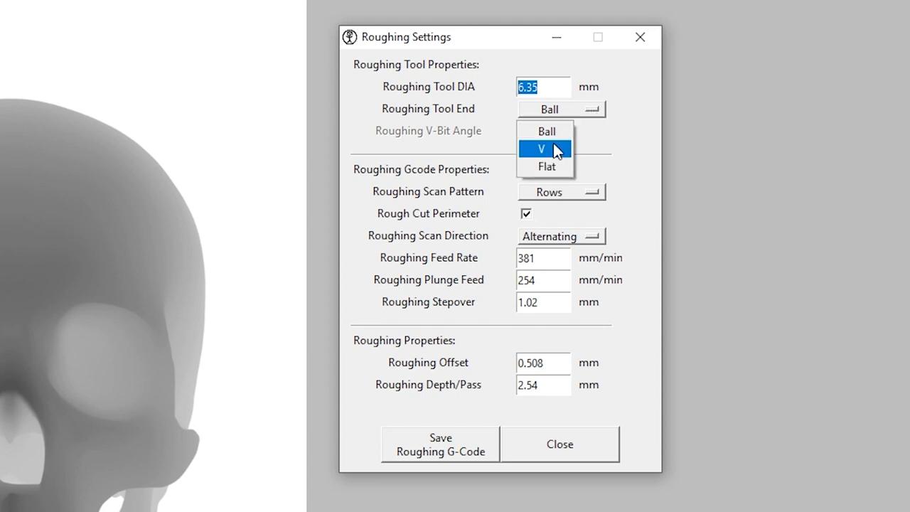
pyautogui.click(546, 166)
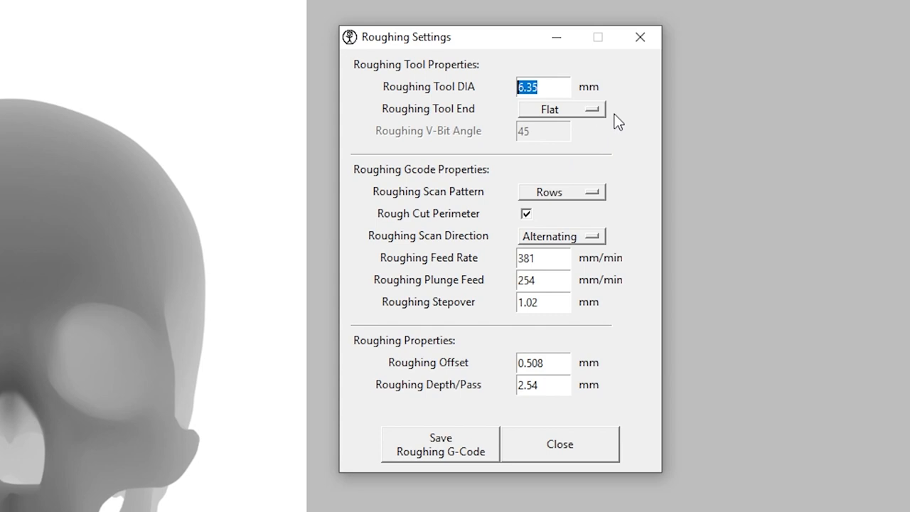
pyautogui.moveTo(636, 194)
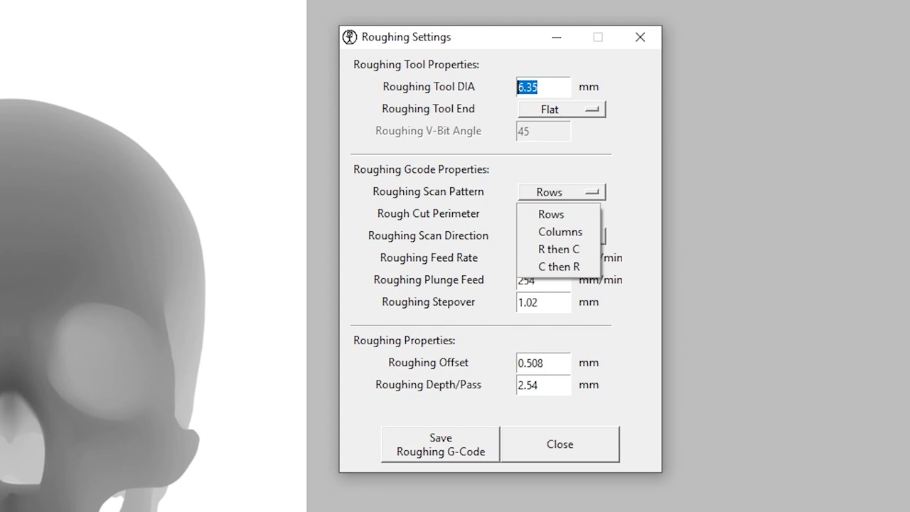
pyautogui.moveTo(515, 275)
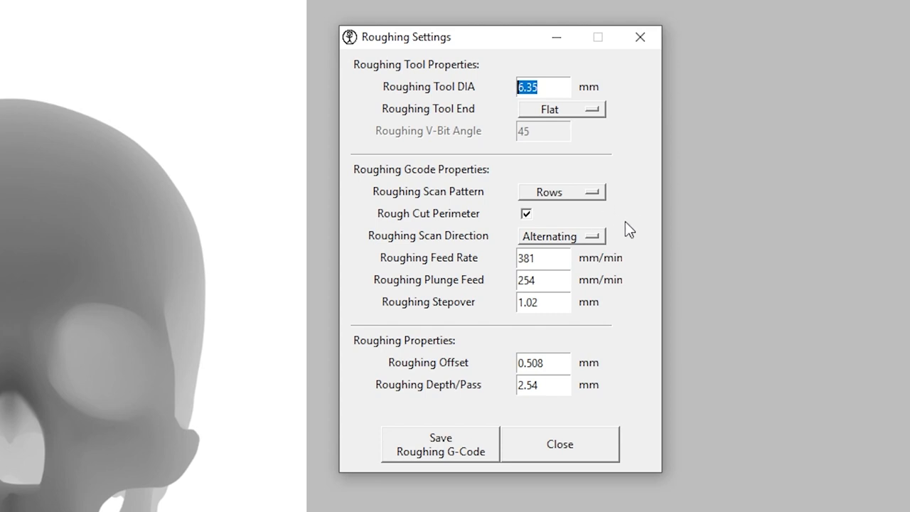
pyautogui.moveTo(412, 234)
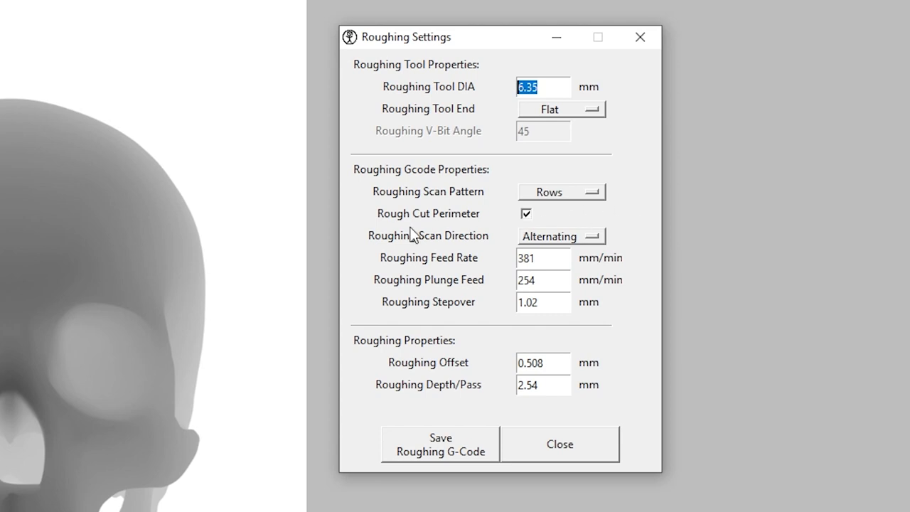
pyautogui.moveTo(448, 233)
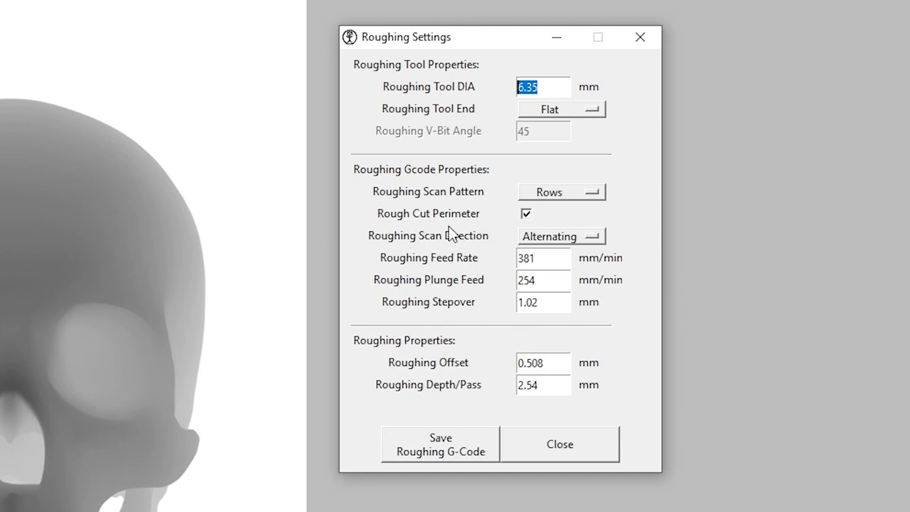
pyautogui.moveTo(469, 251)
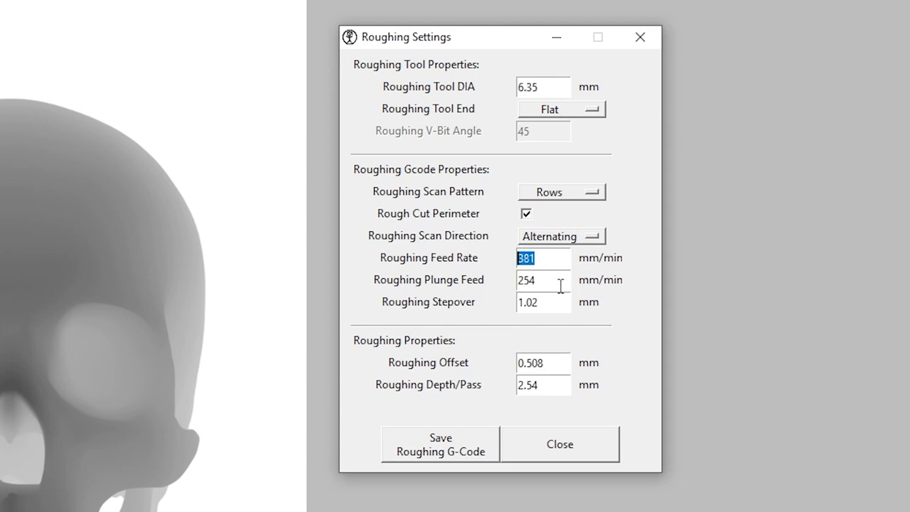
pyautogui.click(542, 302)
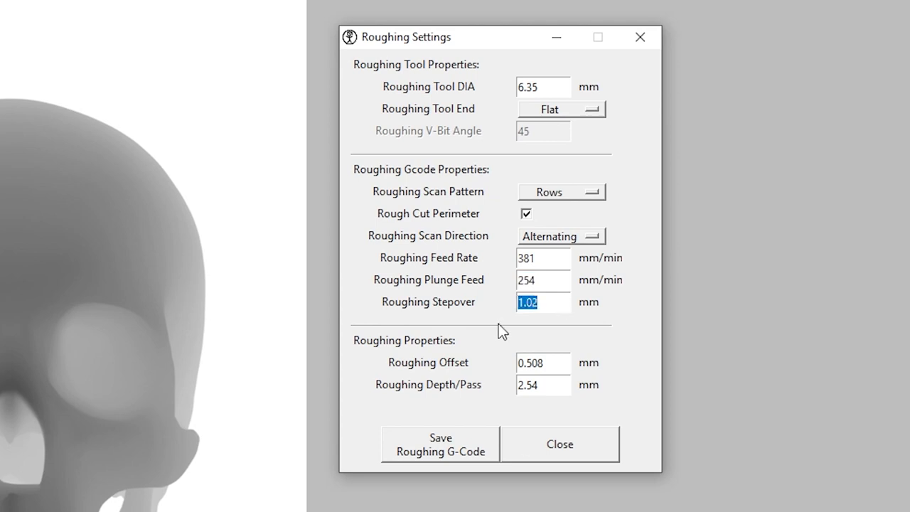
pyautogui.moveTo(566, 367)
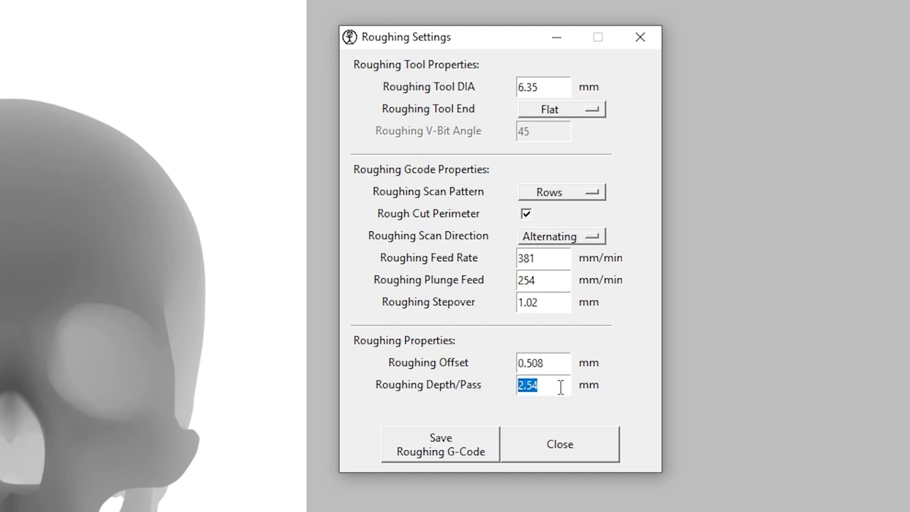
pyautogui.moveTo(552, 388)
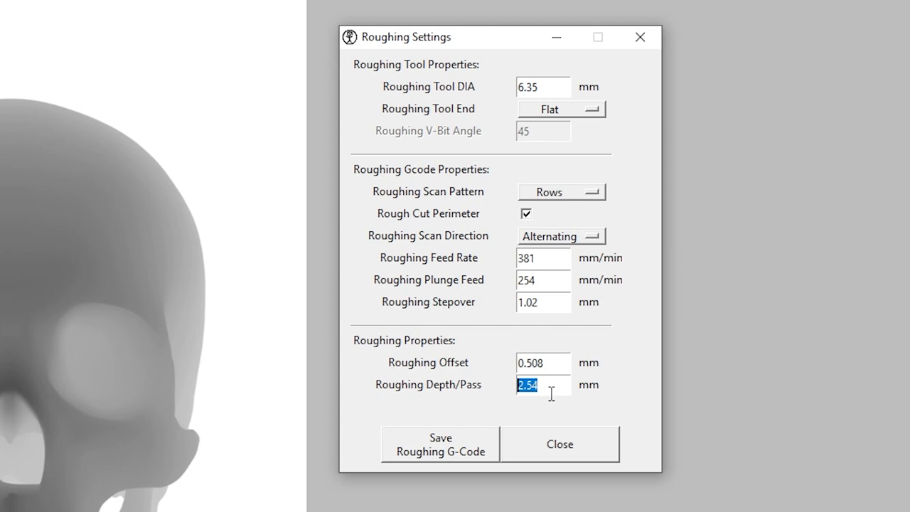
pyautogui.moveTo(440, 463)
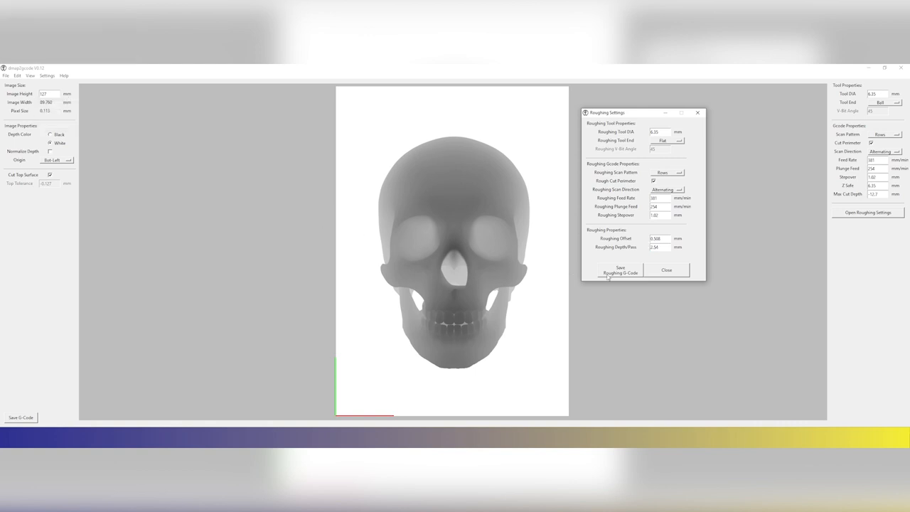
# Step: Save the roughing G-code, then enter a 1.25 mm finishing tool, 0.4 mm stepover and 3 mm safe Z
pyautogui.click(667, 270)
pyautogui.write('1.25')
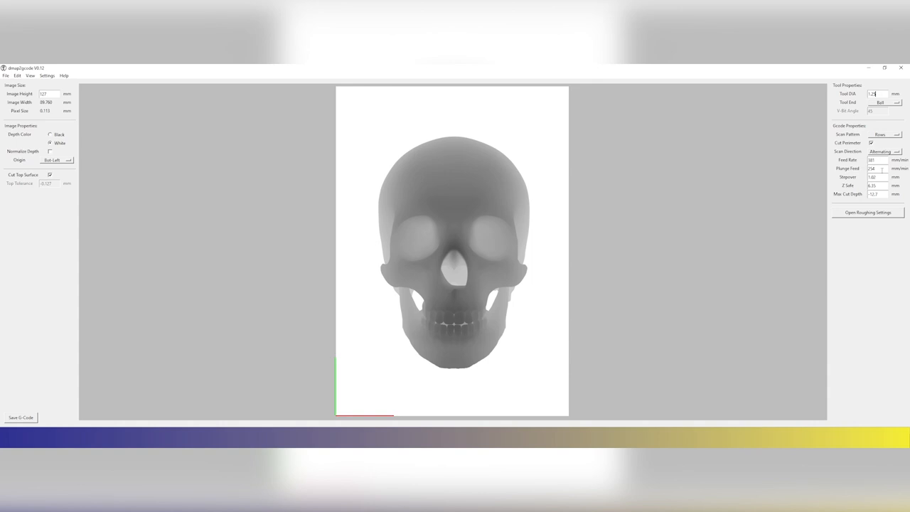
pyautogui.click(877, 185)
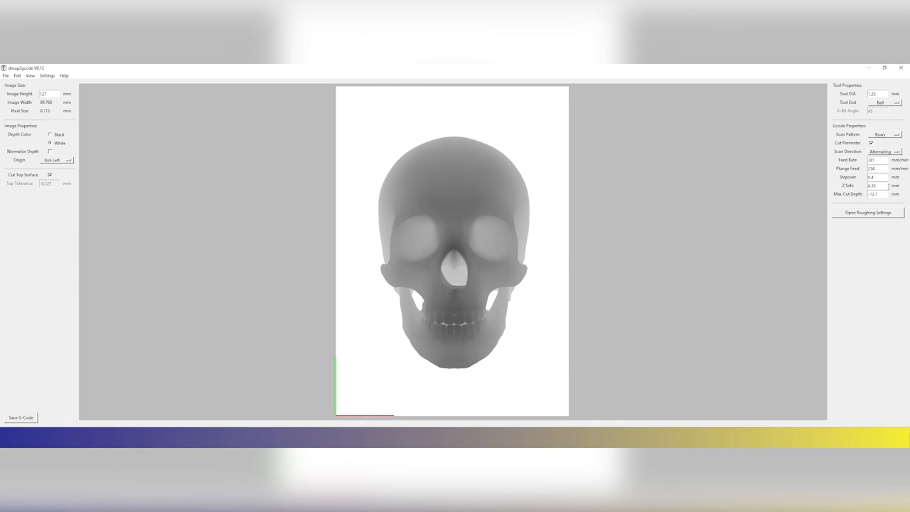
pyautogui.click(877, 185)
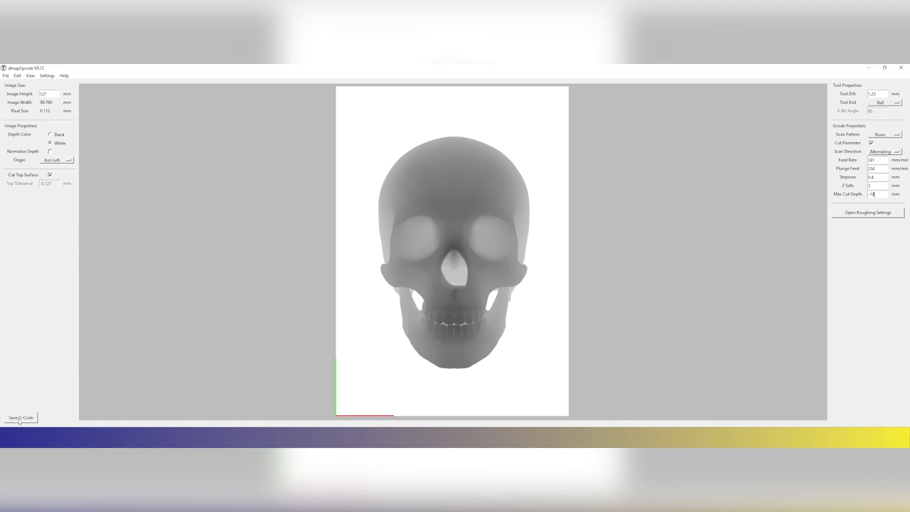
# Step: Export the finishing toolpaths with -10 mm max cut depth and confirm the Save As dialog
pyautogui.click(21, 417)
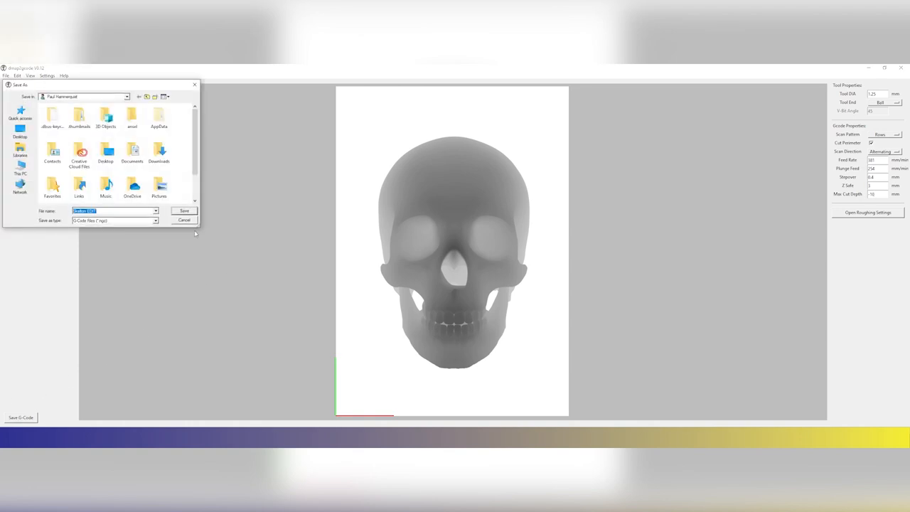
pyautogui.click(183, 211)
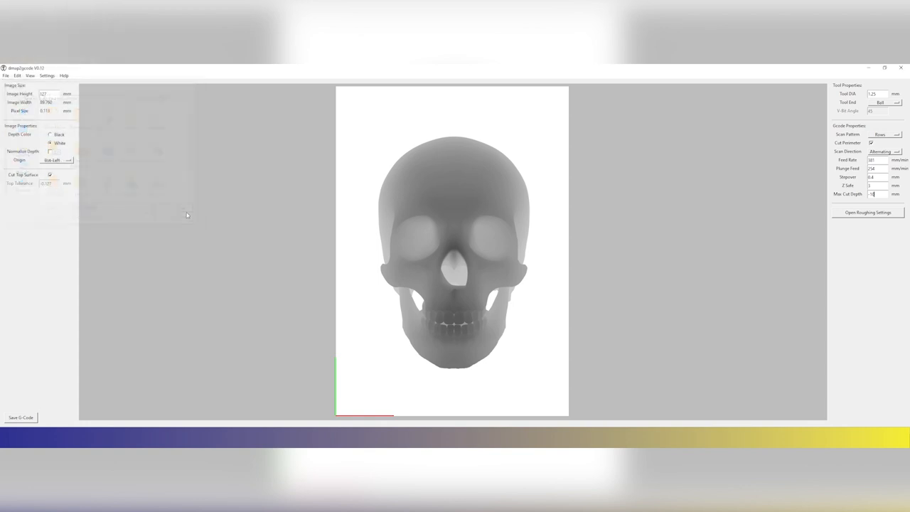
pyautogui.click(22, 416)
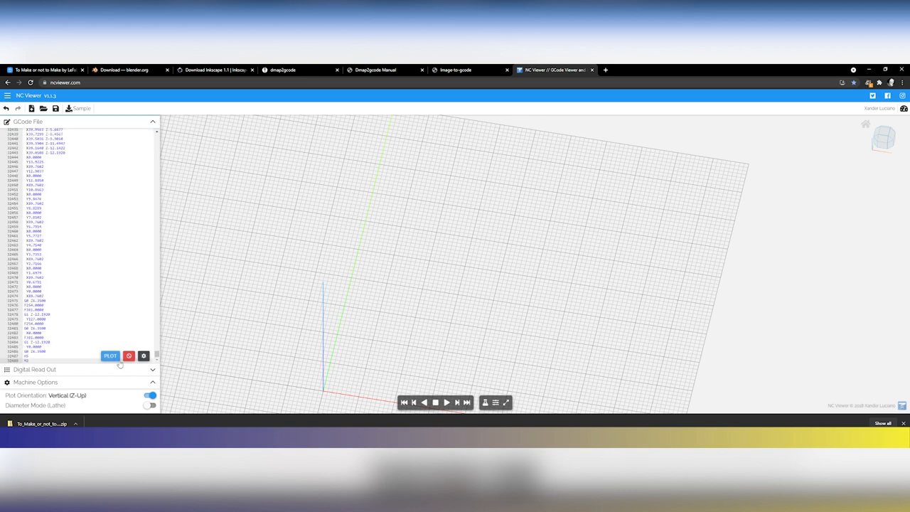
# Step: Plot the roughing G-code as layered skull passes, zoom the view and show the Digital Read Out
pyautogui.click(110, 354)
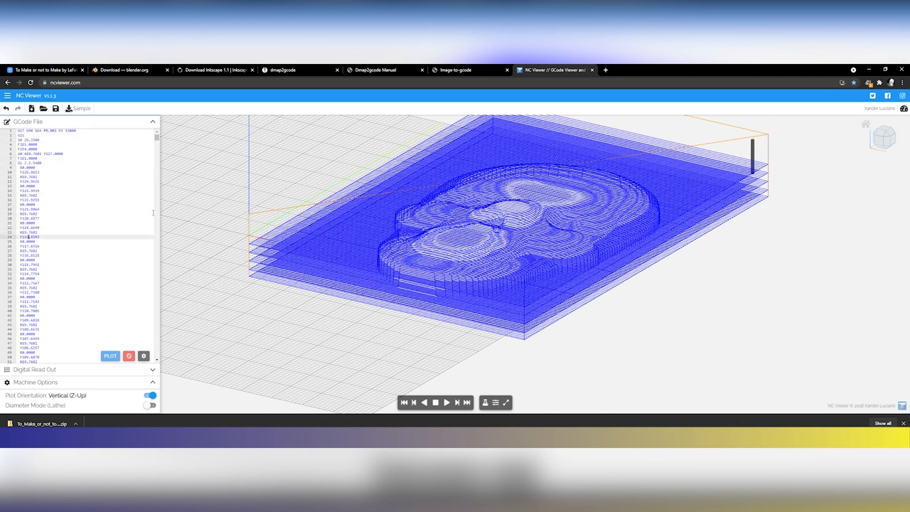
pyautogui.scroll(-3)
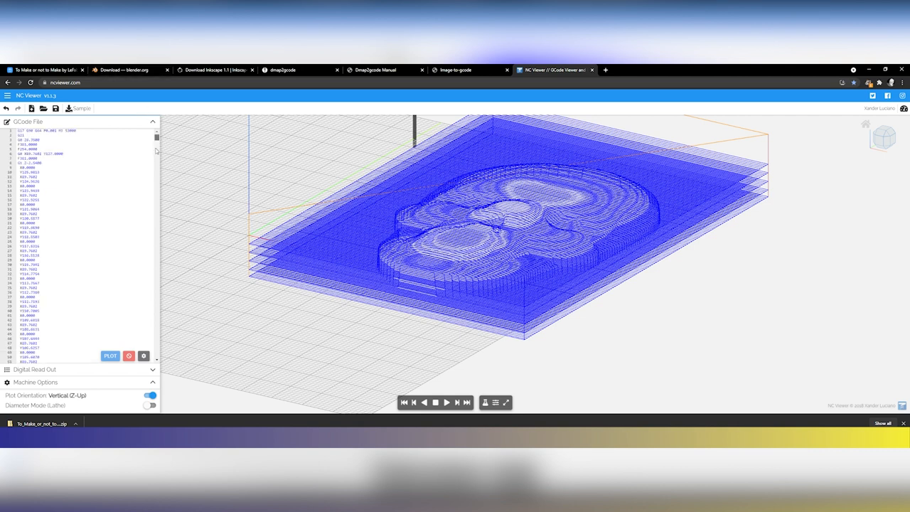
pyautogui.scroll(-3)
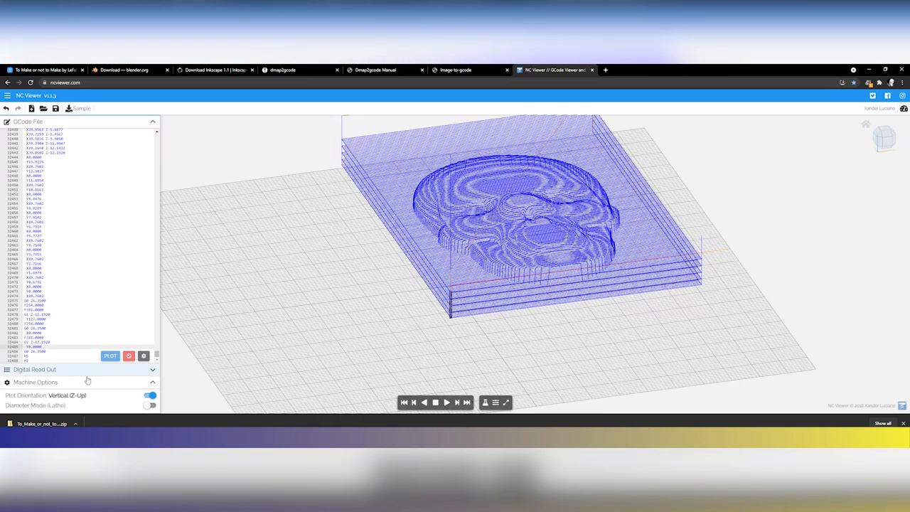
pyautogui.click(43, 369)
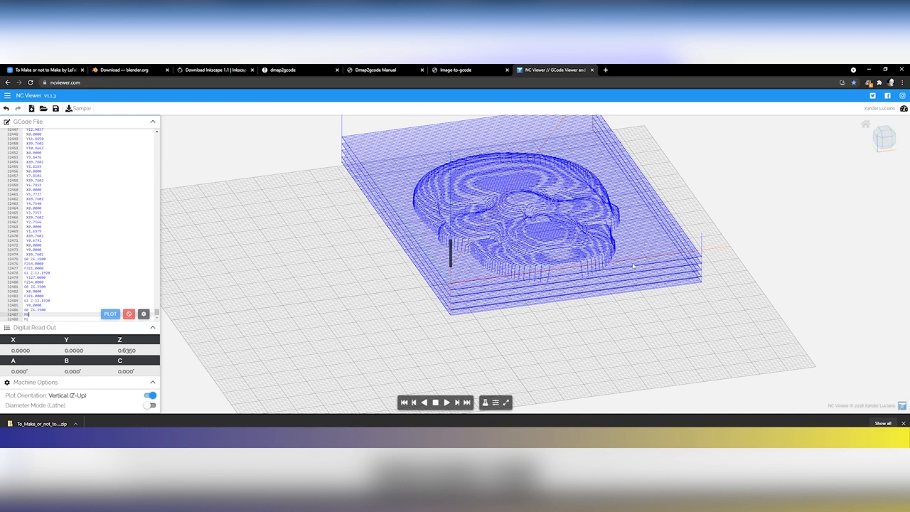
pyautogui.moveTo(428, 268)
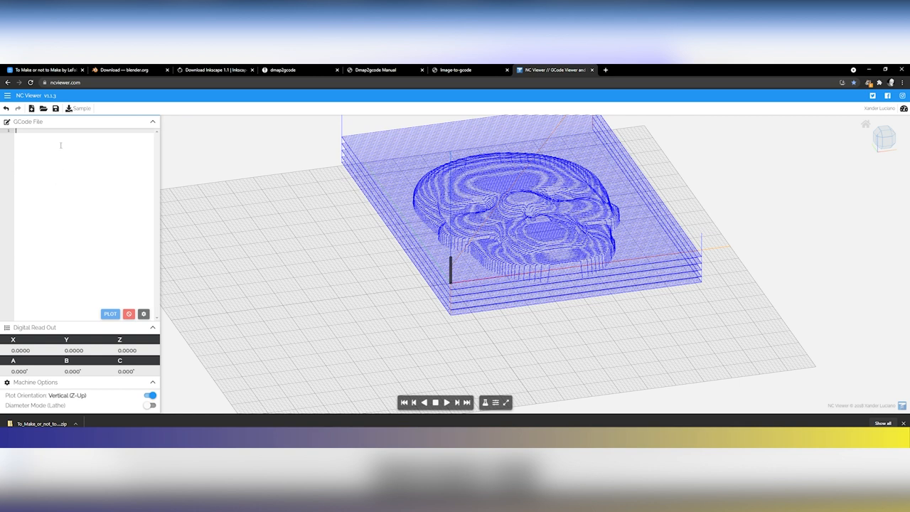
# Step: Plot the finishing G-code and orbit closer to inspect the detailed skull relief
pyautogui.click(110, 311)
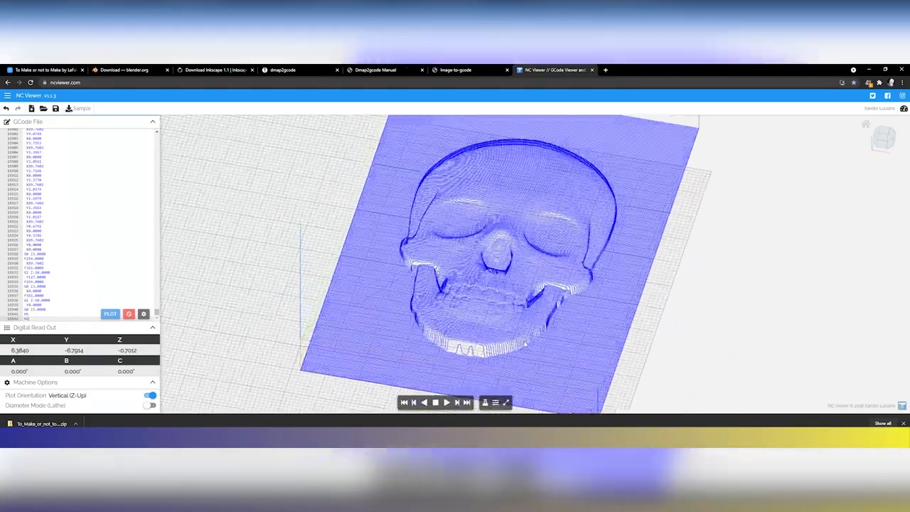
pyautogui.moveTo(497, 249); pyautogui.dragTo(554, 319)
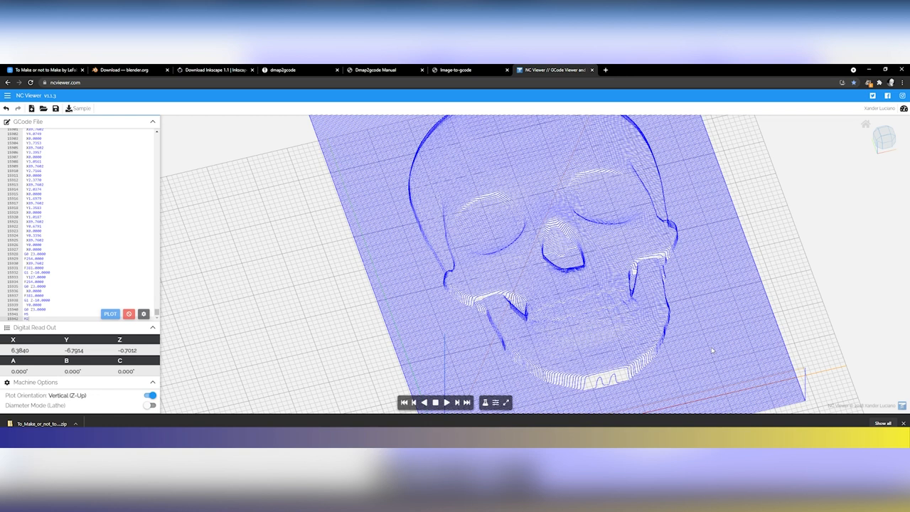
pyautogui.moveTo(288, 110)
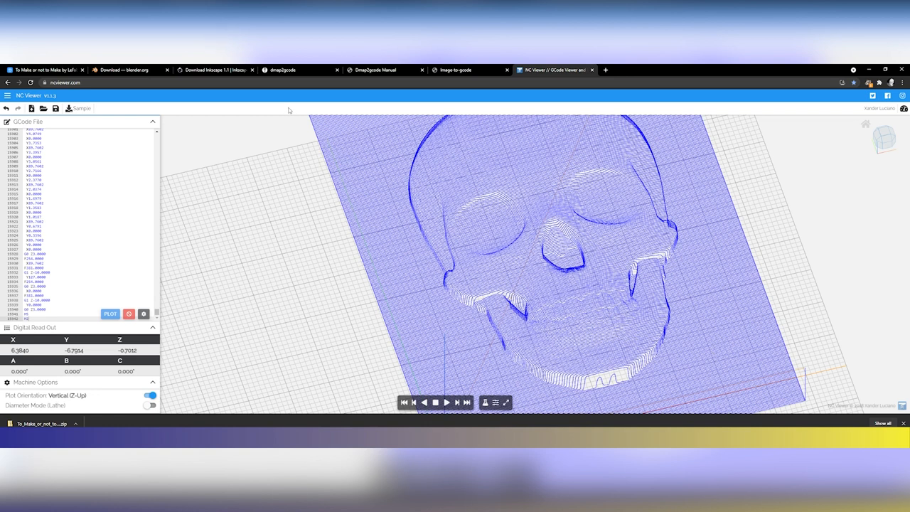
# Step: Open the image-to-gcode documentation tab and highlight its Scan Direction options list
pyautogui.click(380, 69)
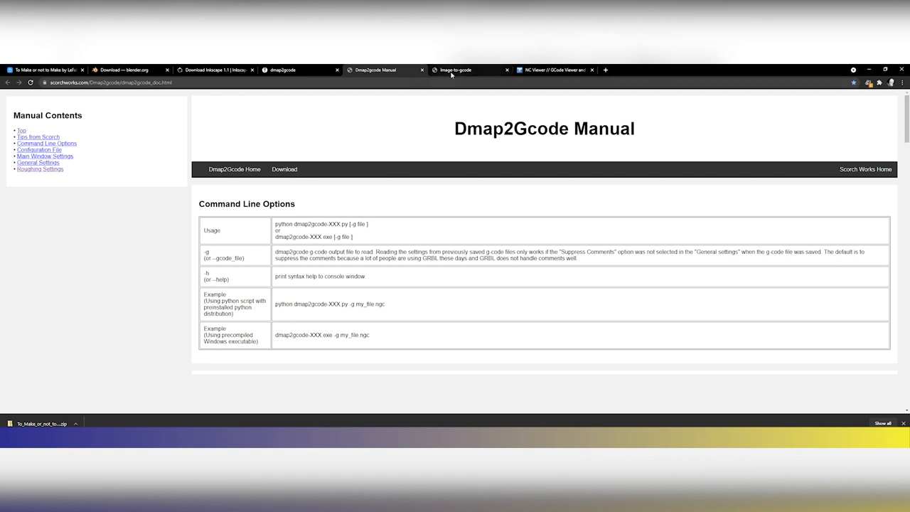
pyautogui.click(462, 70)
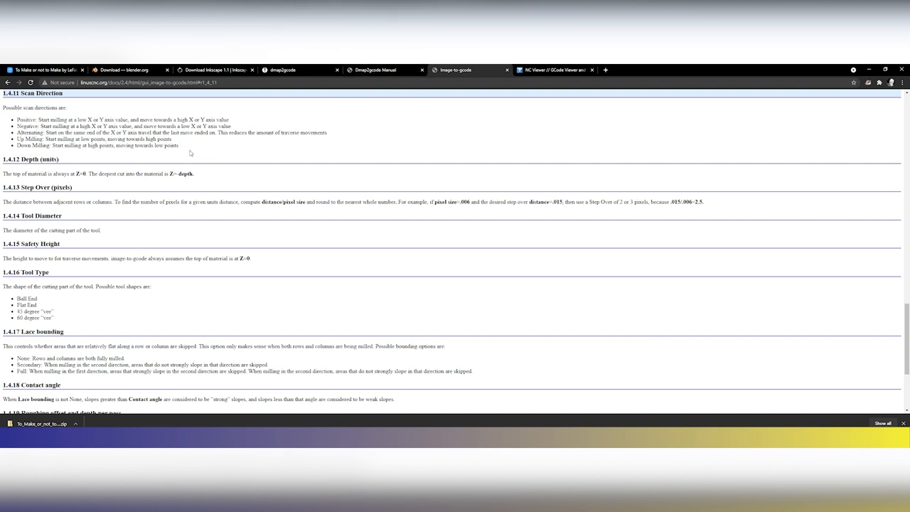
pyautogui.moveTo(16, 119); pyautogui.dragTo(59, 159)
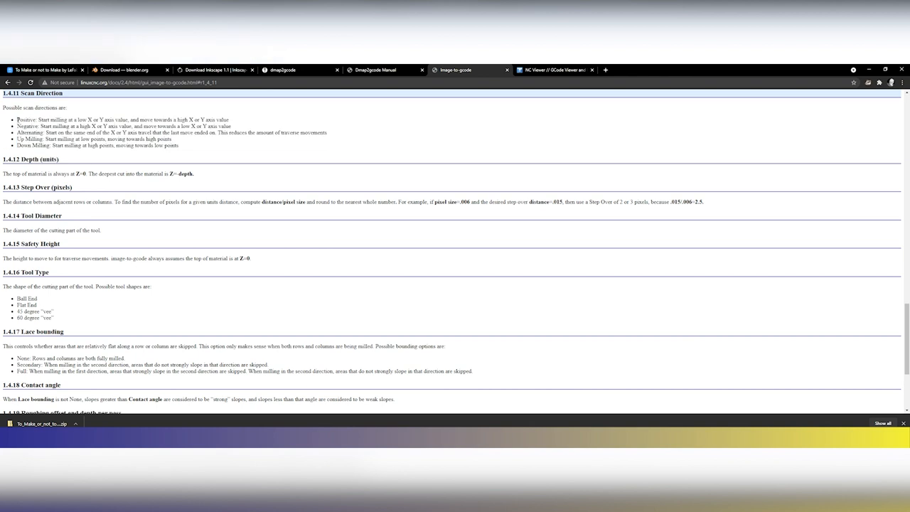
pyautogui.moveTo(15, 119); pyautogui.dragTo(179, 145)
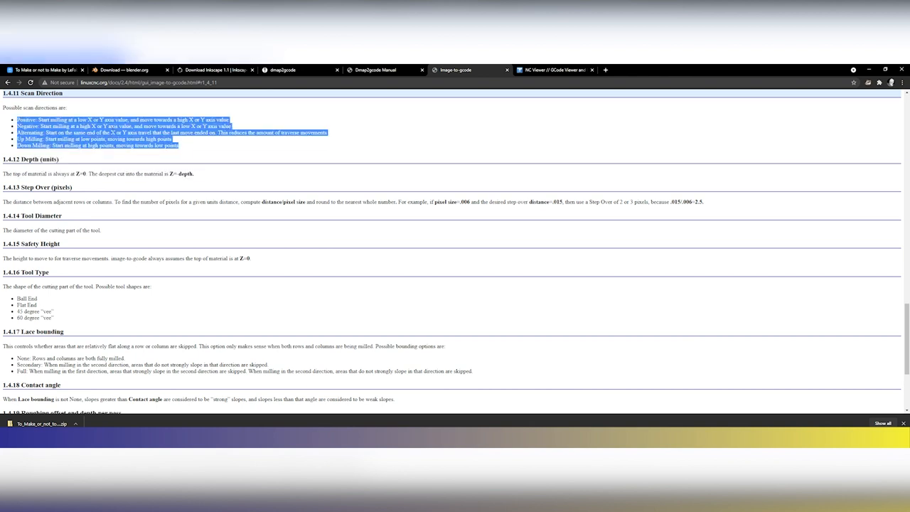